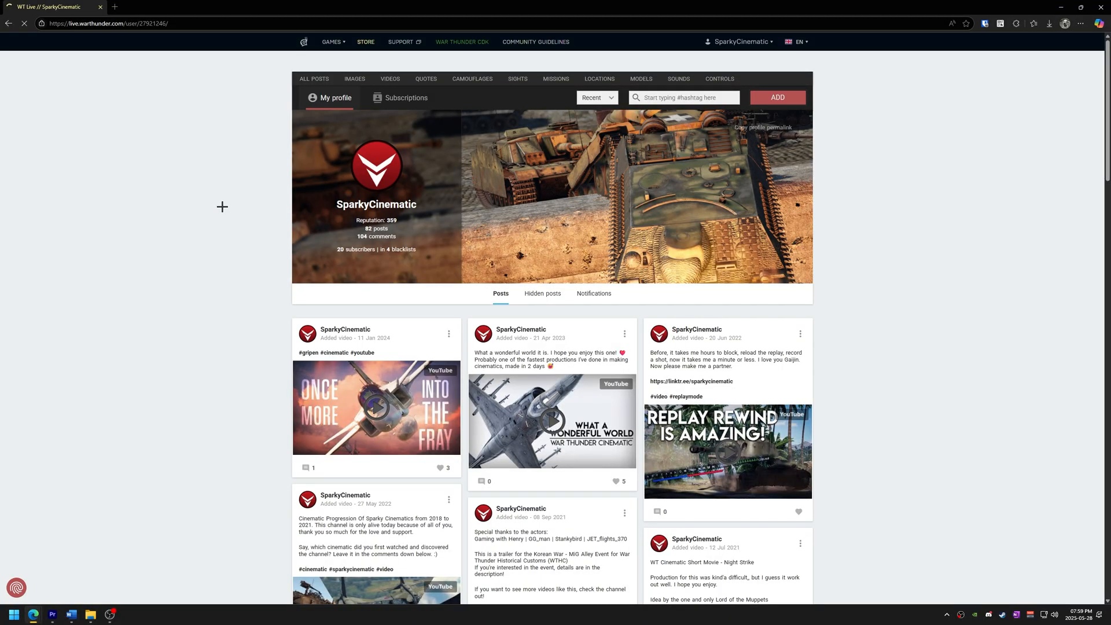
mouse_move(238, 201)
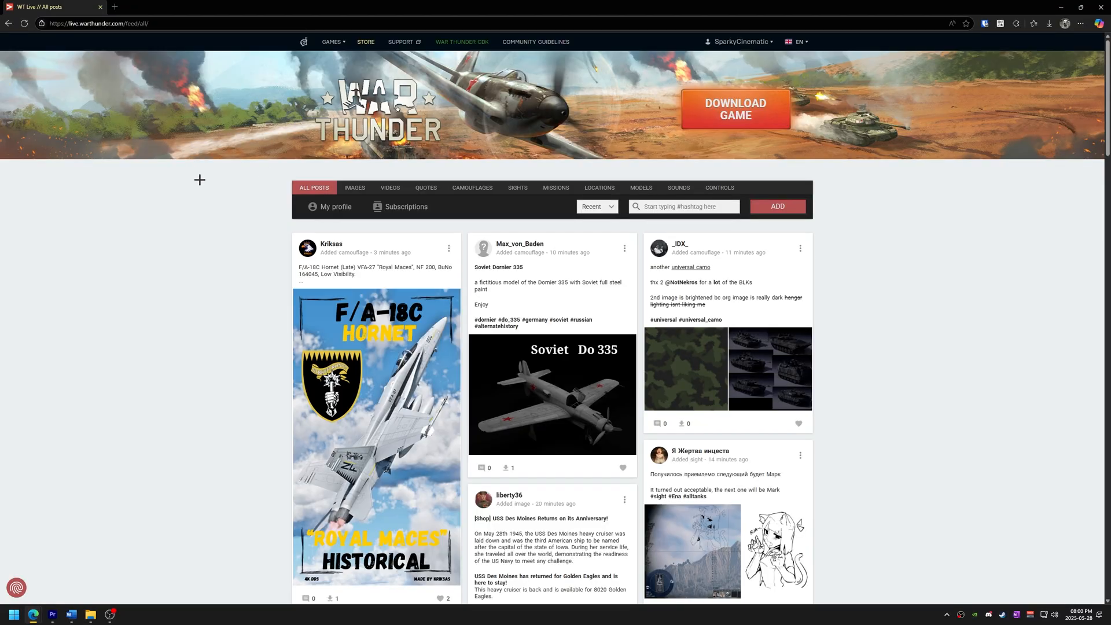
mouse_move(219, 266)
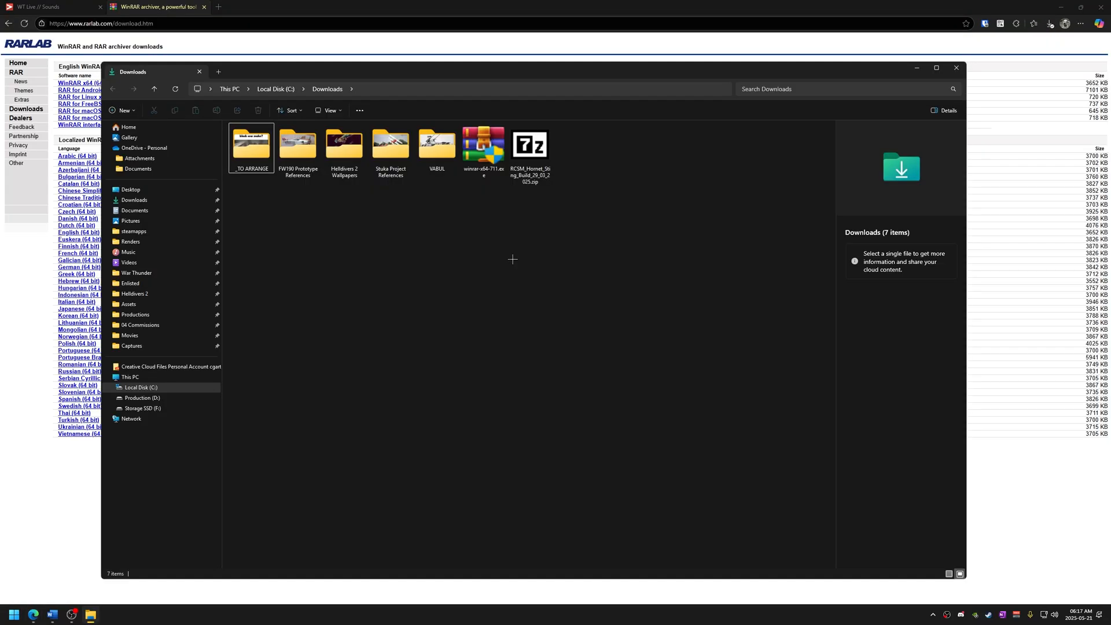
Step: Run winrar-x64-711.exe from Downloads and install WinRAR with the default file associations
click(484, 145)
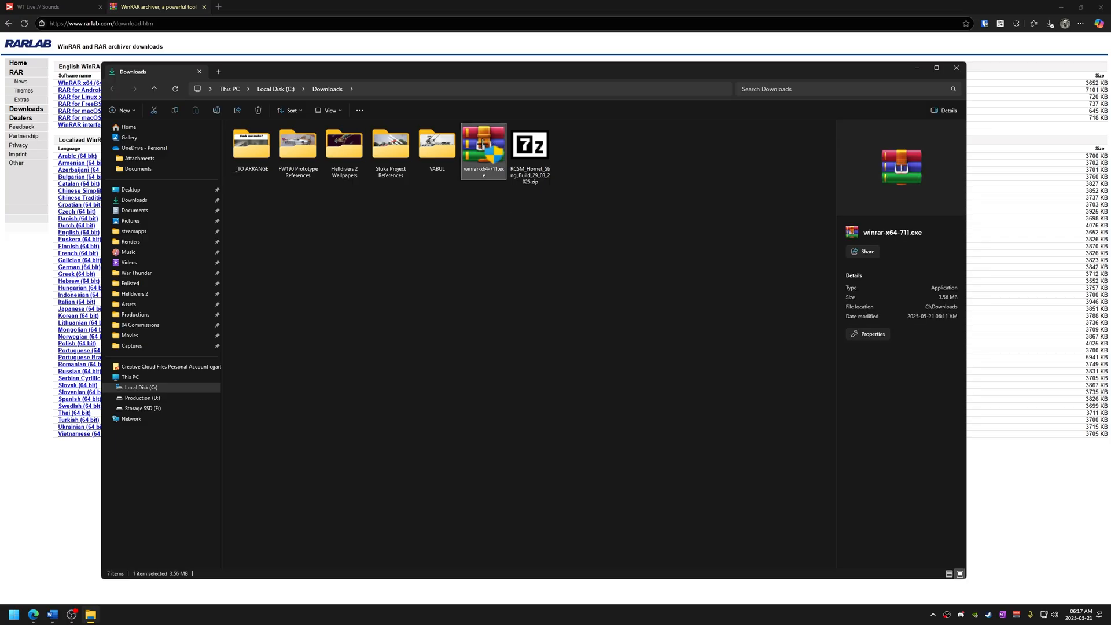
double_click(483, 145)
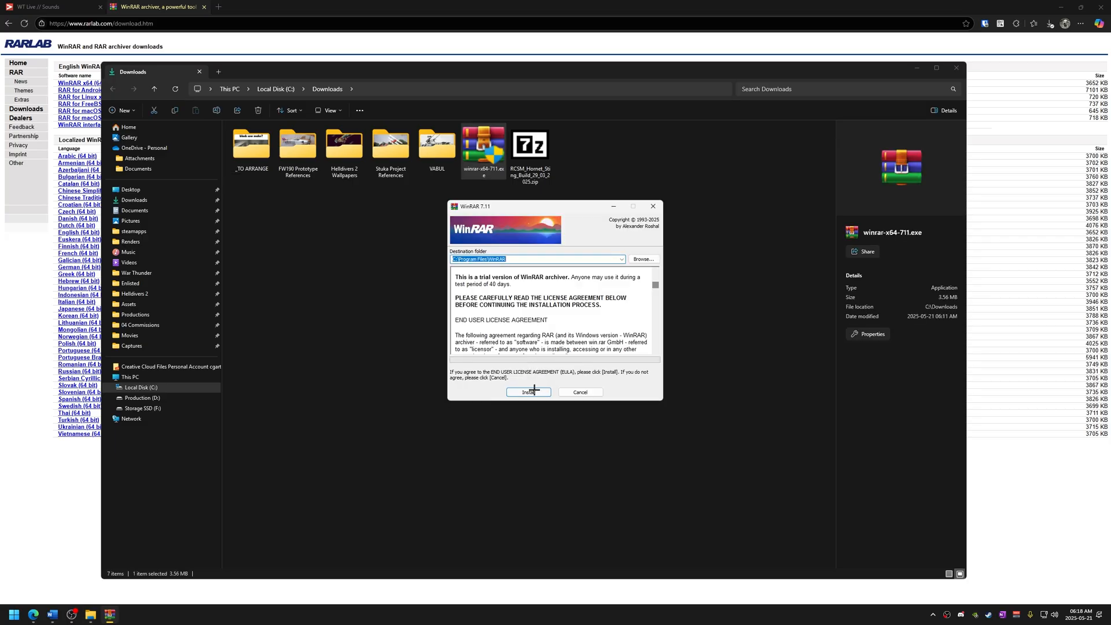
click(529, 393)
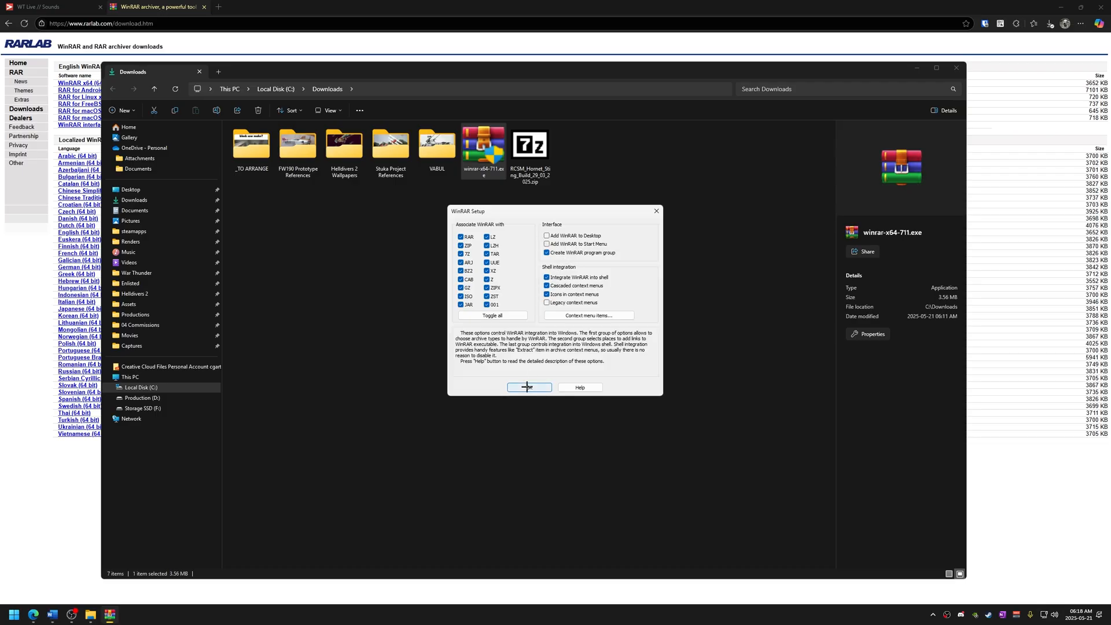
click(50, 7)
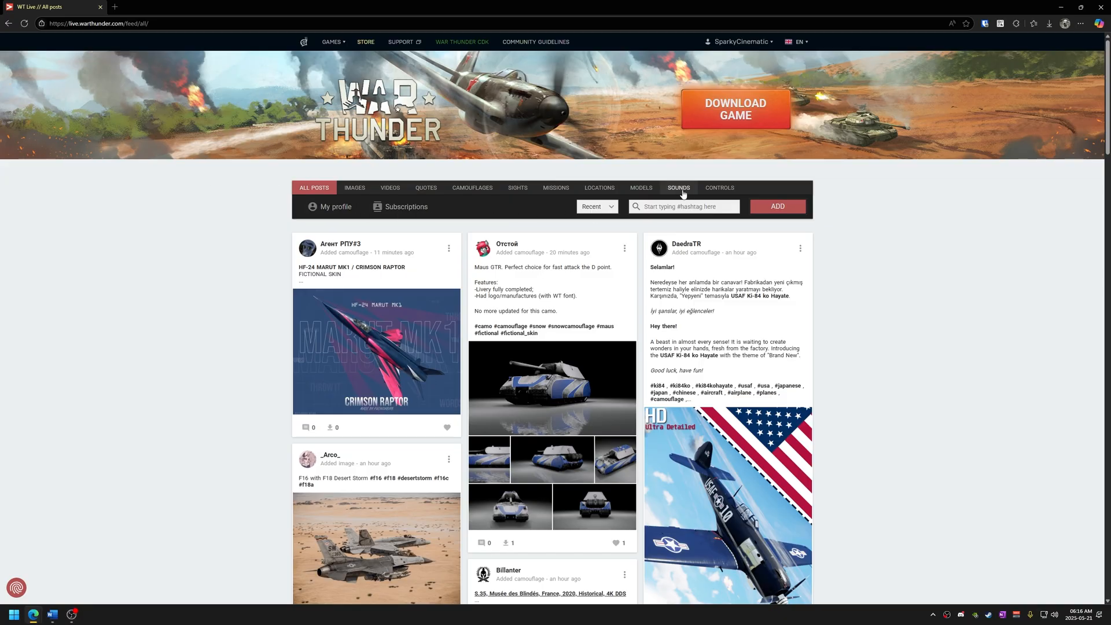
Step: Filter the feed to sound mods and open FireXsoldier's Realistic Combat Sound Mod post
click(676, 188)
text(#RCSM)
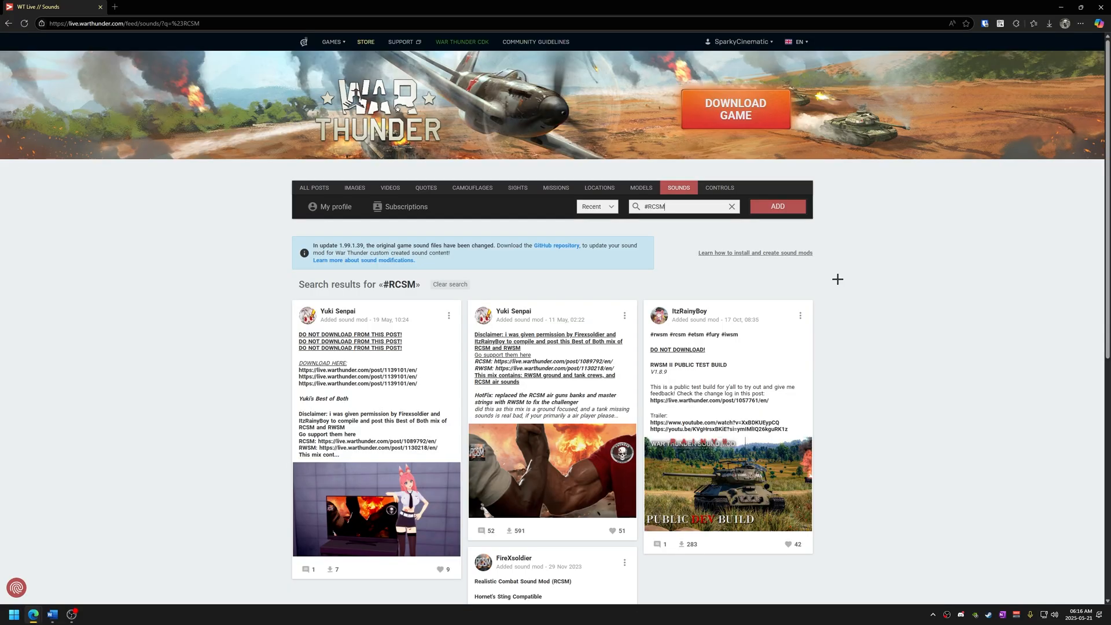
scroll(down, 3)
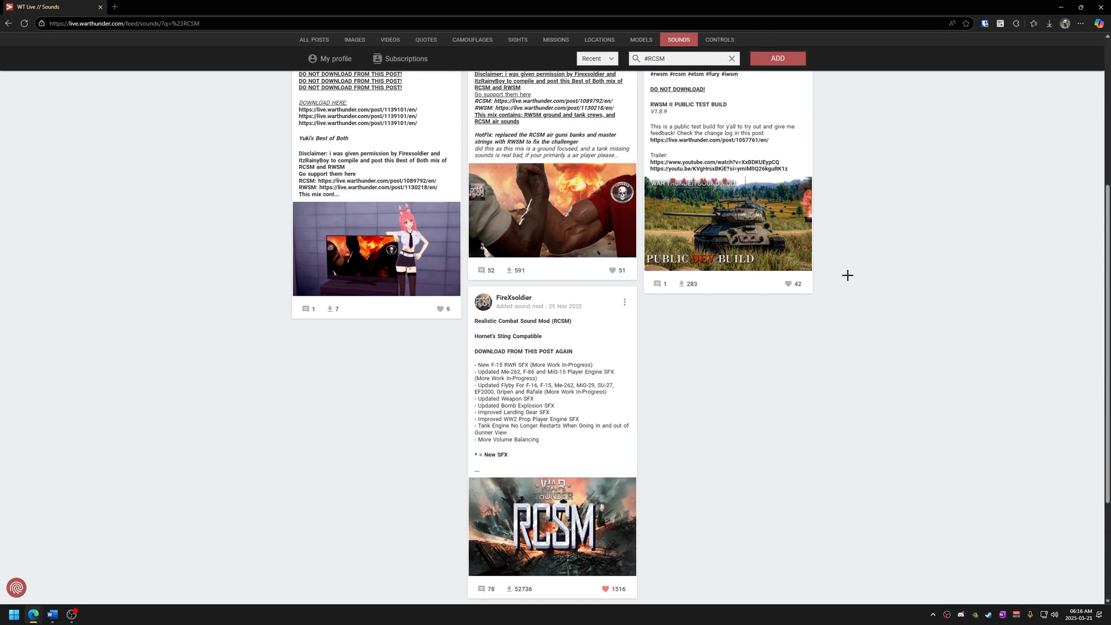
click(551, 525)
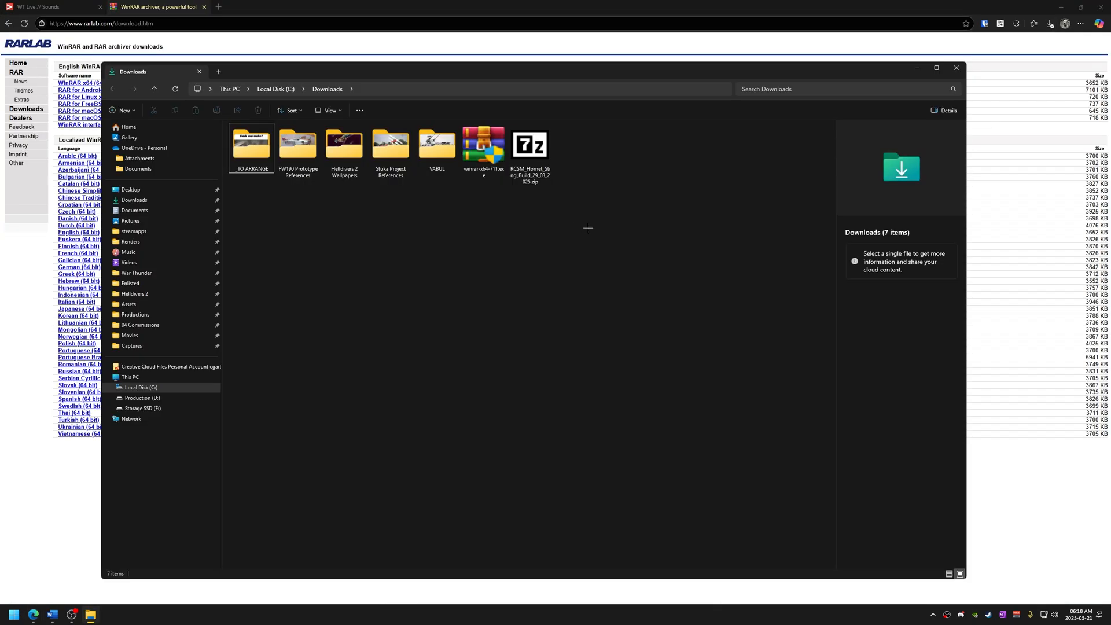
Step: From the RCSM zip's Properties, start changing which app opens .zip files
click(529, 146)
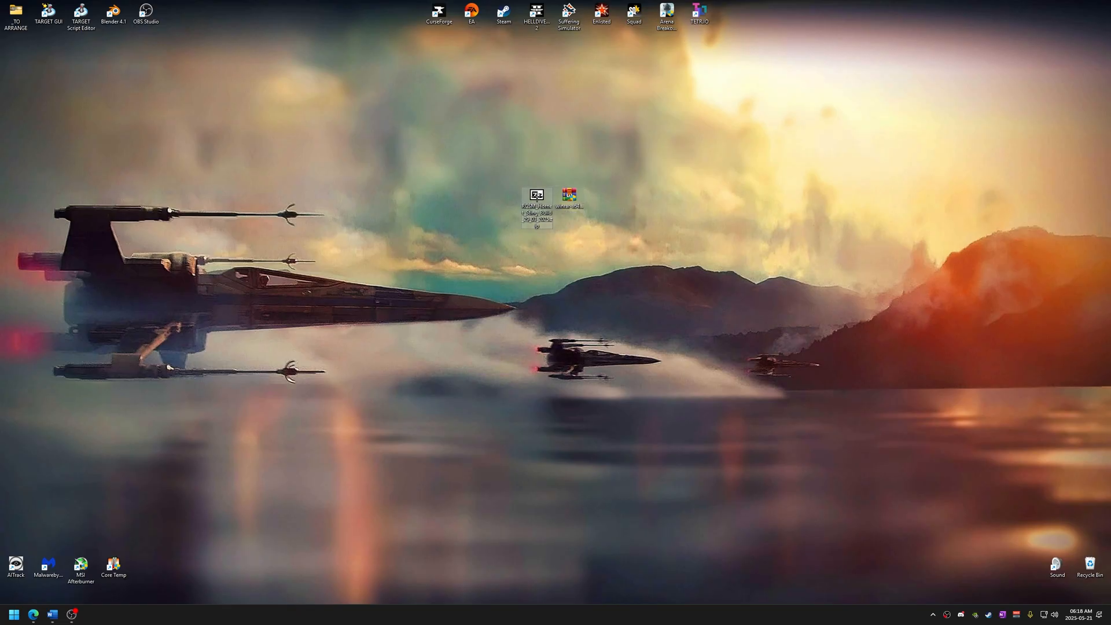
right_click(536, 206)
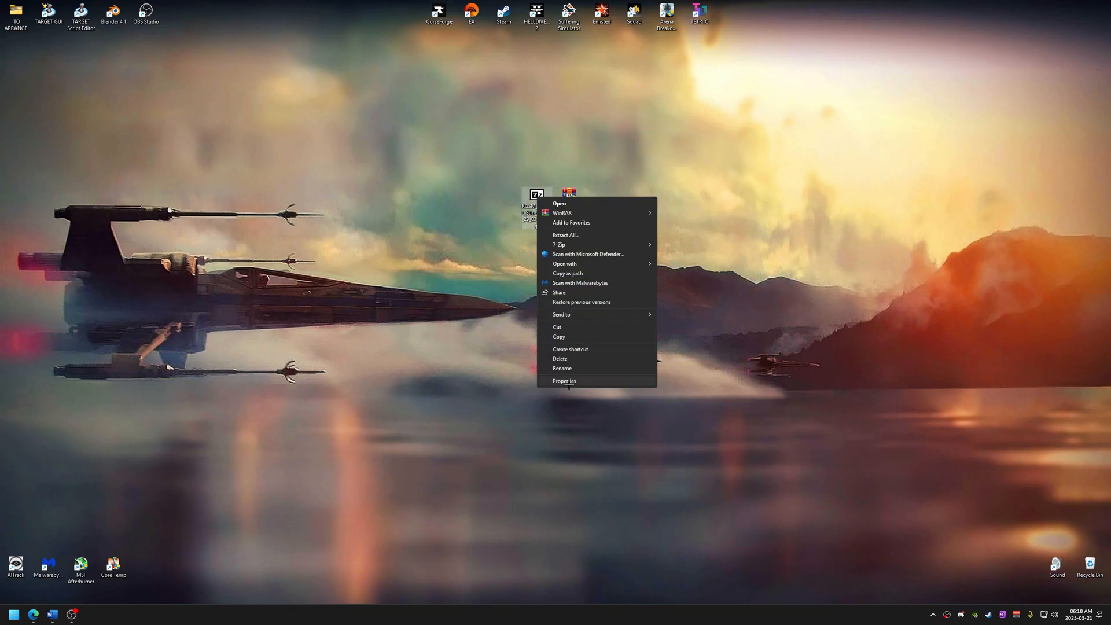
click(563, 381)
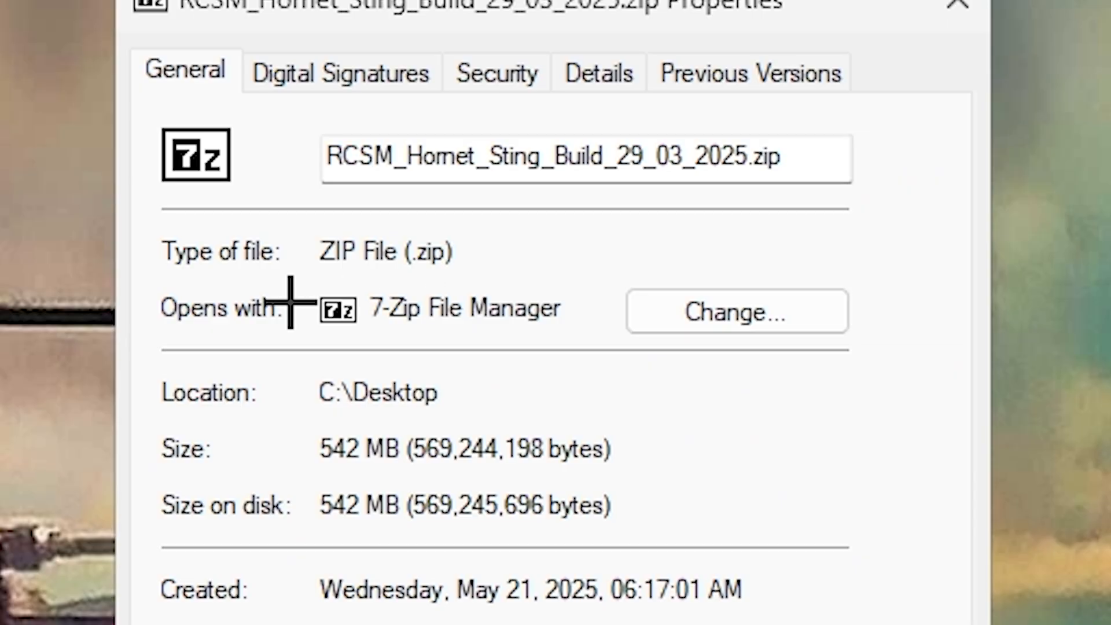
mouse_move(559, 334)
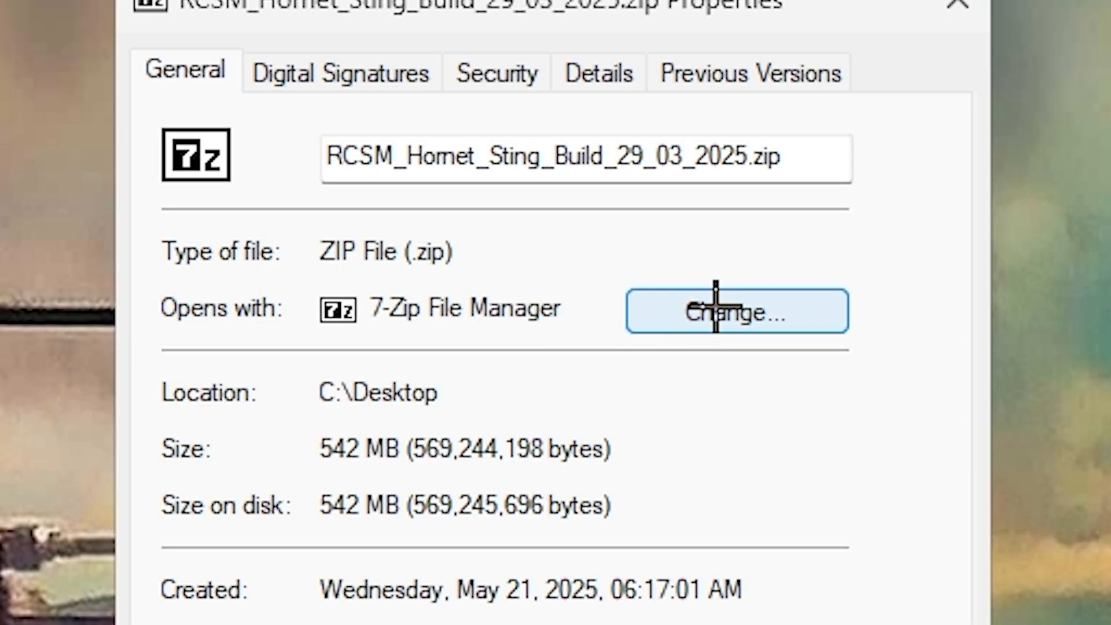
click(958, 6)
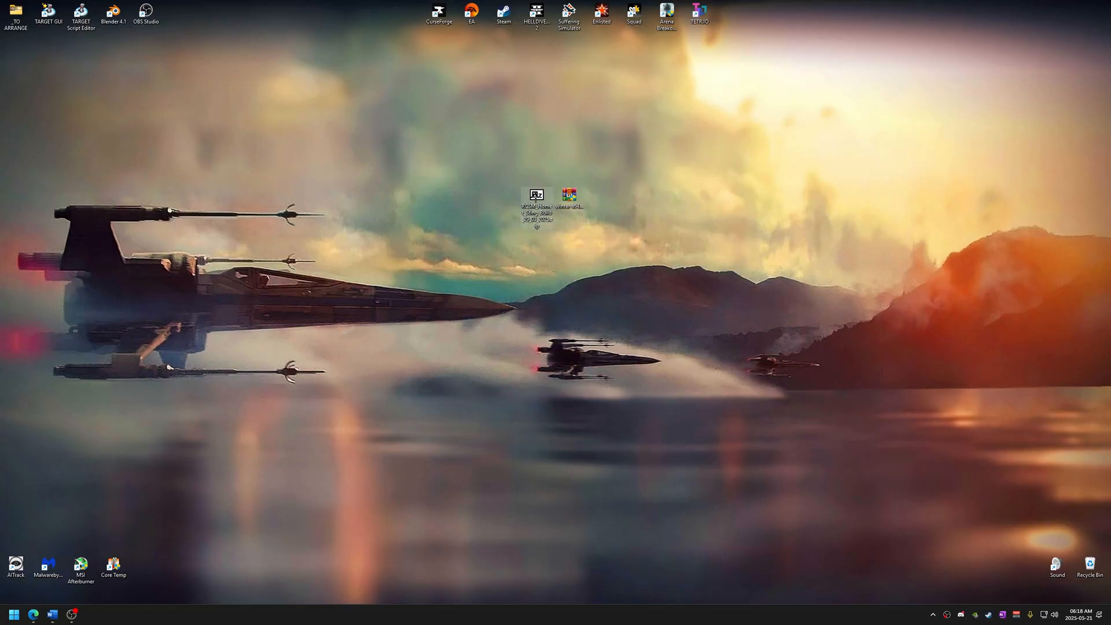
right_click(535, 206)
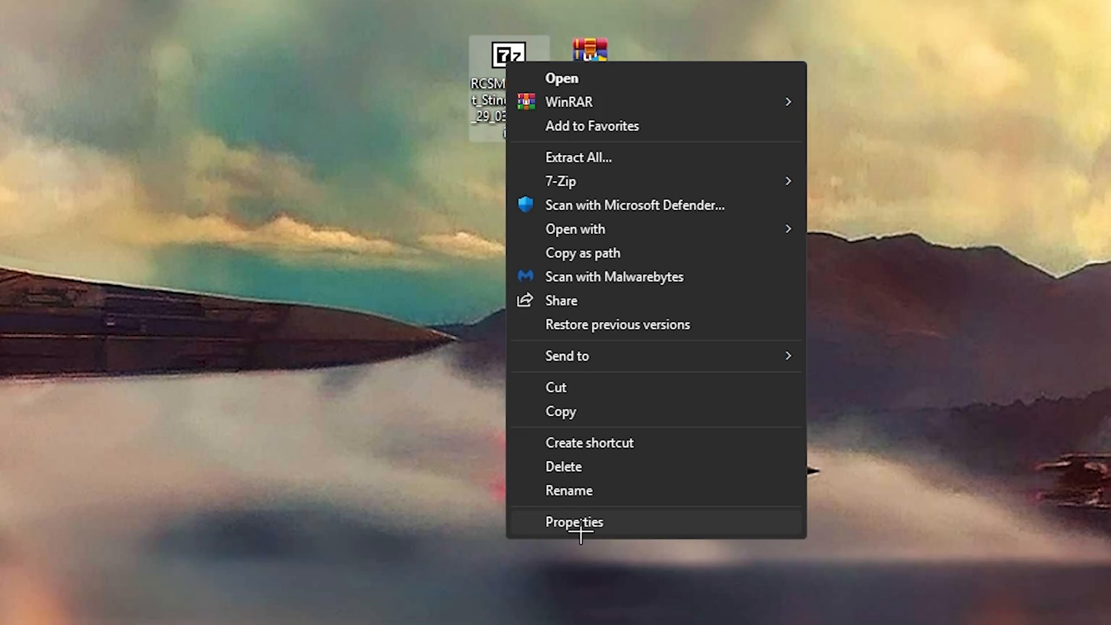
click(574, 522)
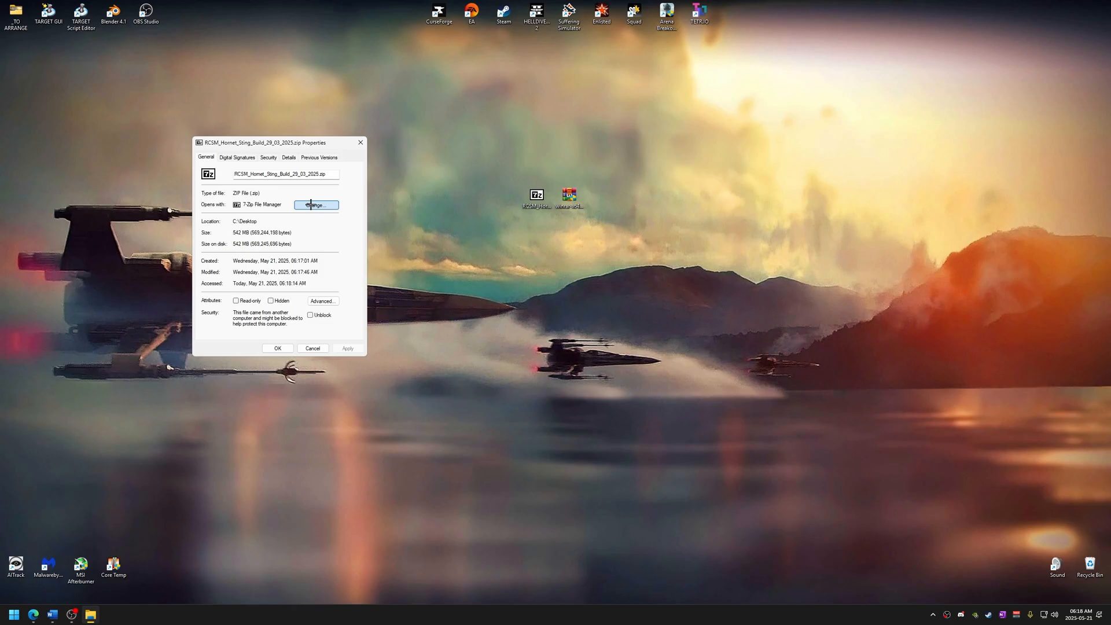
click(316, 204)
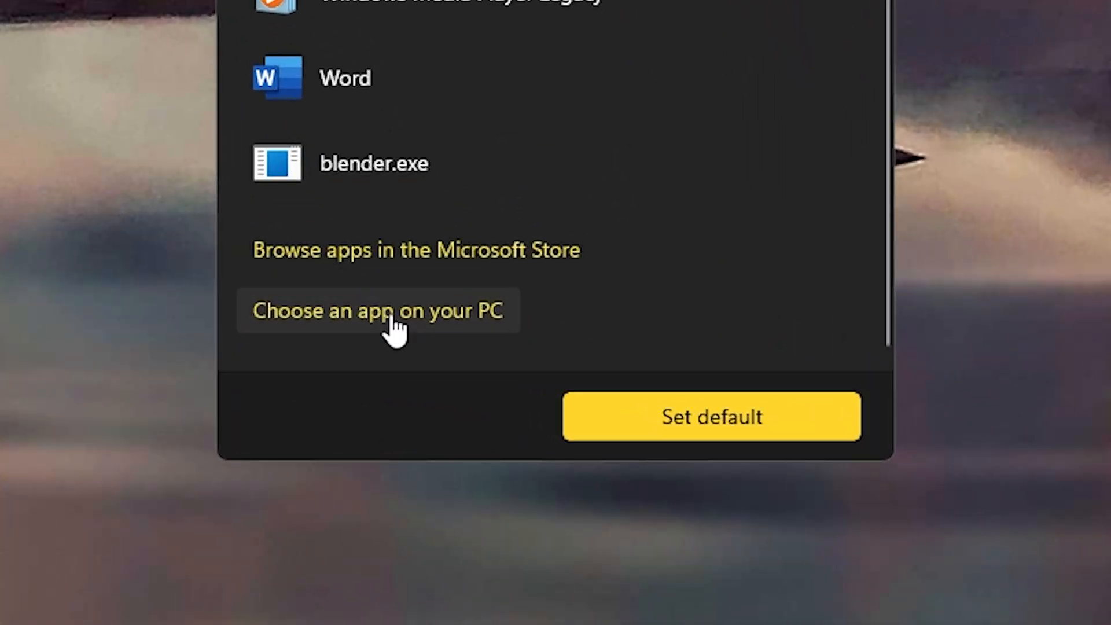
Step: Browse to the WinRAR program, set it as the default for .zip files and apply
click(377, 310)
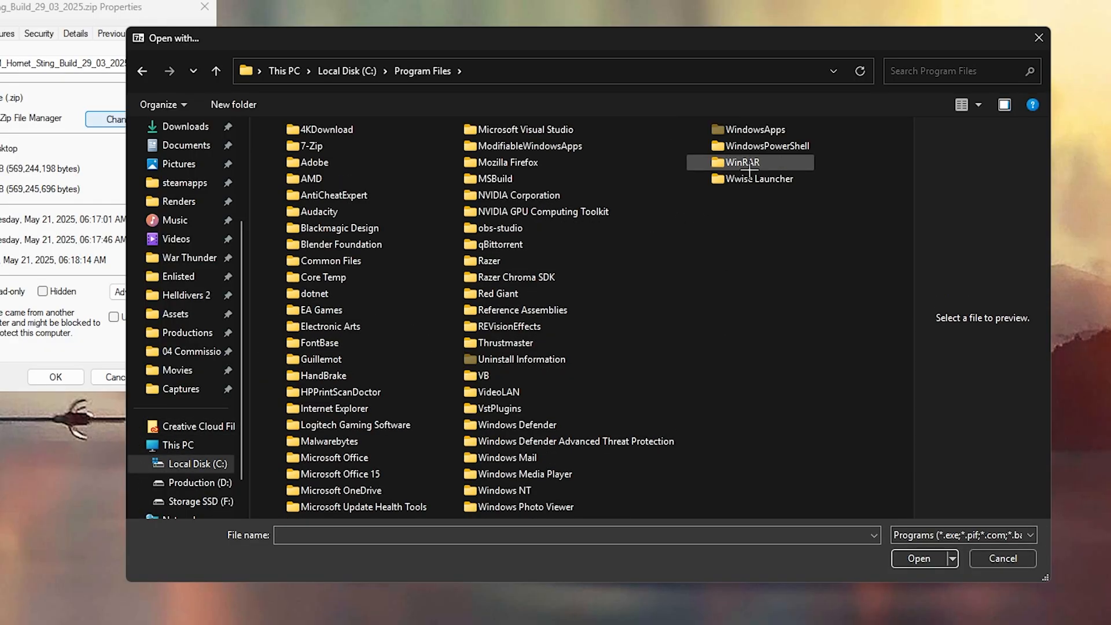
double_click(743, 162)
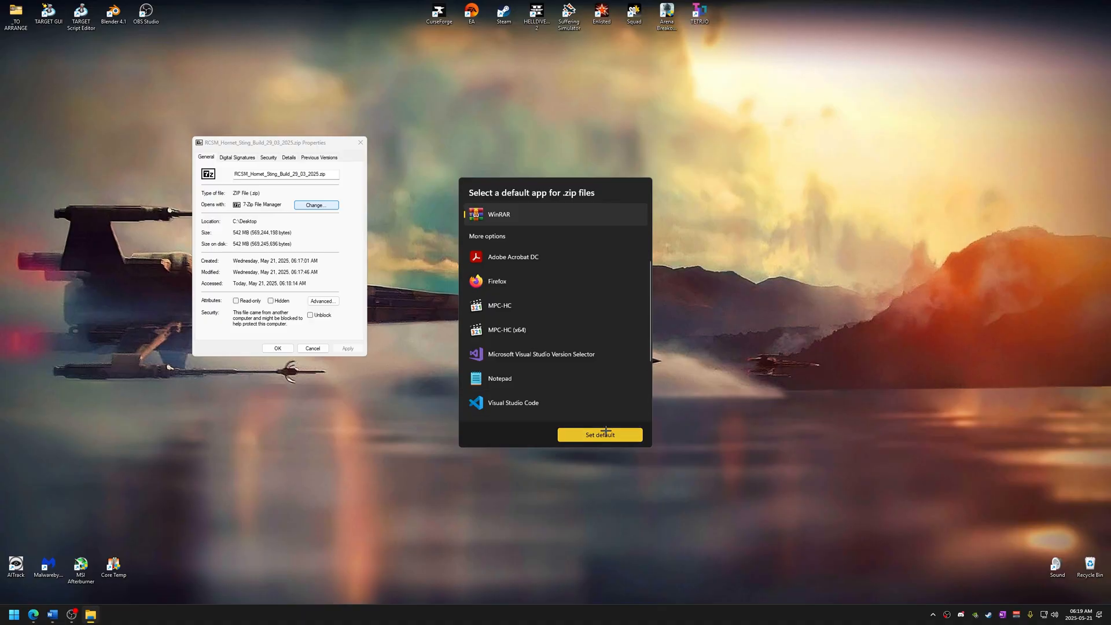
click(598, 434)
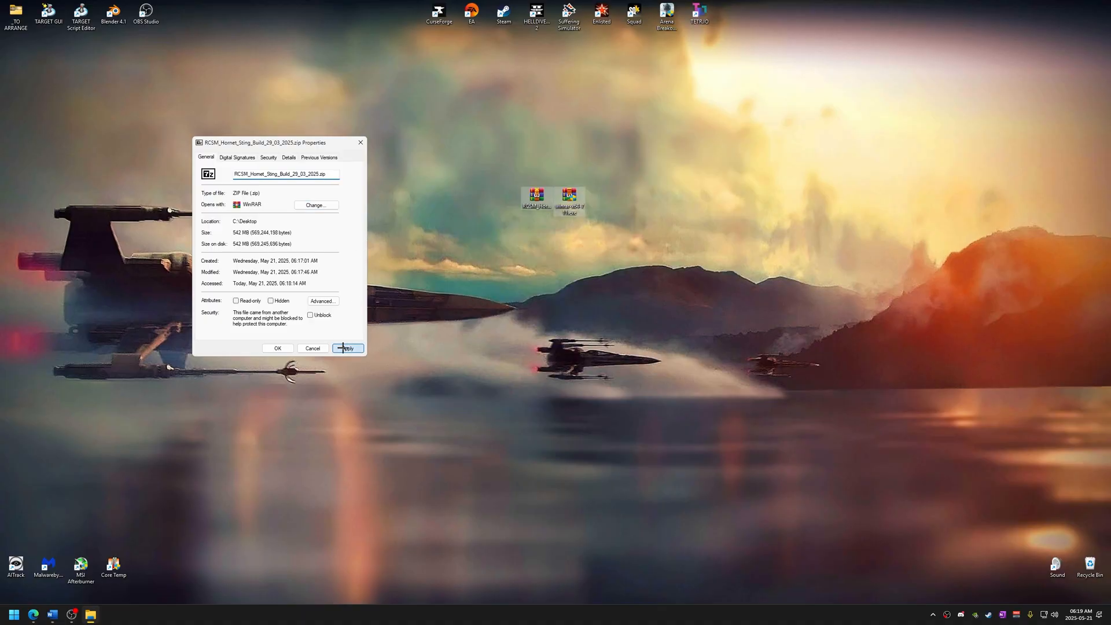
click(276, 348)
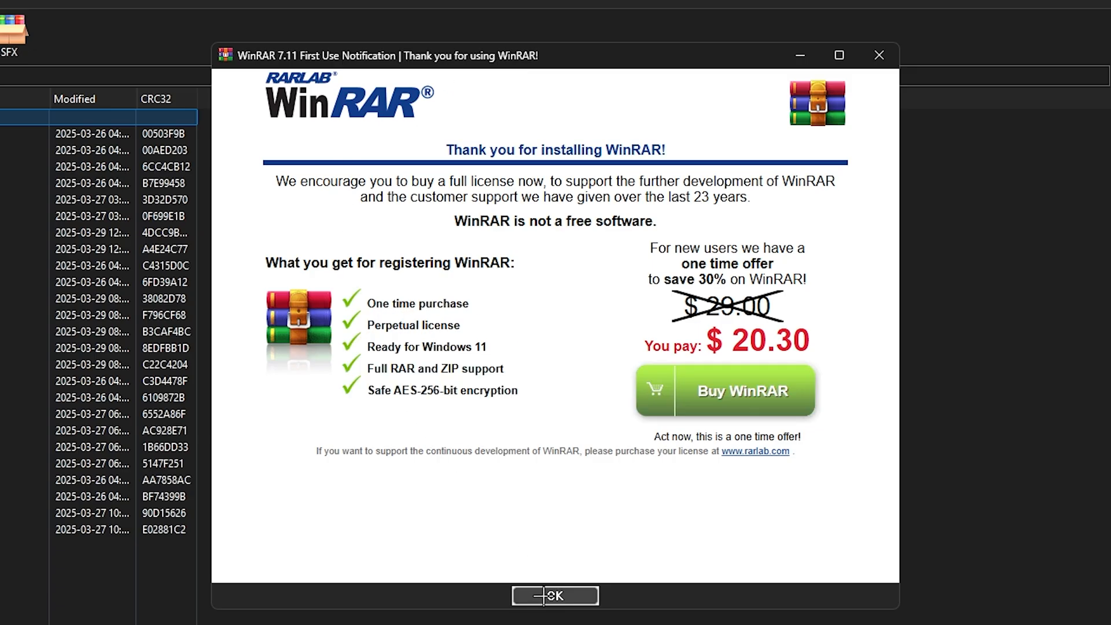
Step: Dismiss the first-use notice, select all 25 sound bank files and start Extract To
click(554, 595)
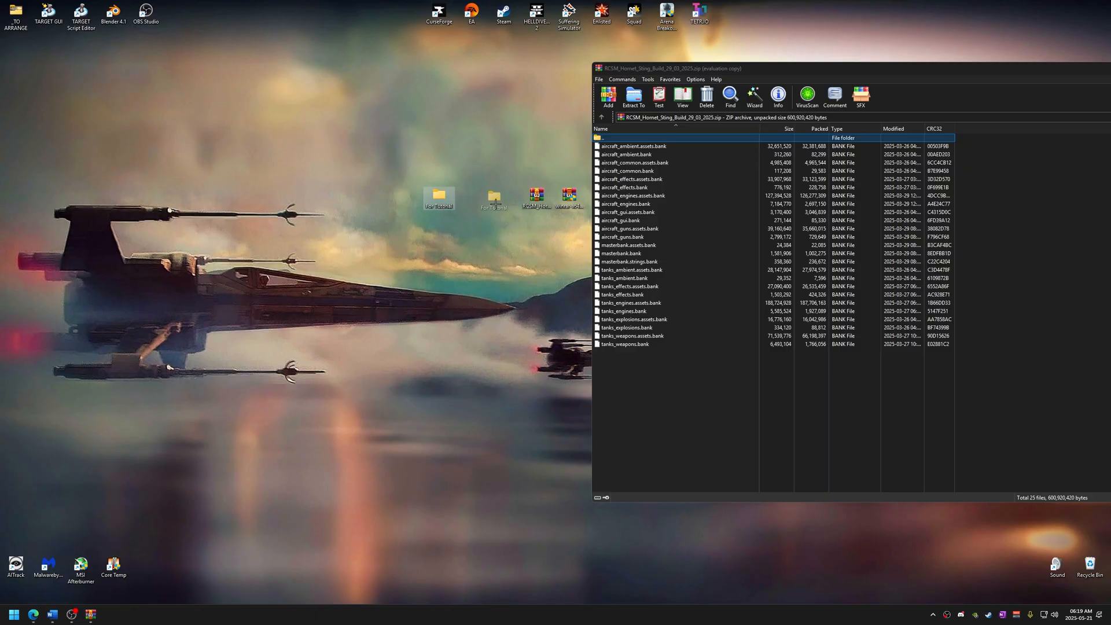
key(ctrl+a)
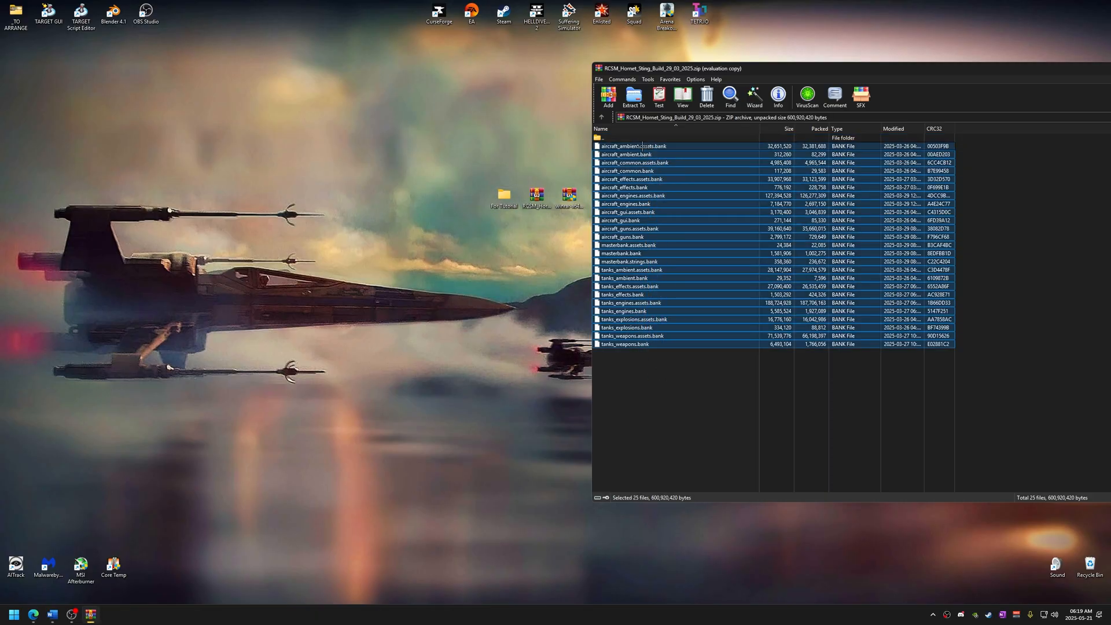
click(633, 97)
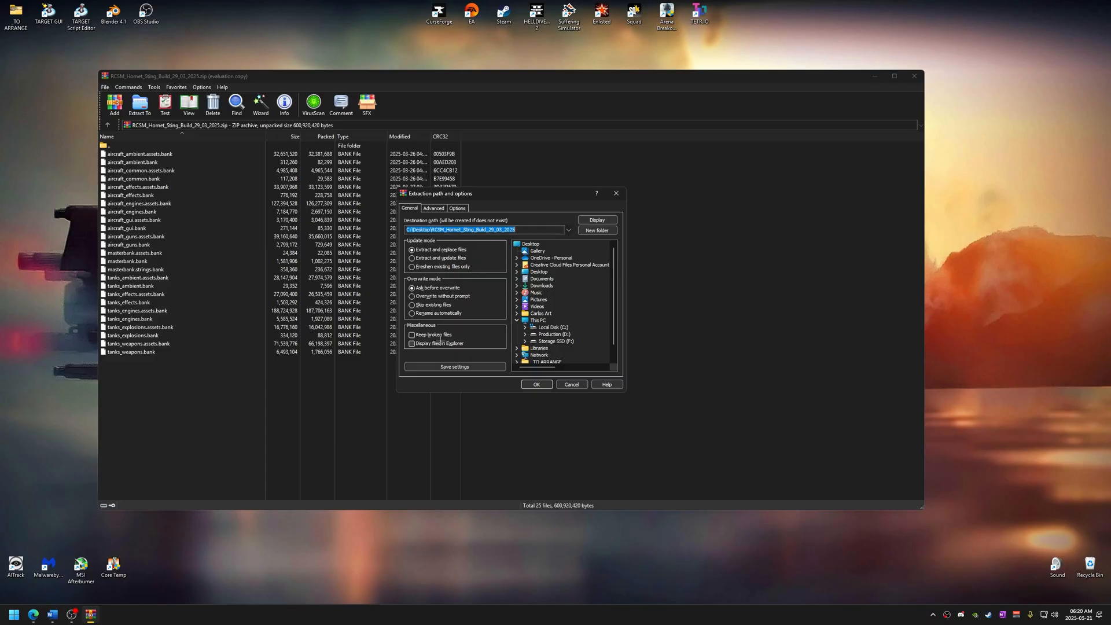
Step: Confirm extraction into the default Desktop folder named after the archive
click(535, 384)
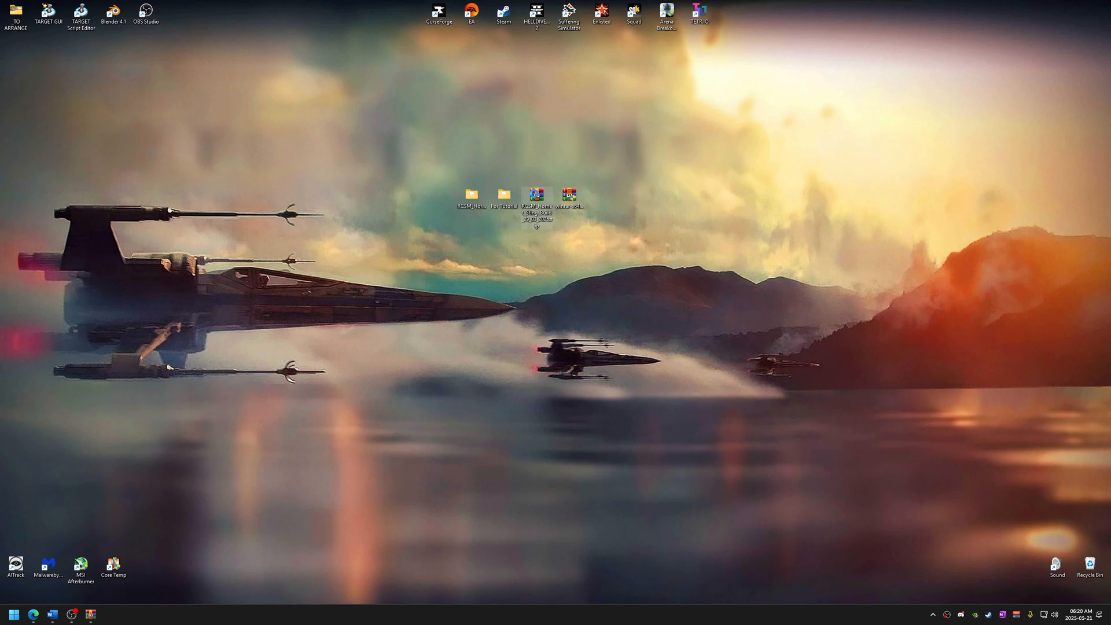
Step: Extract the RCSM archive into its own RCSM_Hornet_Sting_Build_29_03_2025 folder on the desktop via the context menu
right_click(535, 196)
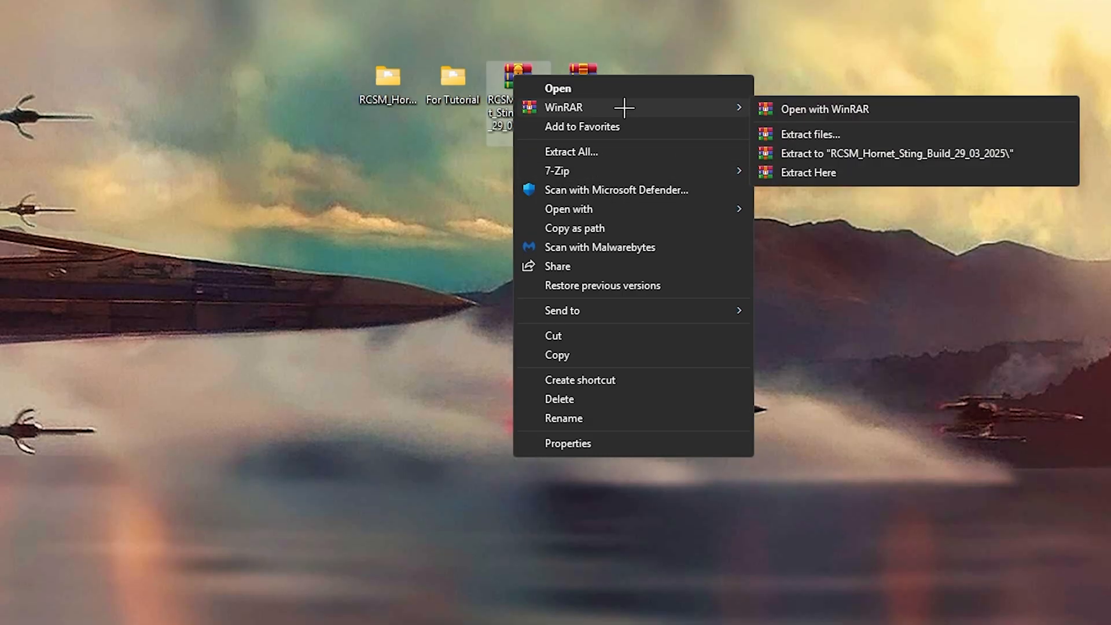
mouse_move(922, 158)
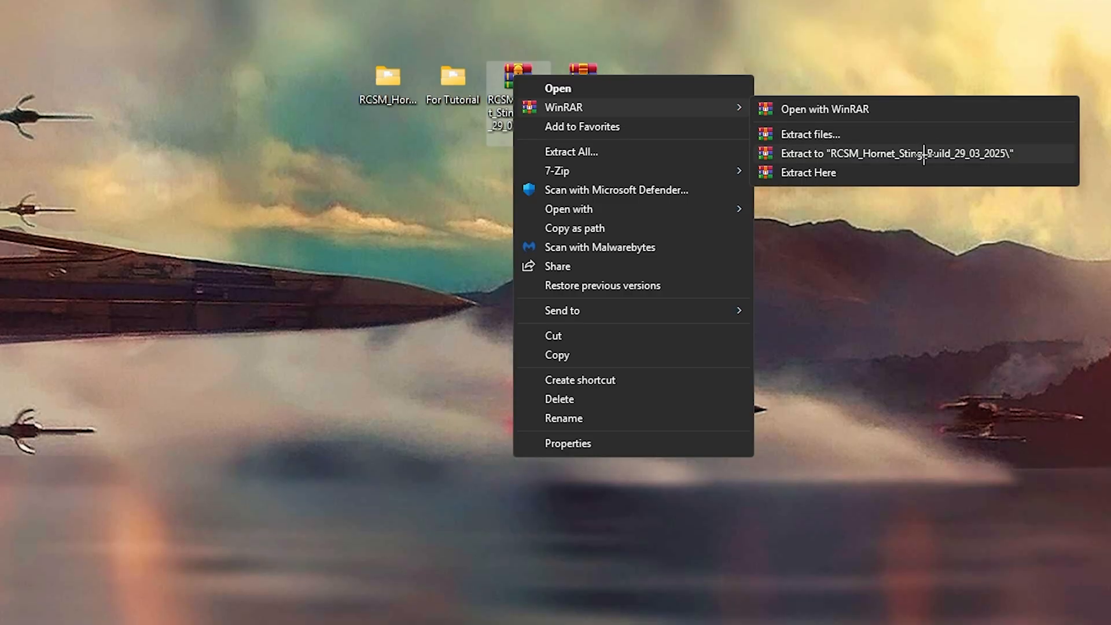
mouse_move(847, 175)
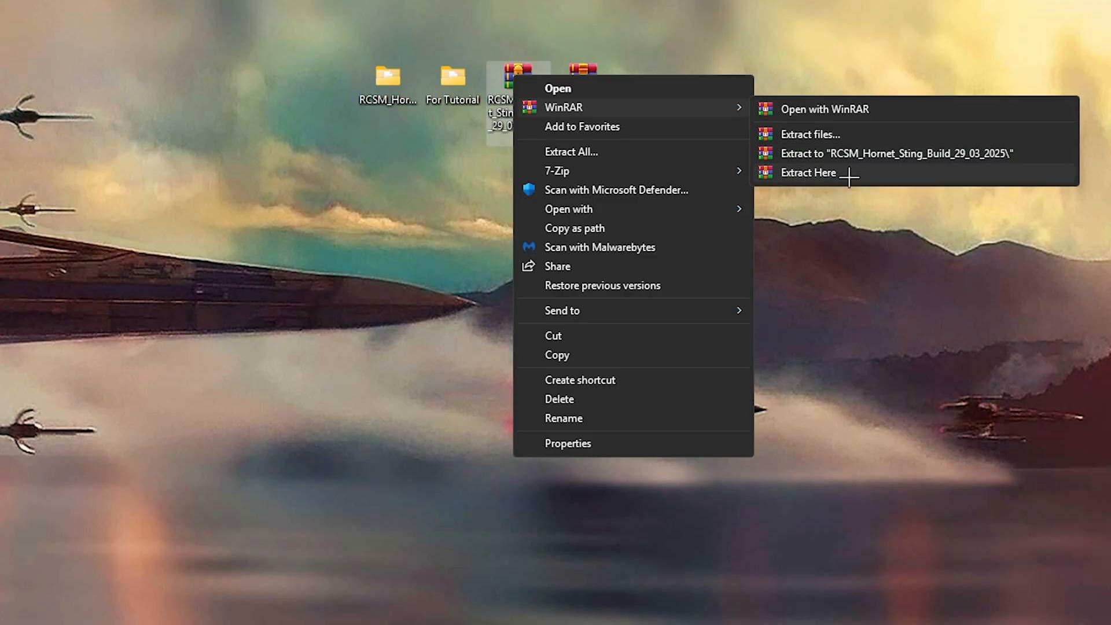
mouse_move(845, 174)
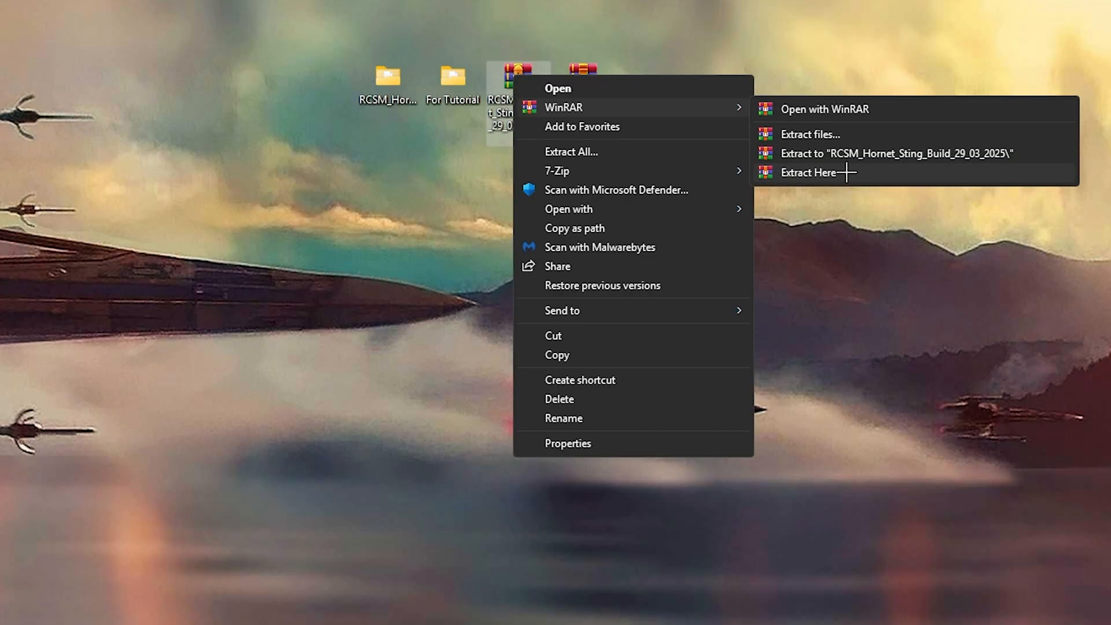
click(808, 172)
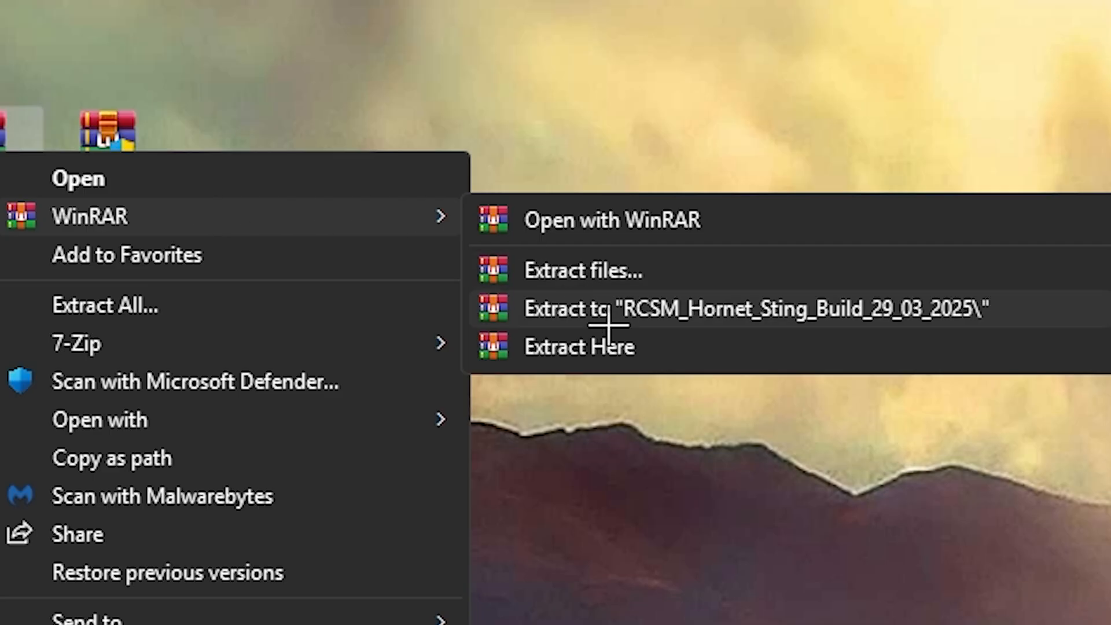
click(751, 307)
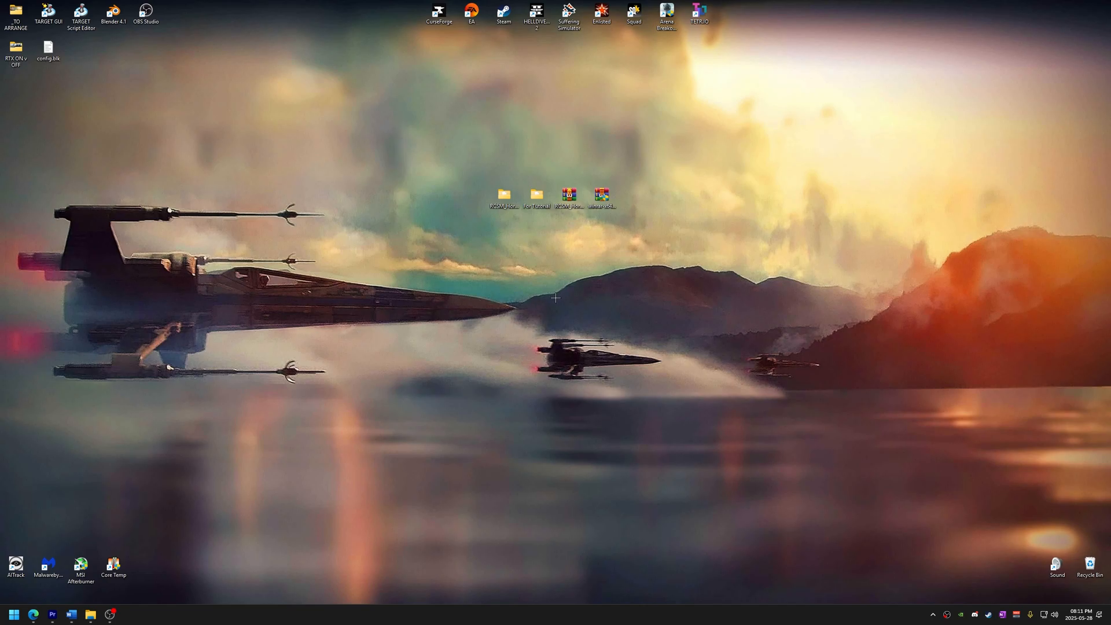
mouse_move(535, 289)
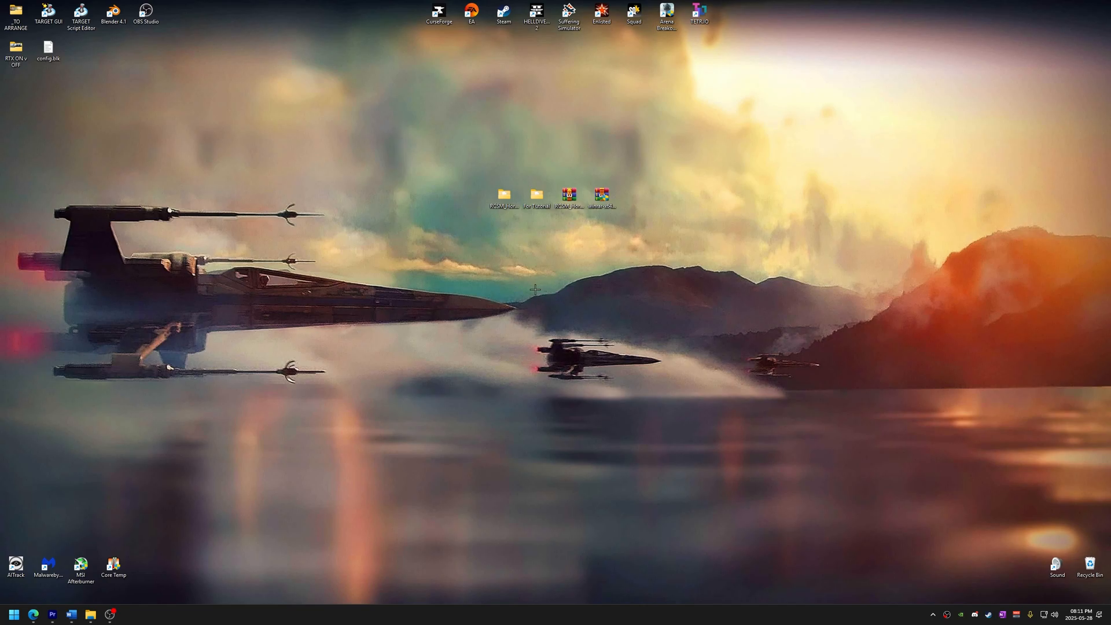
mouse_move(544, 318)
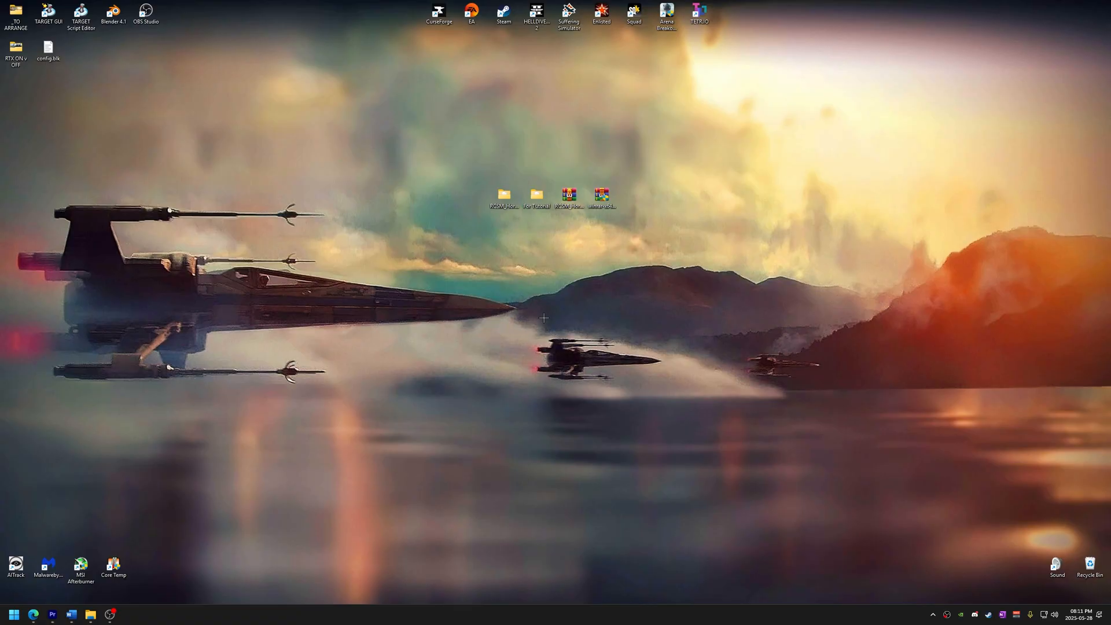
mouse_move(534, 224)
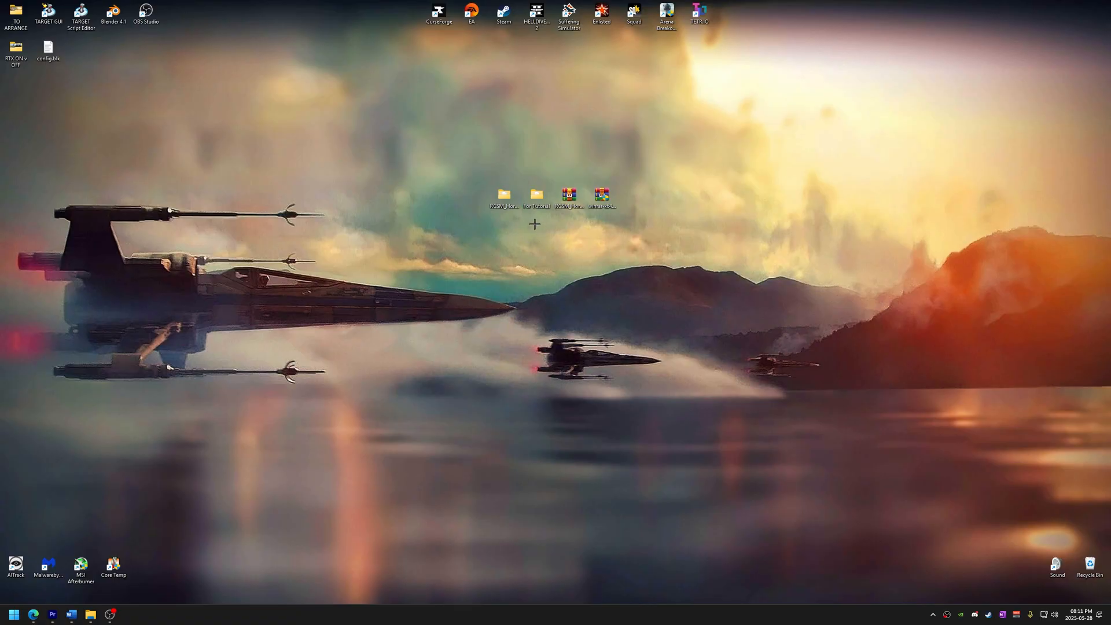
Step: Reach the War Thunder install folder via the desktop shortcut's Properties > Open File Location
right_click(568, 14)
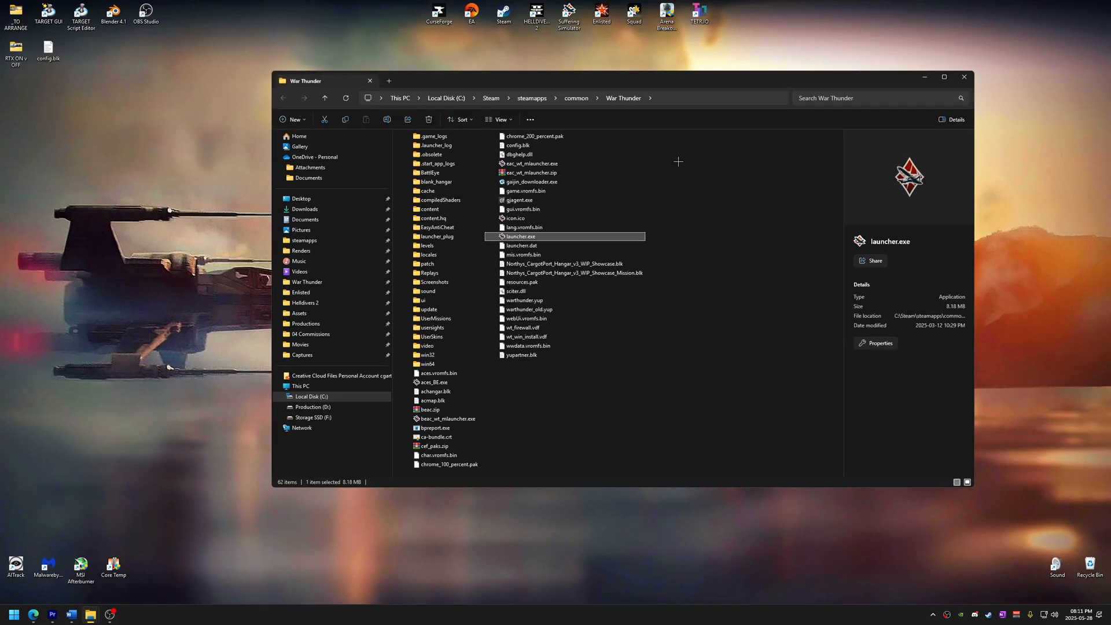
click(964, 76)
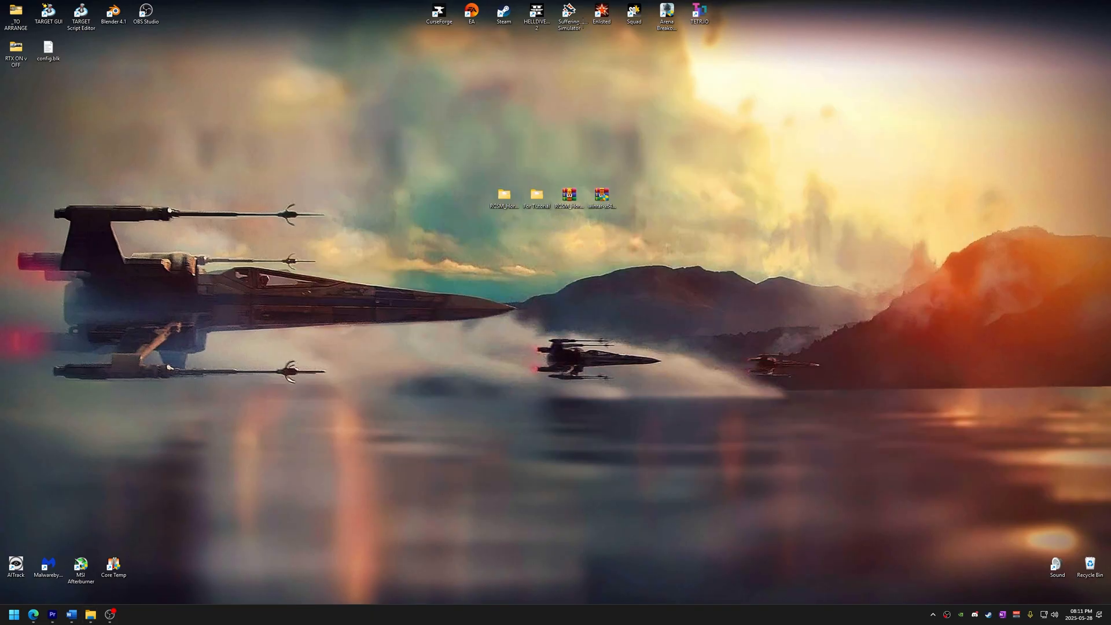
right_click(570, 17)
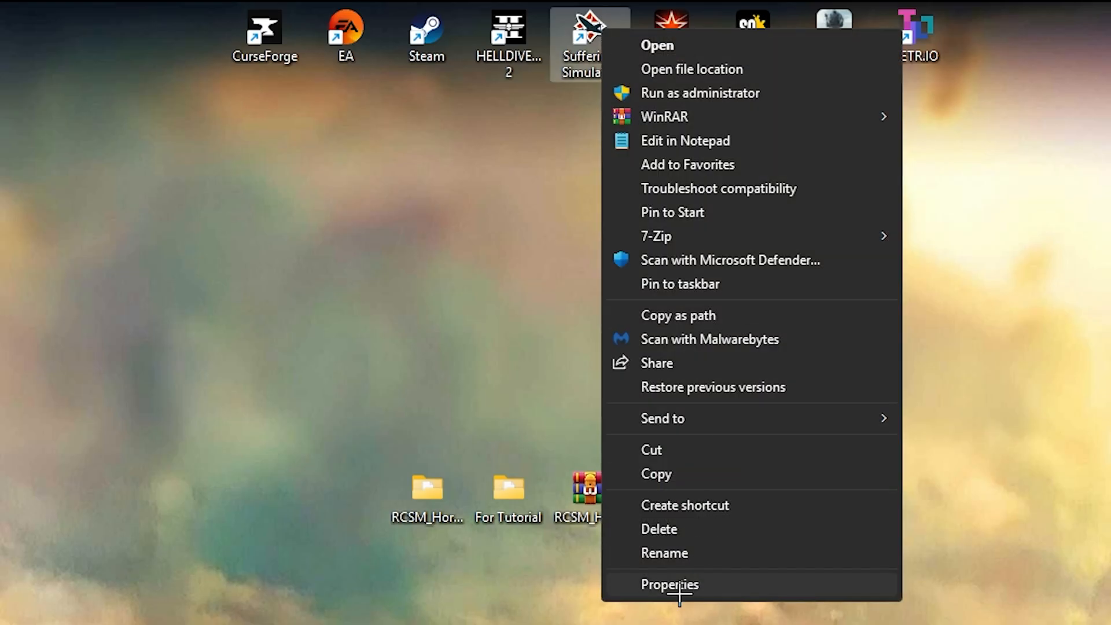
click(668, 583)
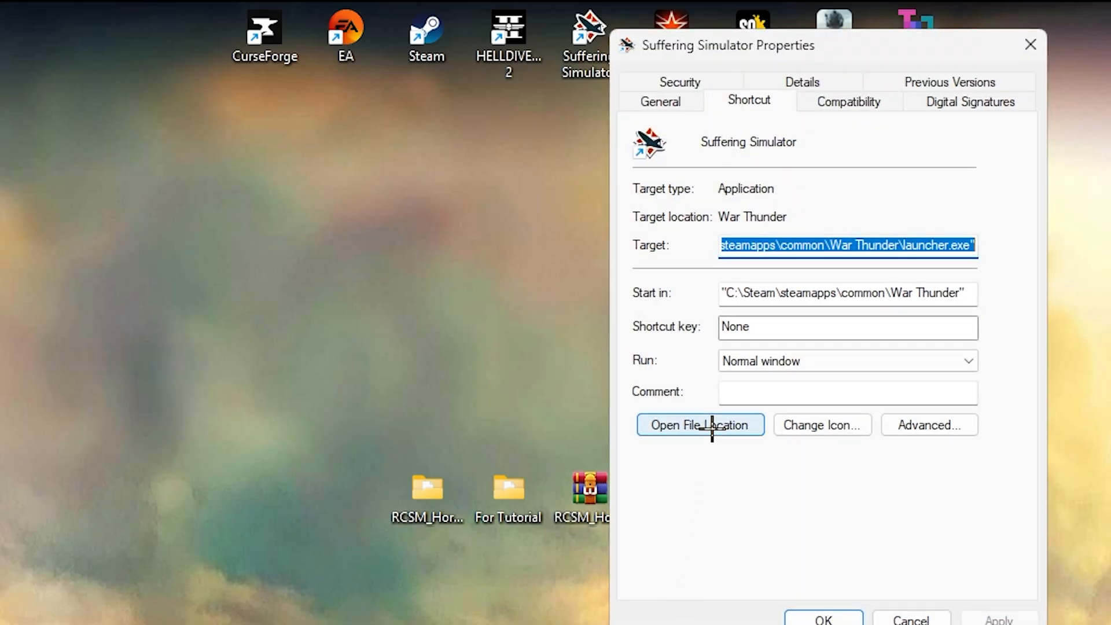
click(699, 424)
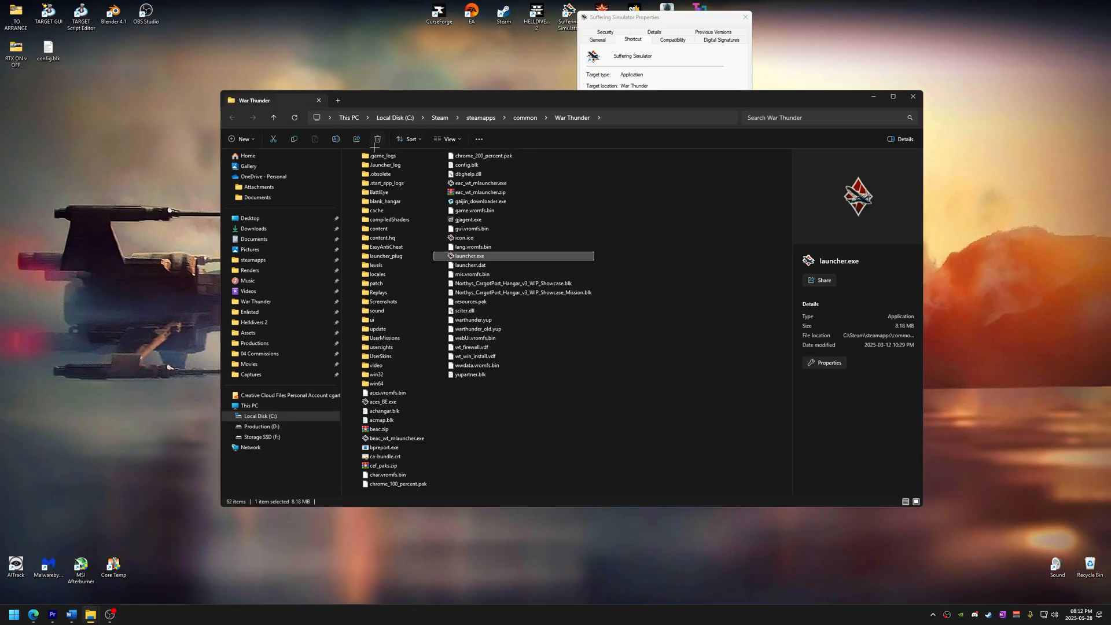
mouse_move(378, 274)
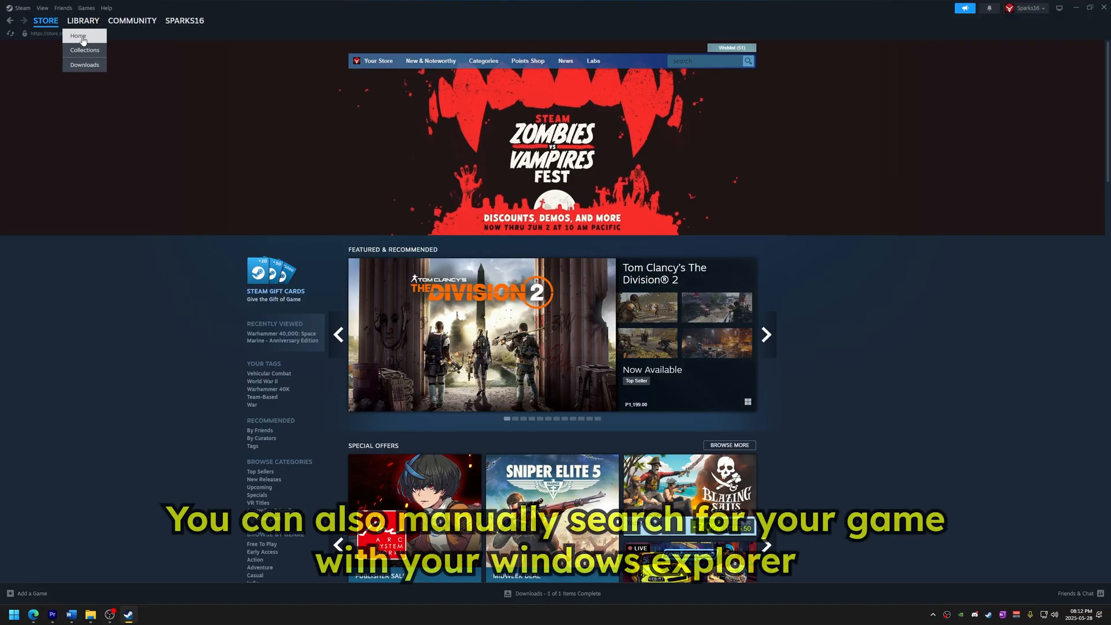
Step: Browse War Thunder's local files from its Steam Library Properties > Installed Files page
click(82, 20)
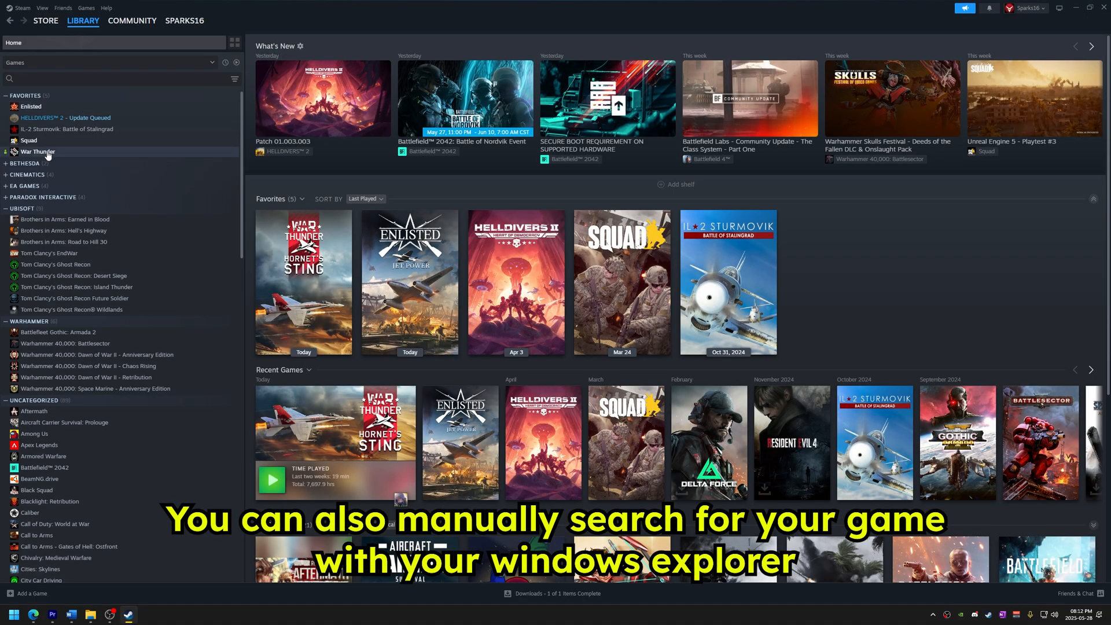
right_click(37, 150)
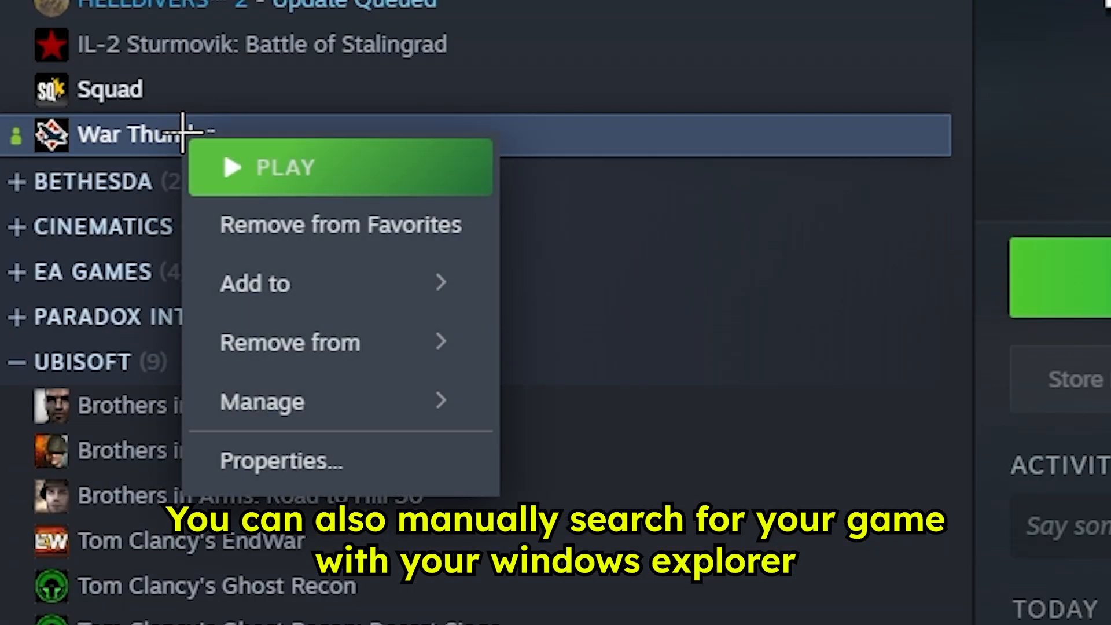
click(279, 460)
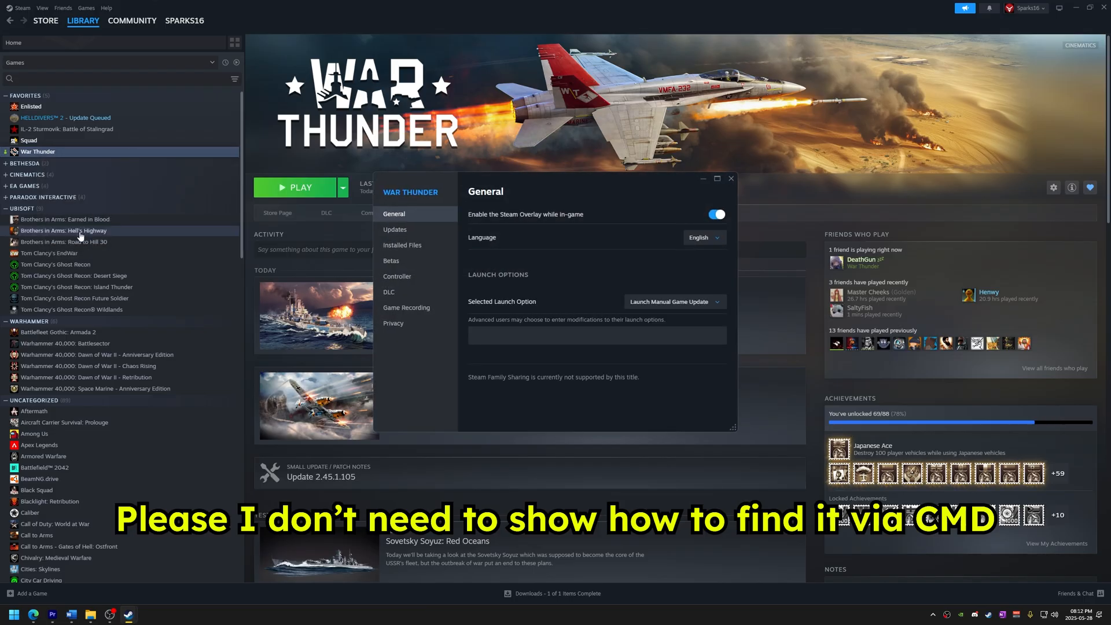
click(402, 245)
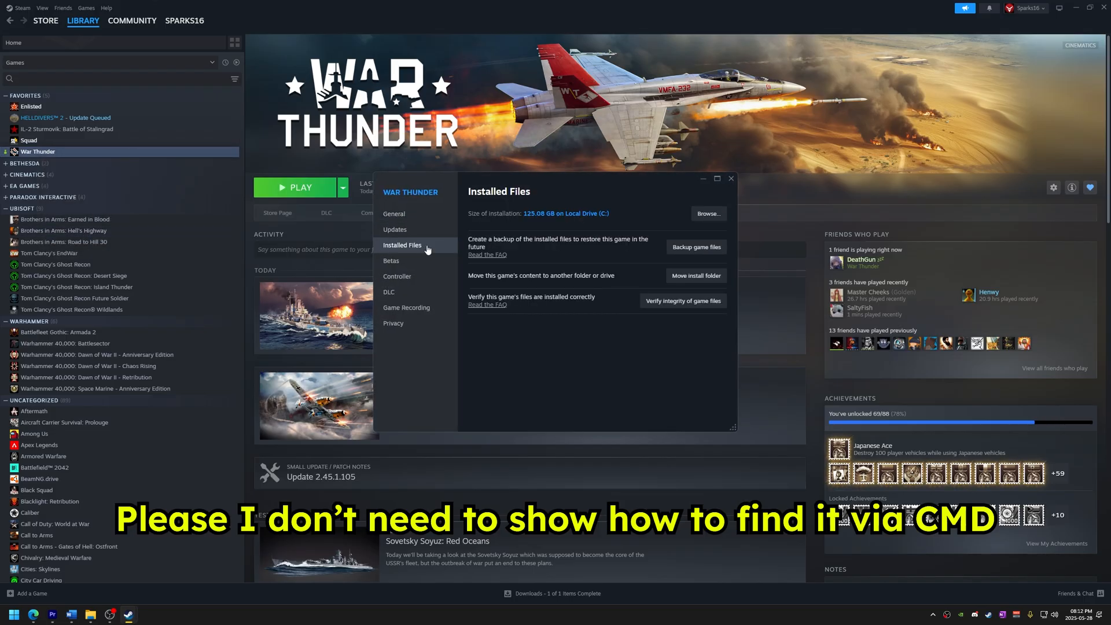
click(707, 213)
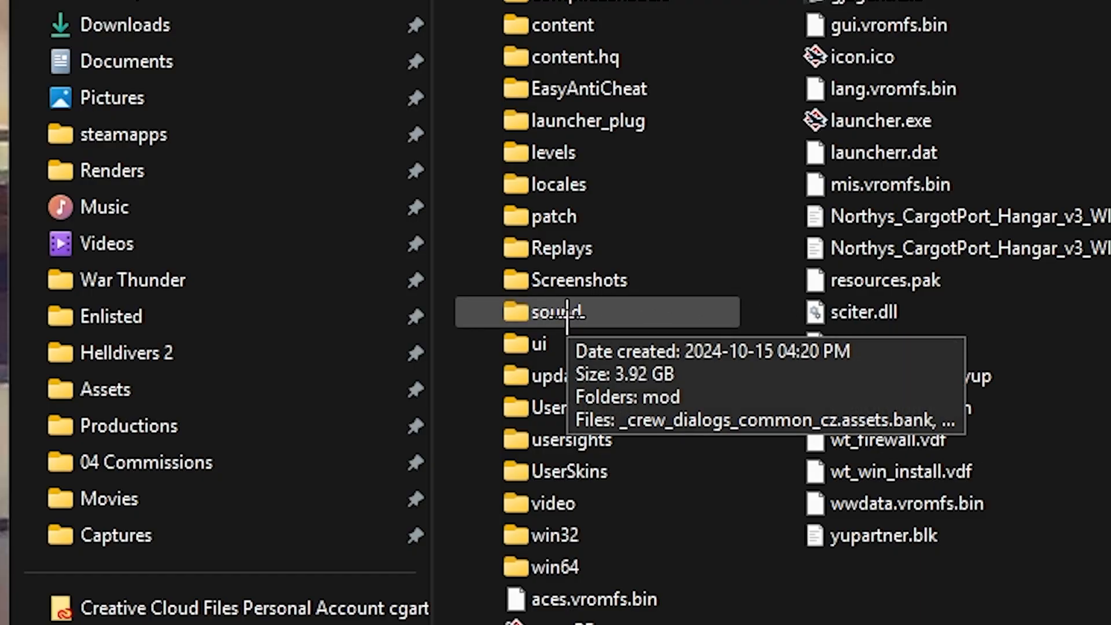
Step: Inside the sound folder, create a new empty folder named mod
double_click(555, 311)
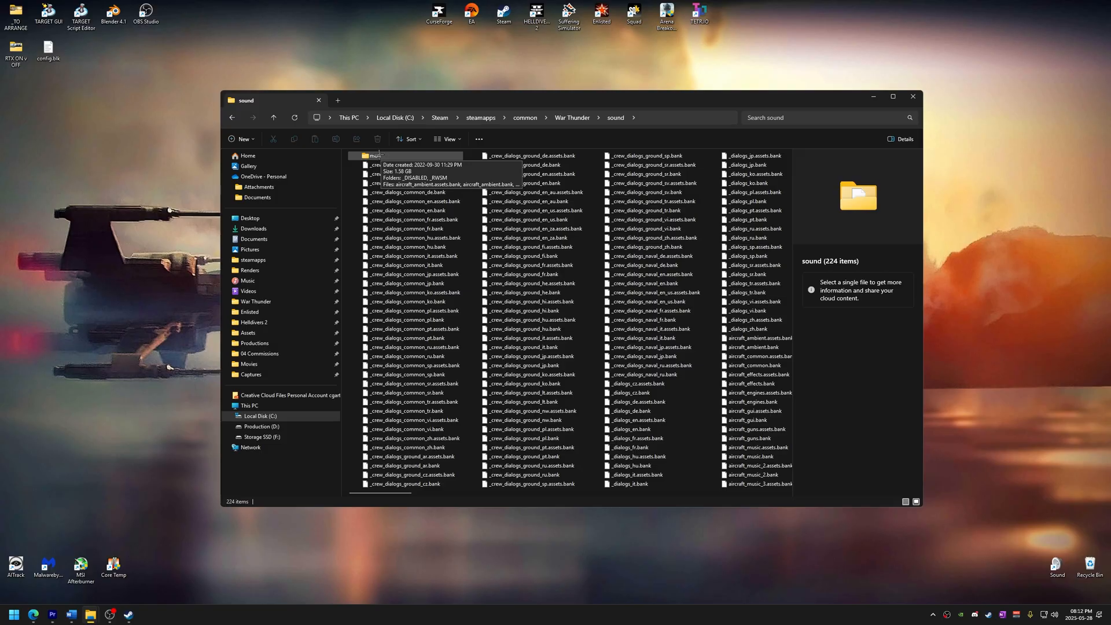
click(374, 155)
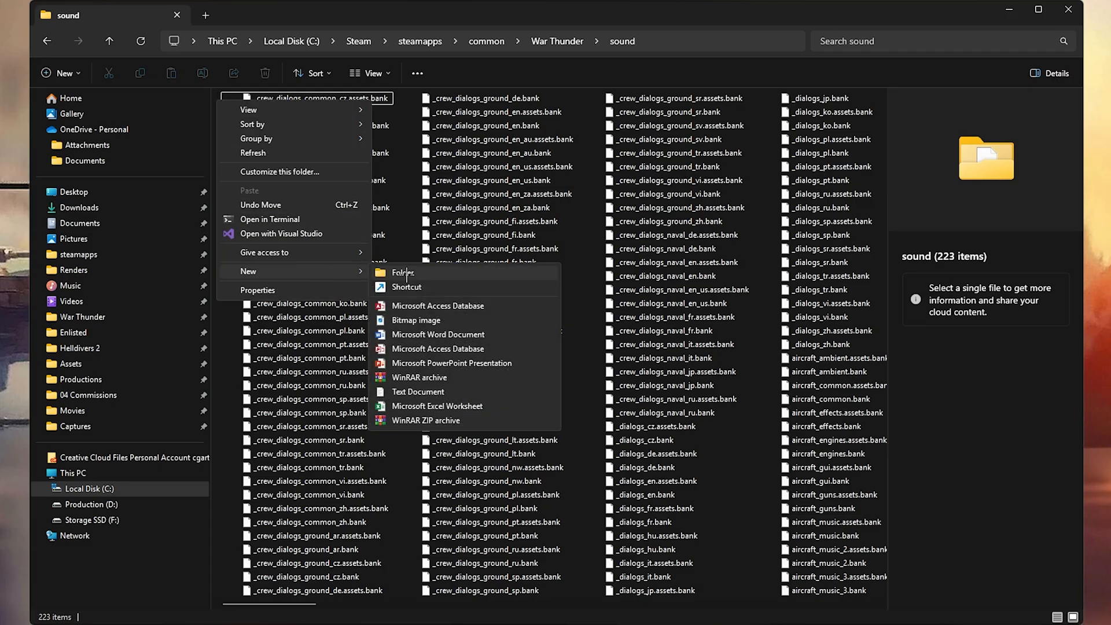
click(401, 273)
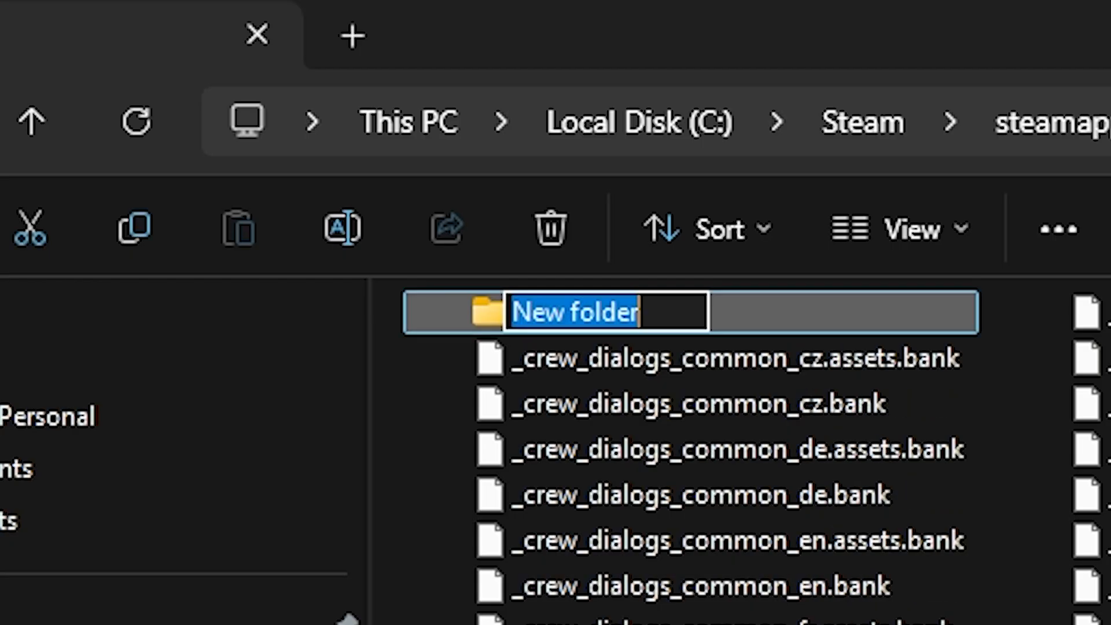
text(mod)
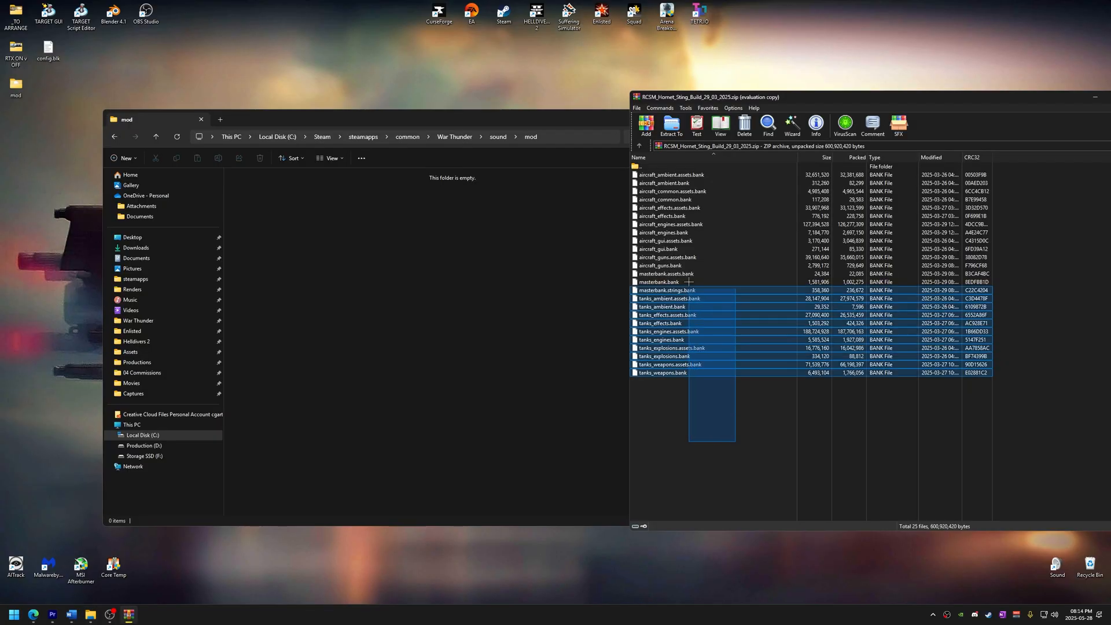
Step: Select all the .bank files in the WinRAR archive for dragging into sound\mod
key(ctrl+a)
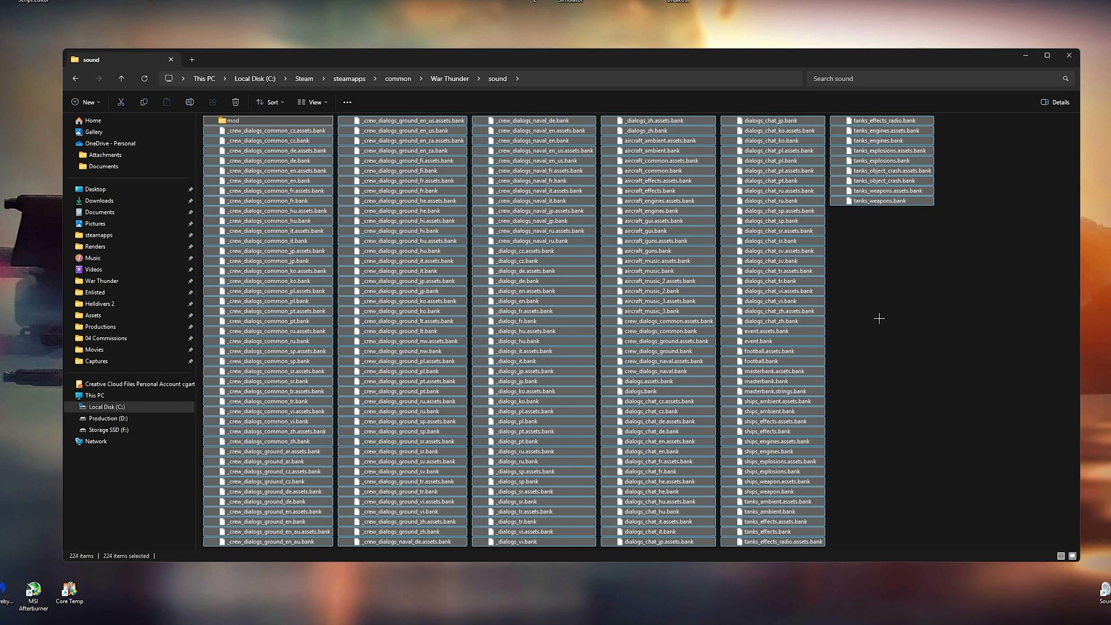
mouse_move(878, 303)
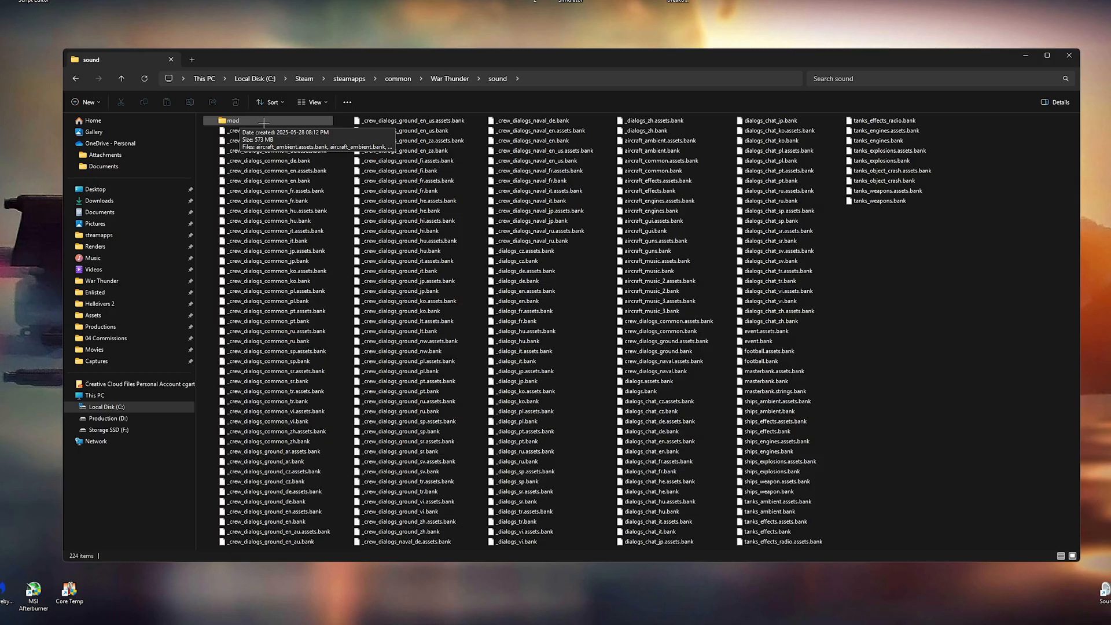
mouse_move(873, 313)
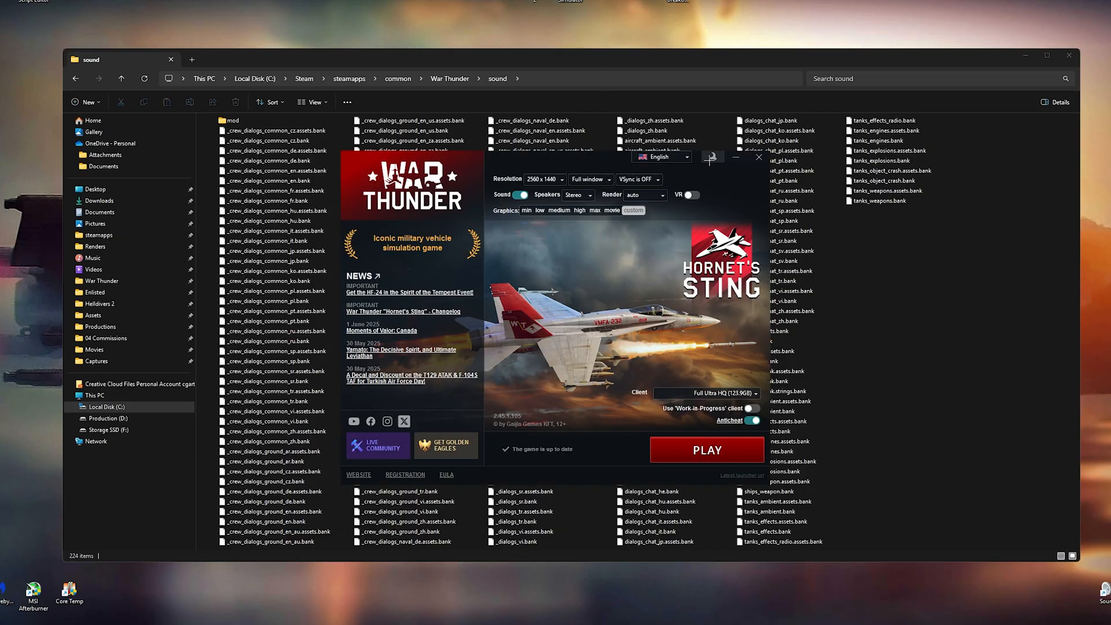
mouse_move(712, 157)
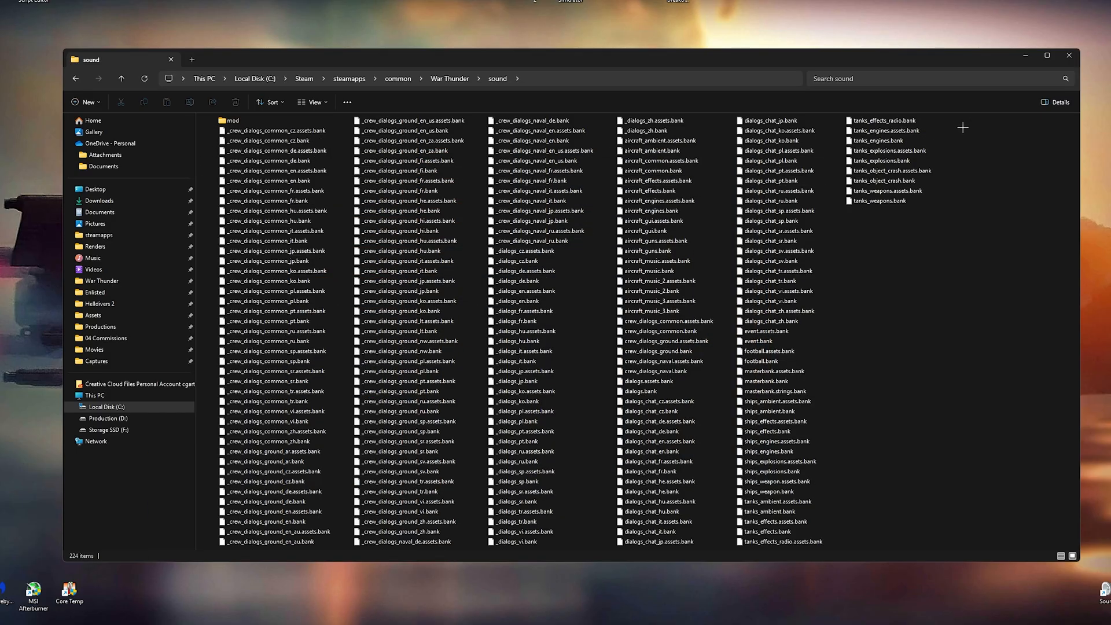
Step: Select all items while the War Thunder launcher is being closed
key(ctrl+a)
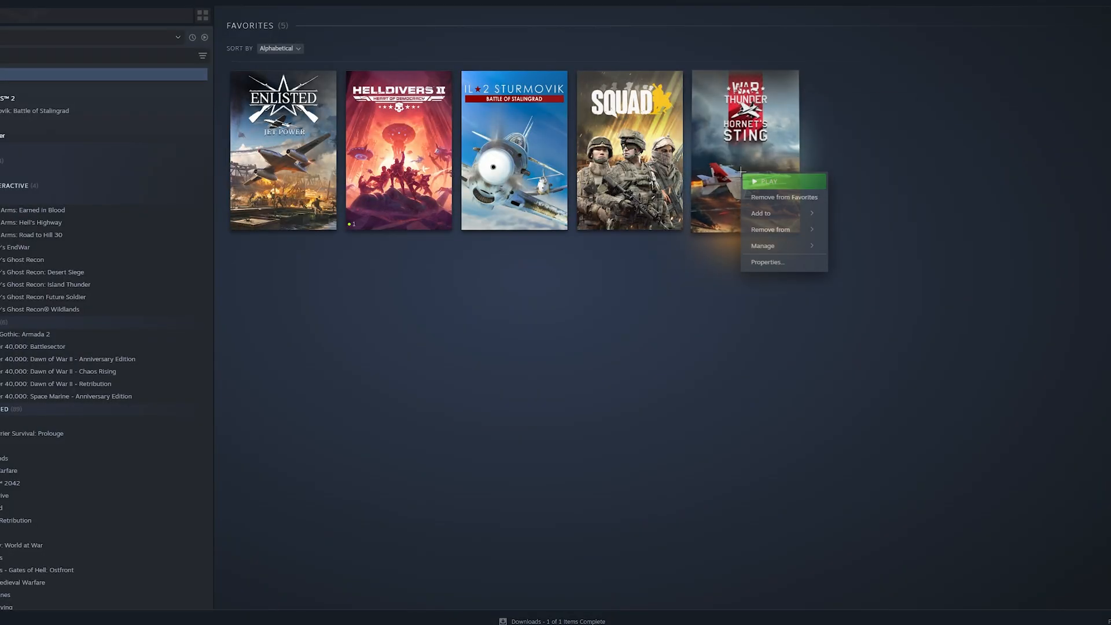
Step: Show War Thunder's Steam properties on the Installed Files section
click(766, 261)
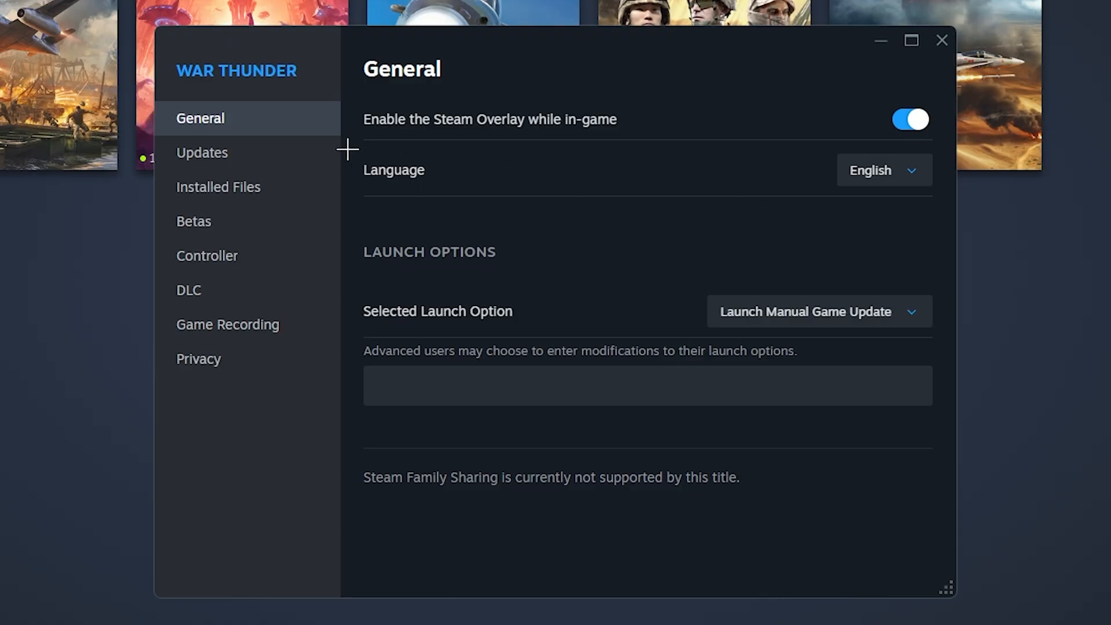
click(218, 186)
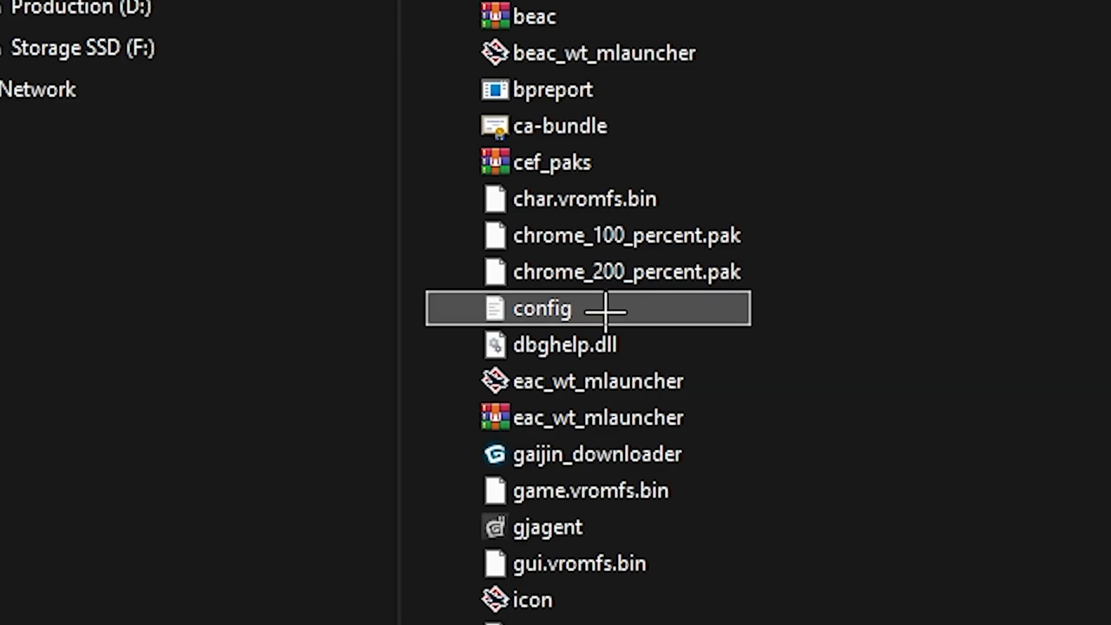
mouse_move(634, 311)
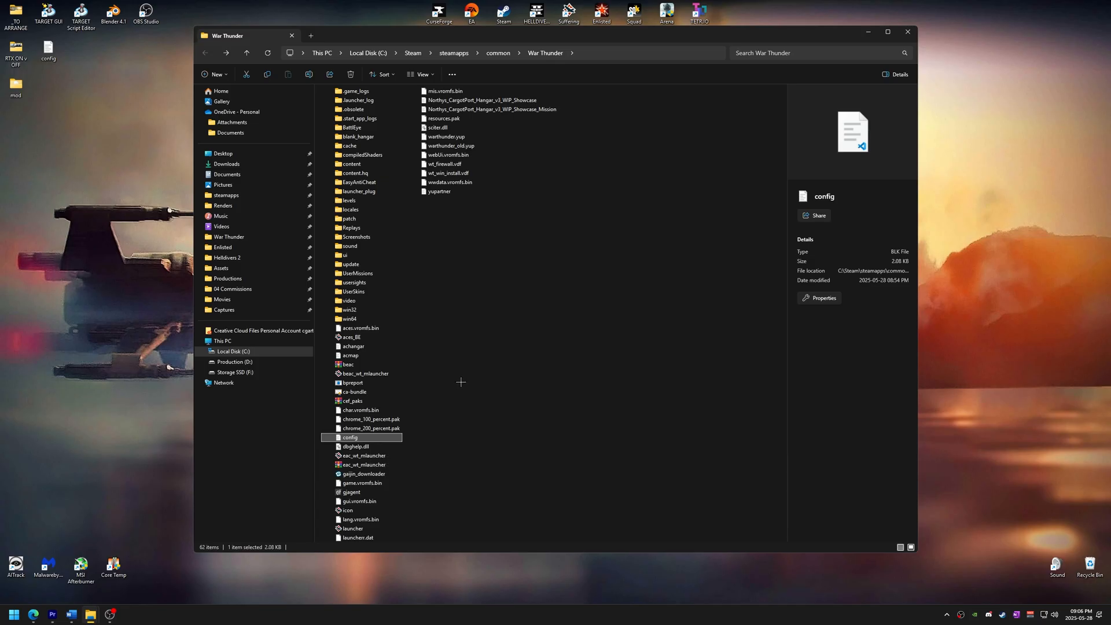
Step: In Folder Options View, show hidden files, folders and drives and known file extensions, then apply
click(450, 74)
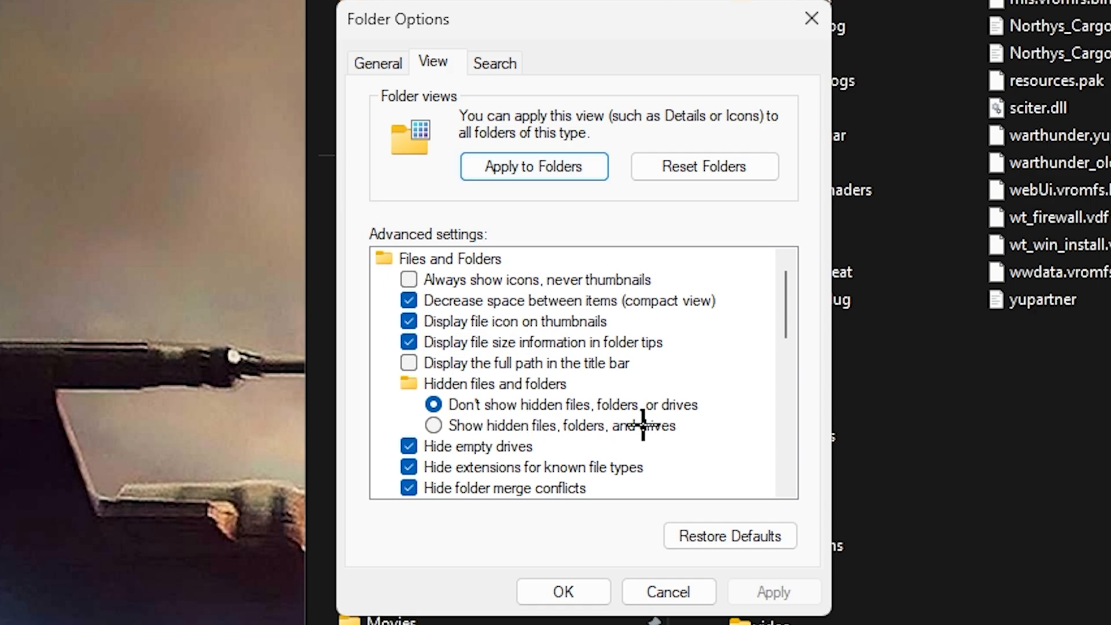
click(433, 424)
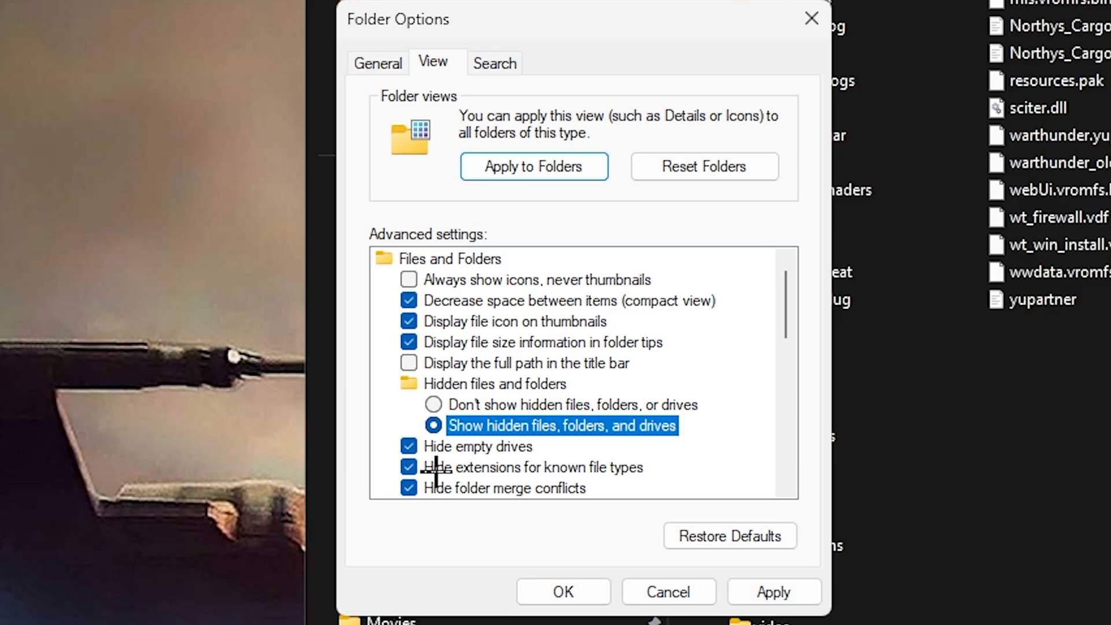
click(409, 466)
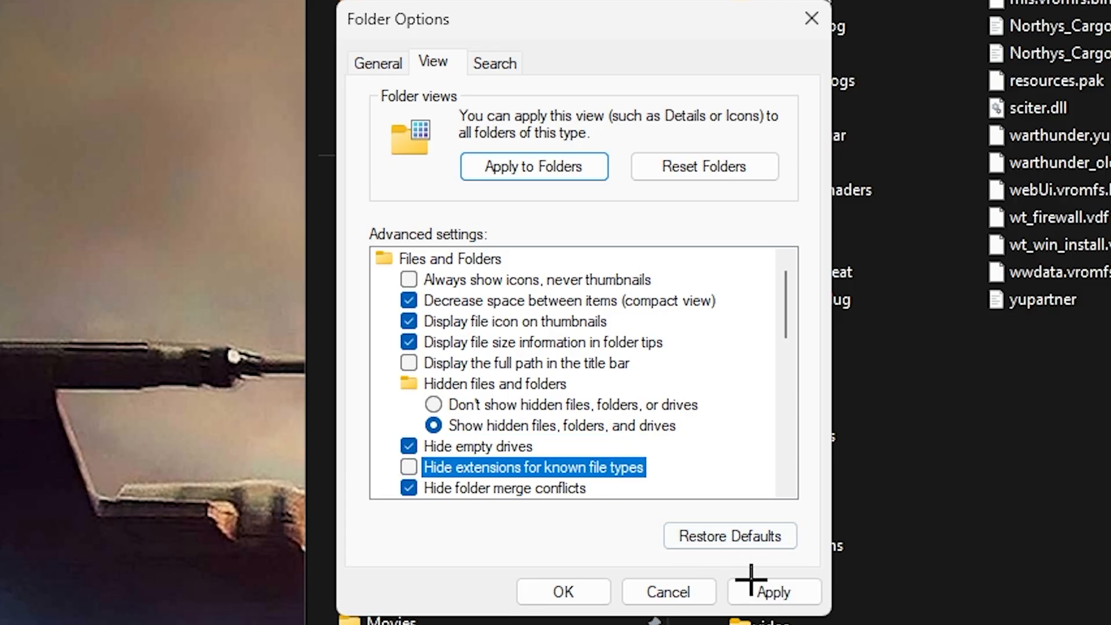
click(773, 591)
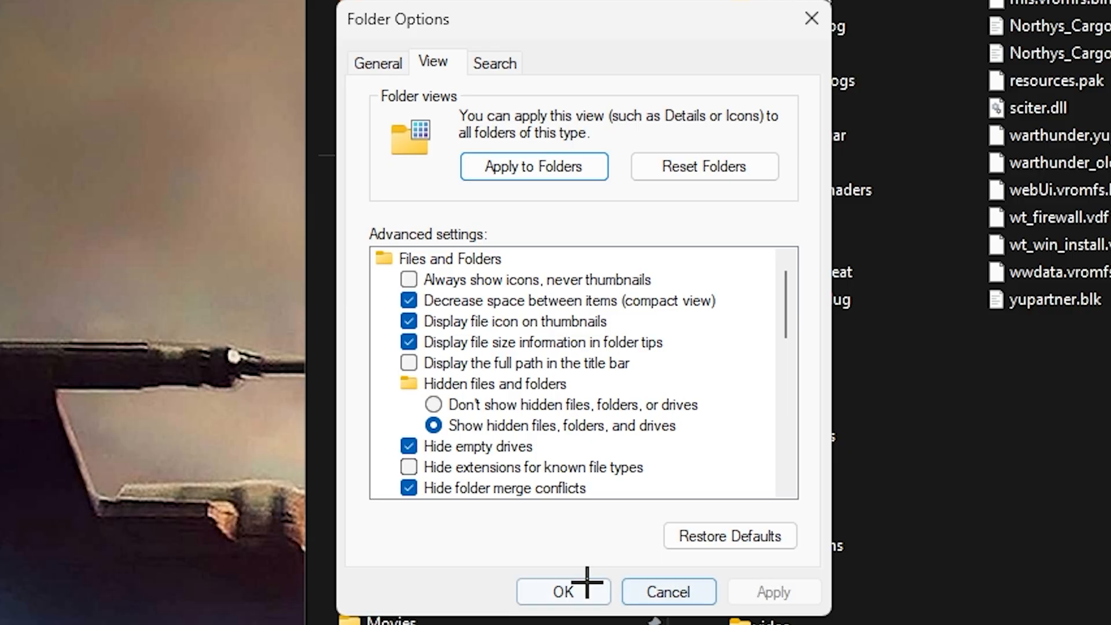
click(563, 591)
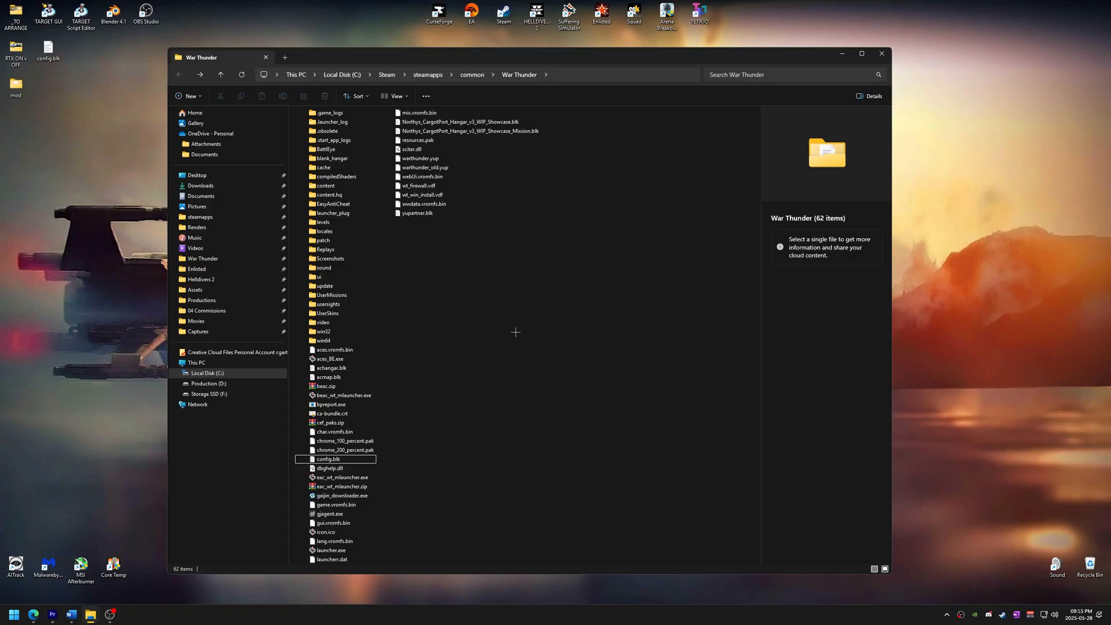
mouse_move(348, 460)
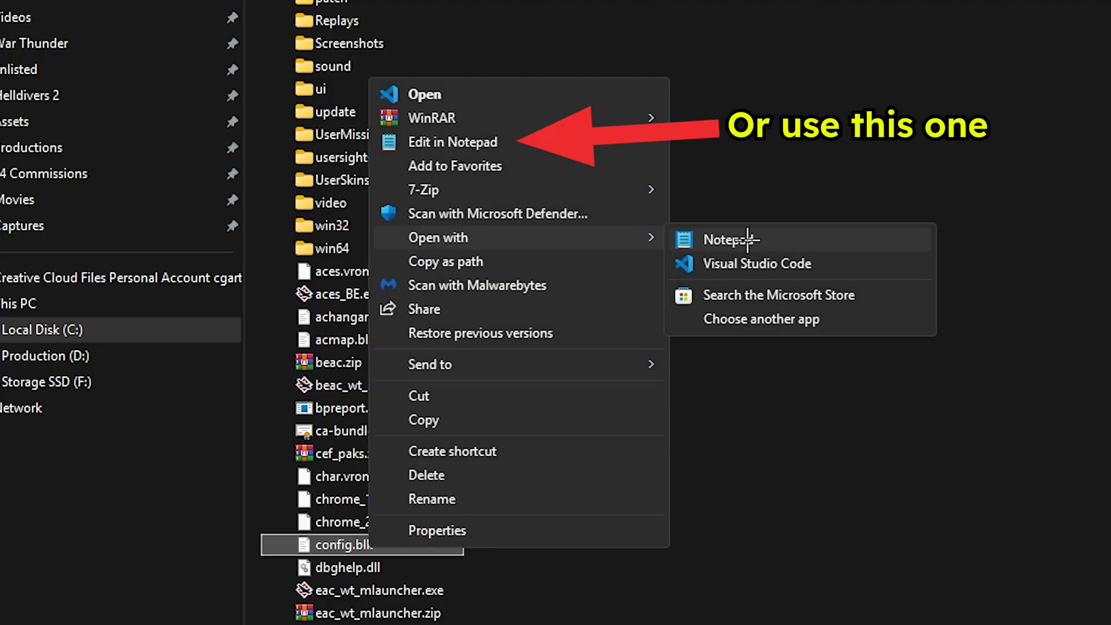
click(732, 238)
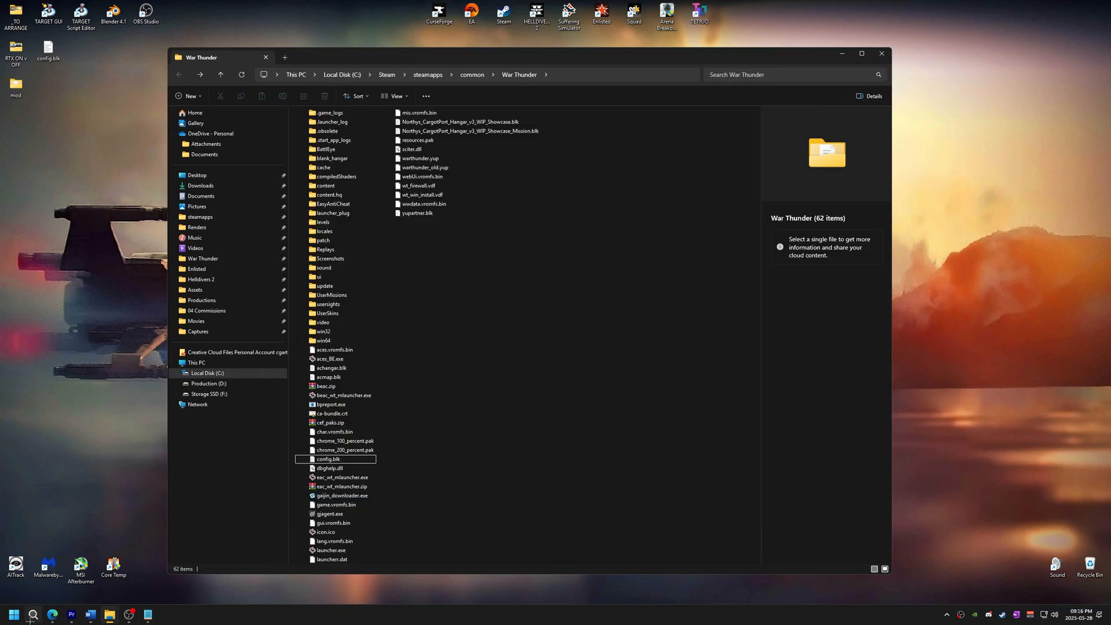
text(notepad)
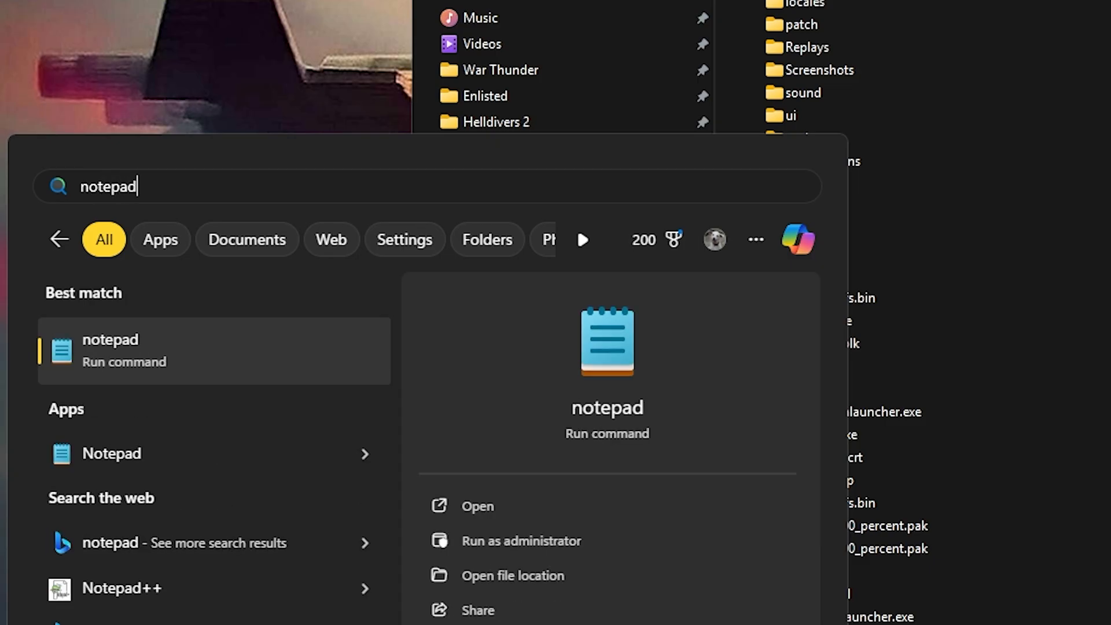
click(110, 350)
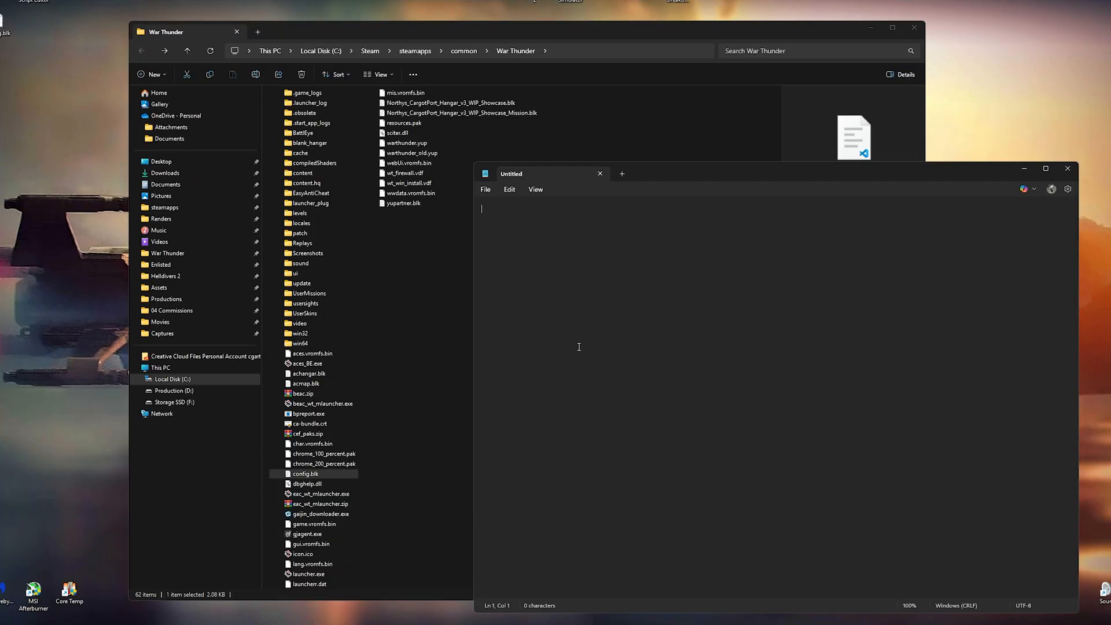
double_click(306, 473)
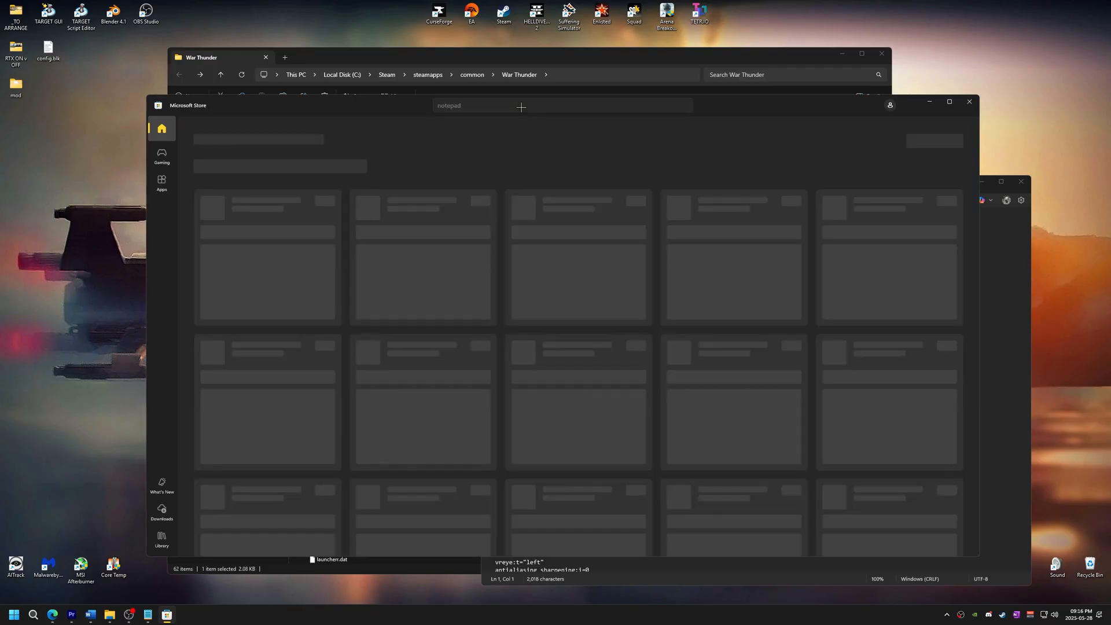
key(enter)
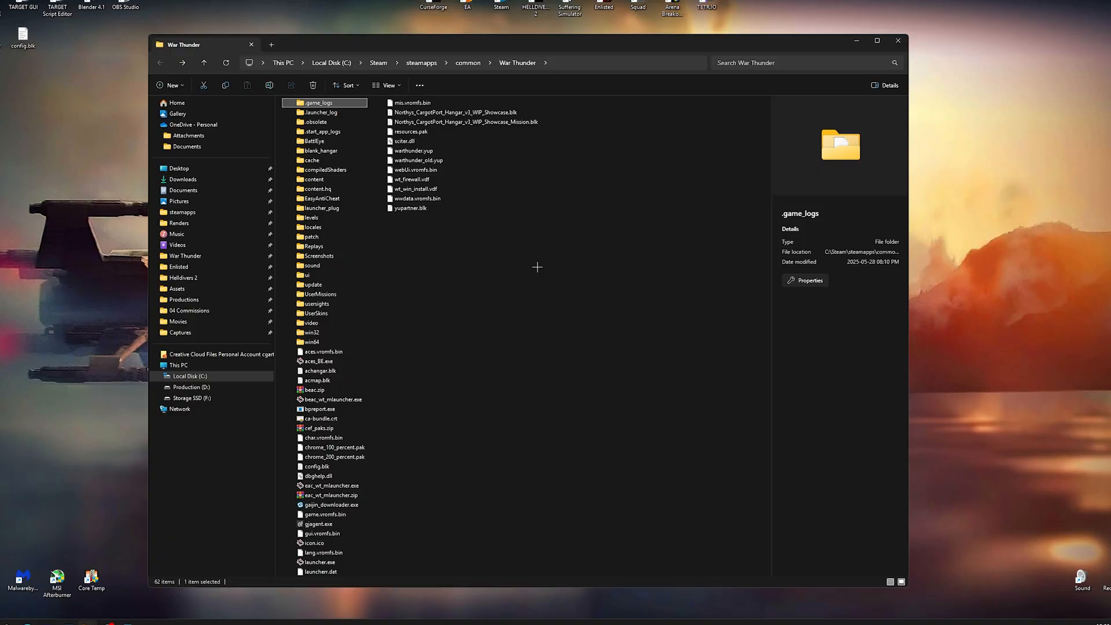
Step: Edit config.blk in Notepad and add enable_mod:b=yes to its sound{} block
click(318, 467)
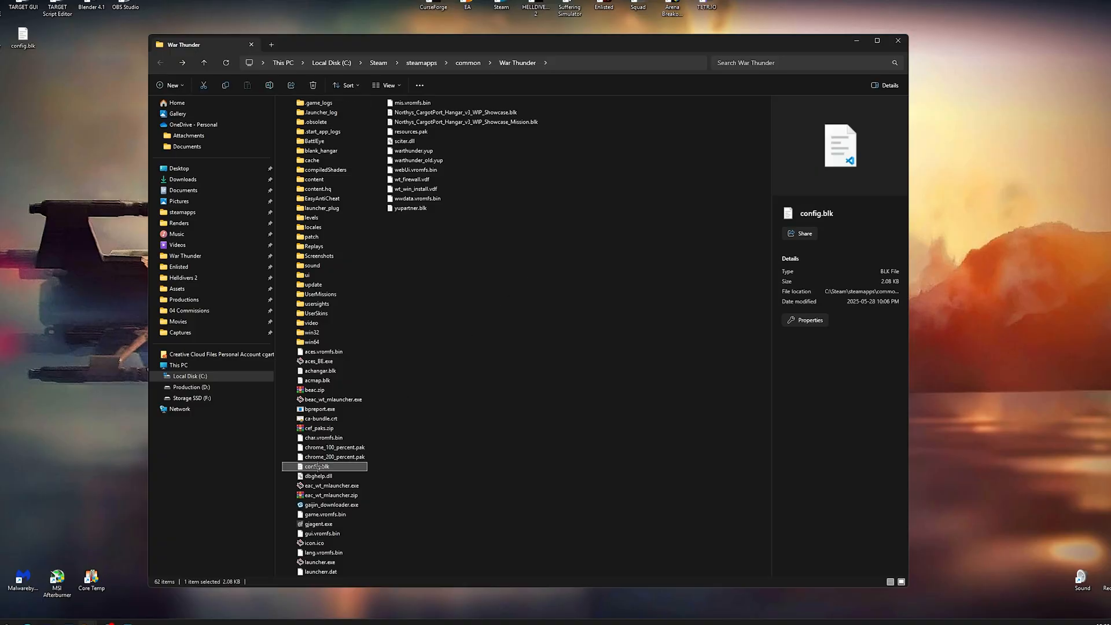
right_click(314, 467)
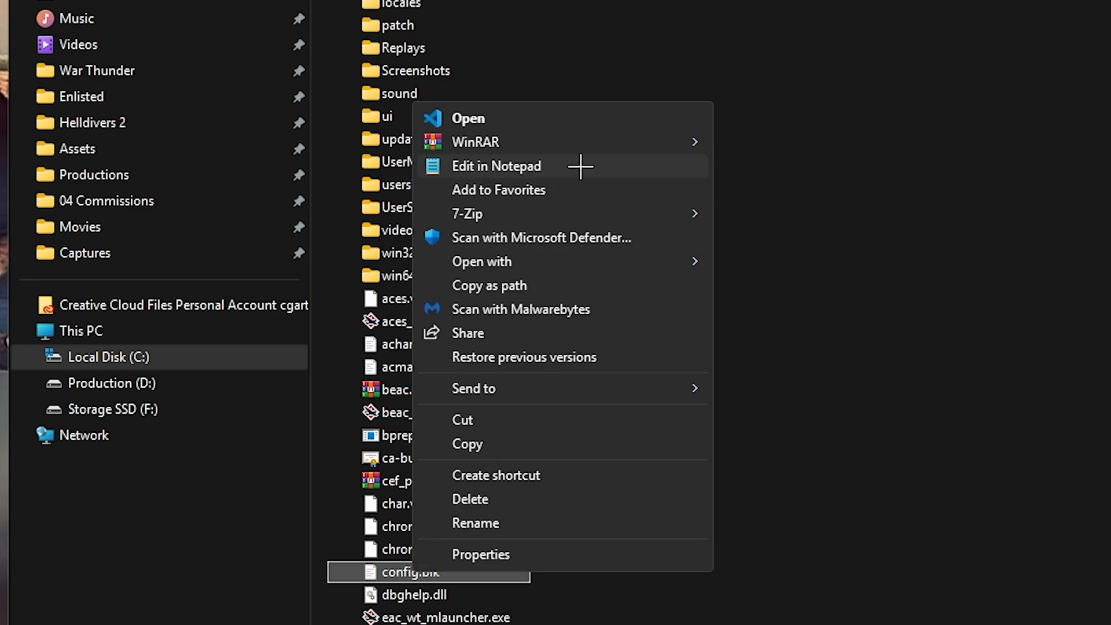
click(497, 166)
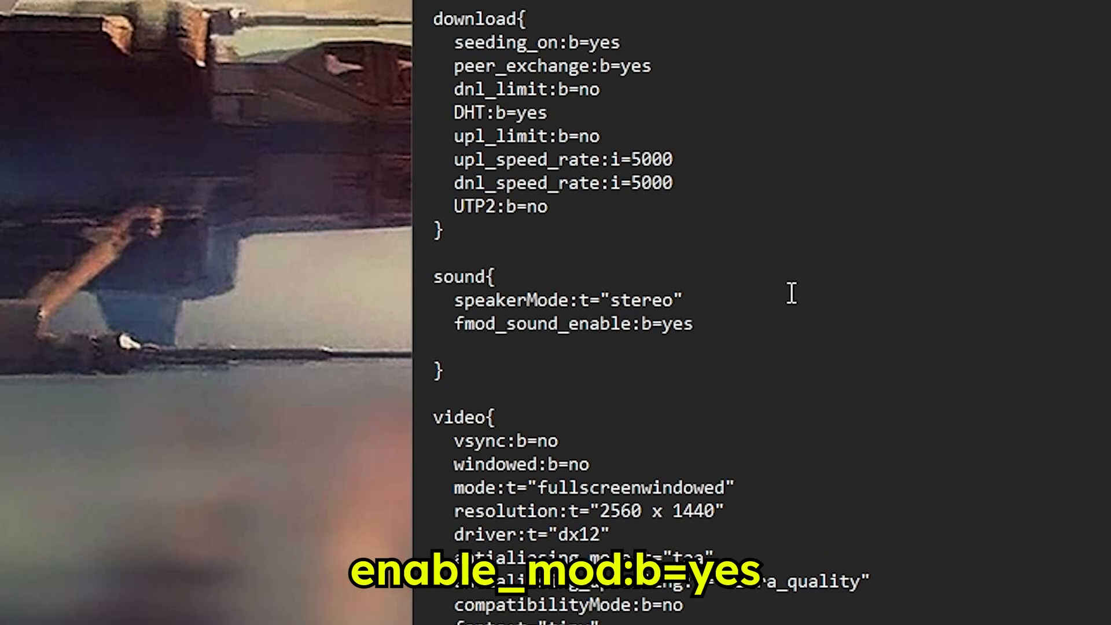
text(enable_mod:b=yes)
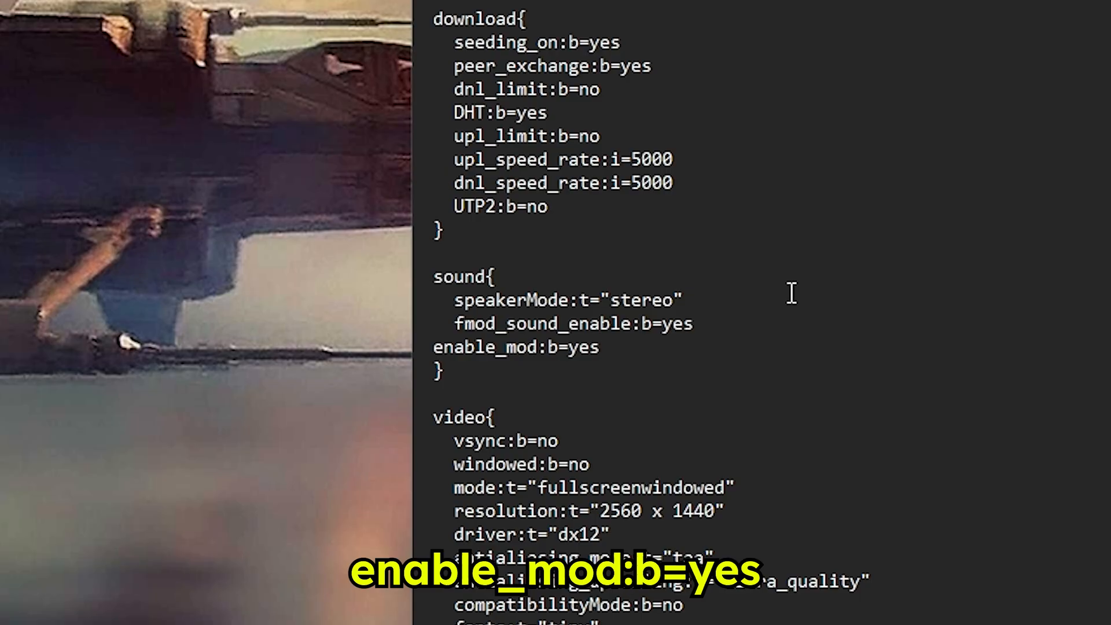
mouse_move(523, 372)
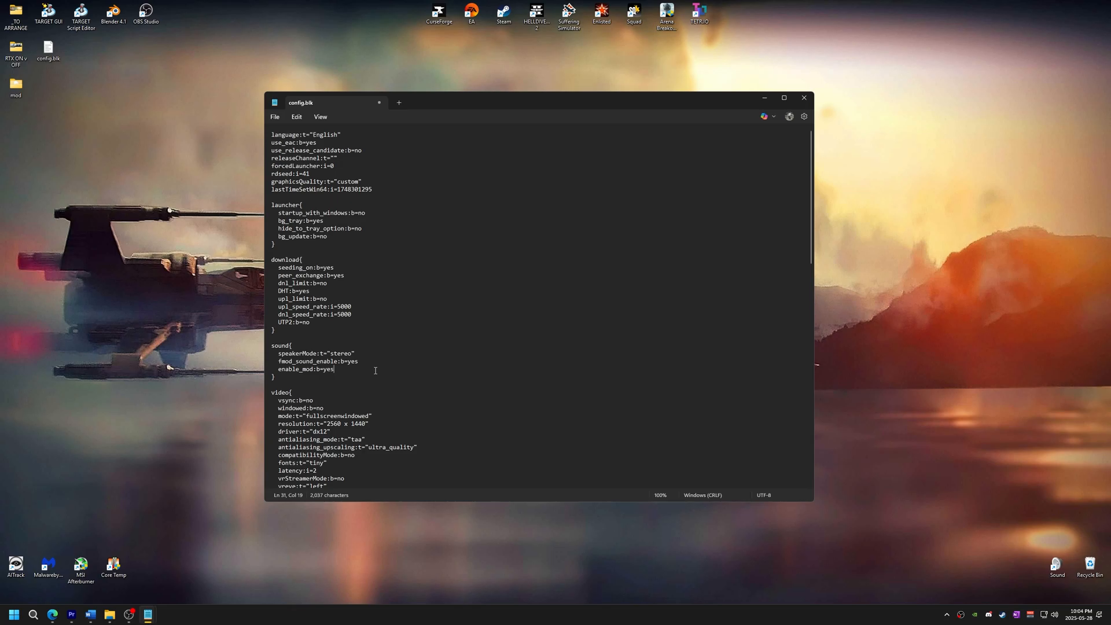
click(275, 117)
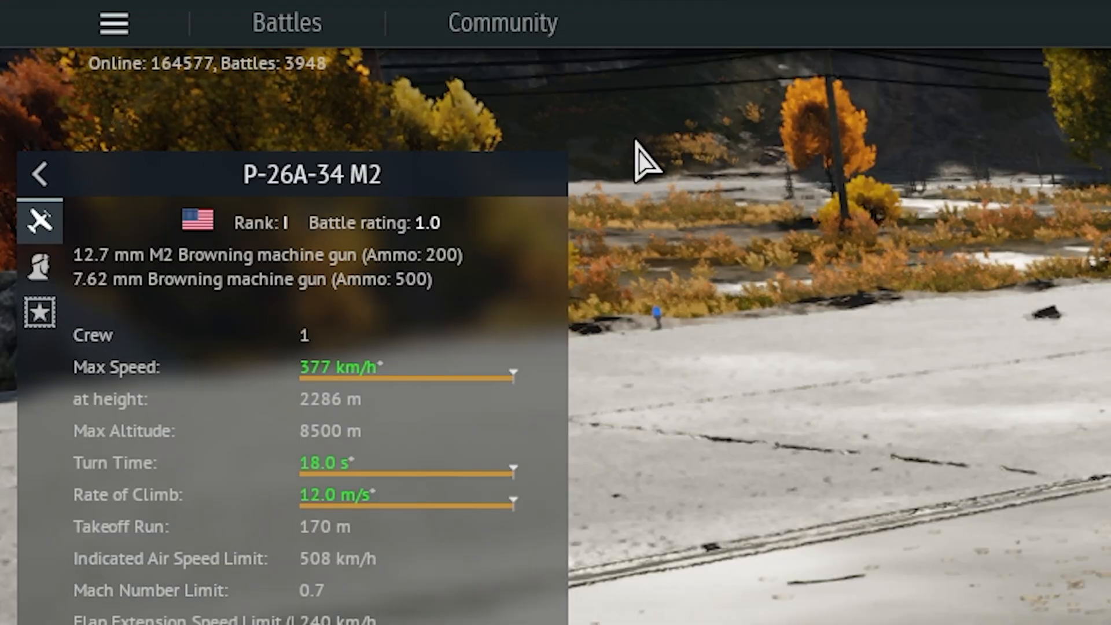
mouse_move(642, 138)
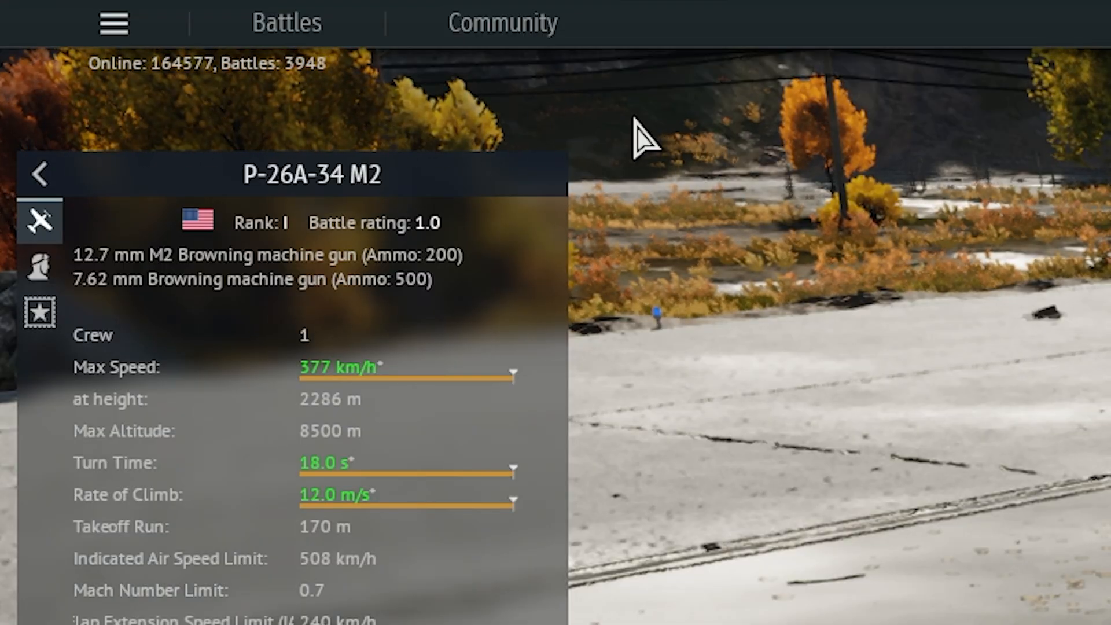
mouse_move(176, 134)
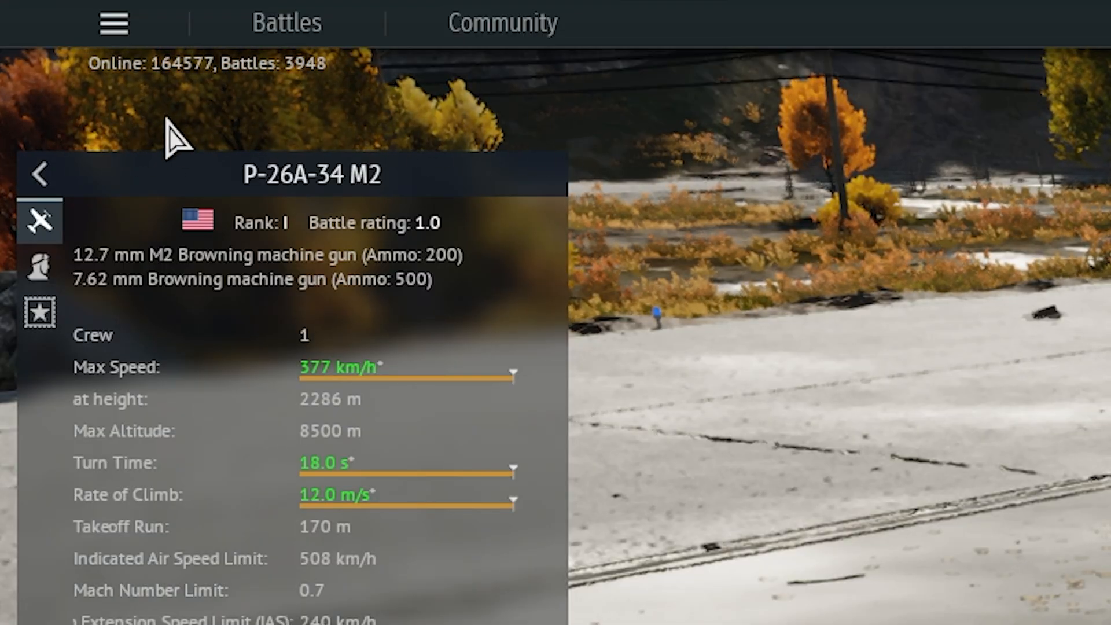
mouse_move(527, 145)
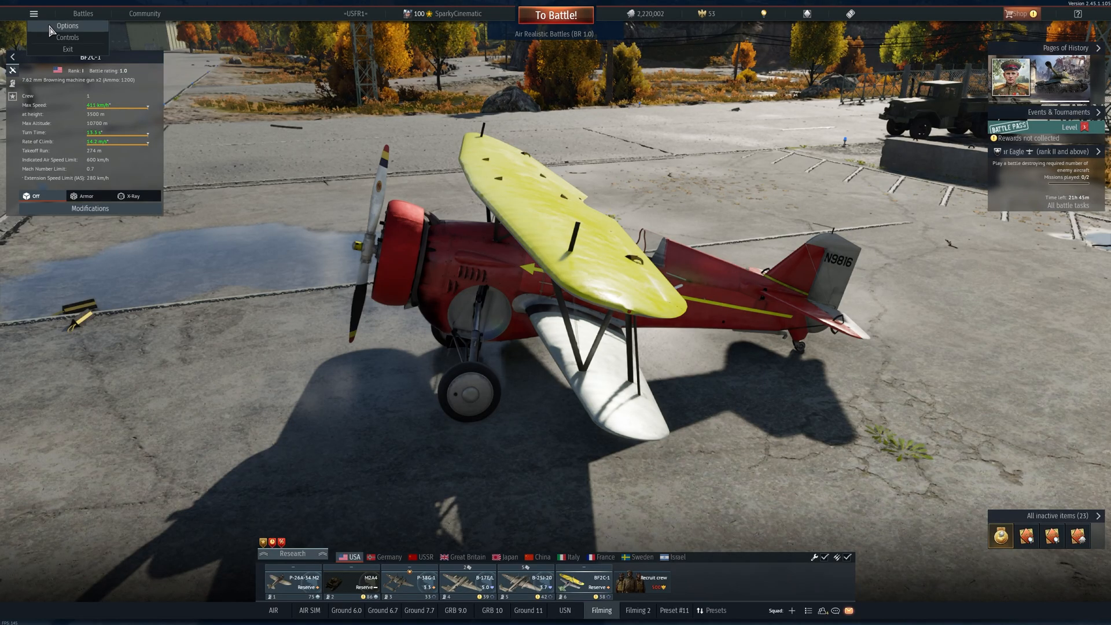
click(67, 26)
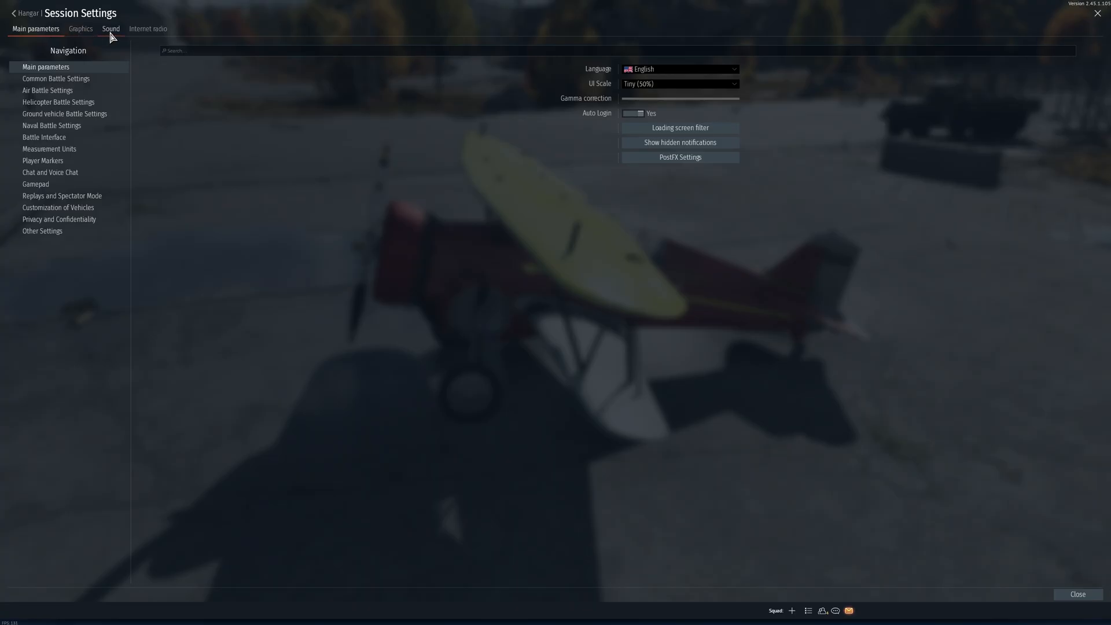
click(111, 28)
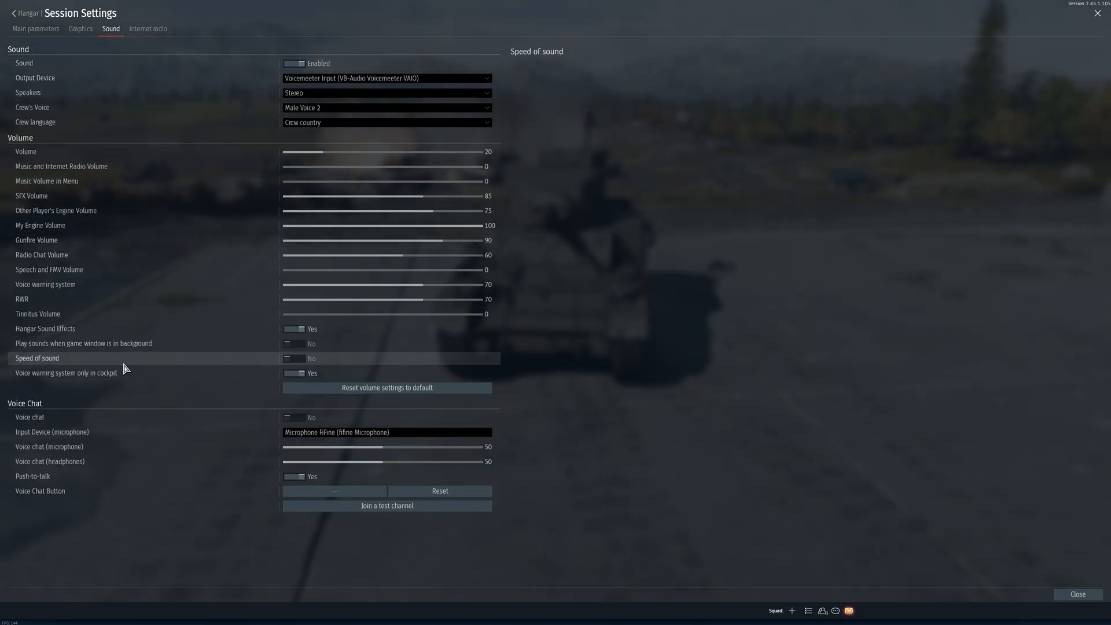
mouse_move(252, 63)
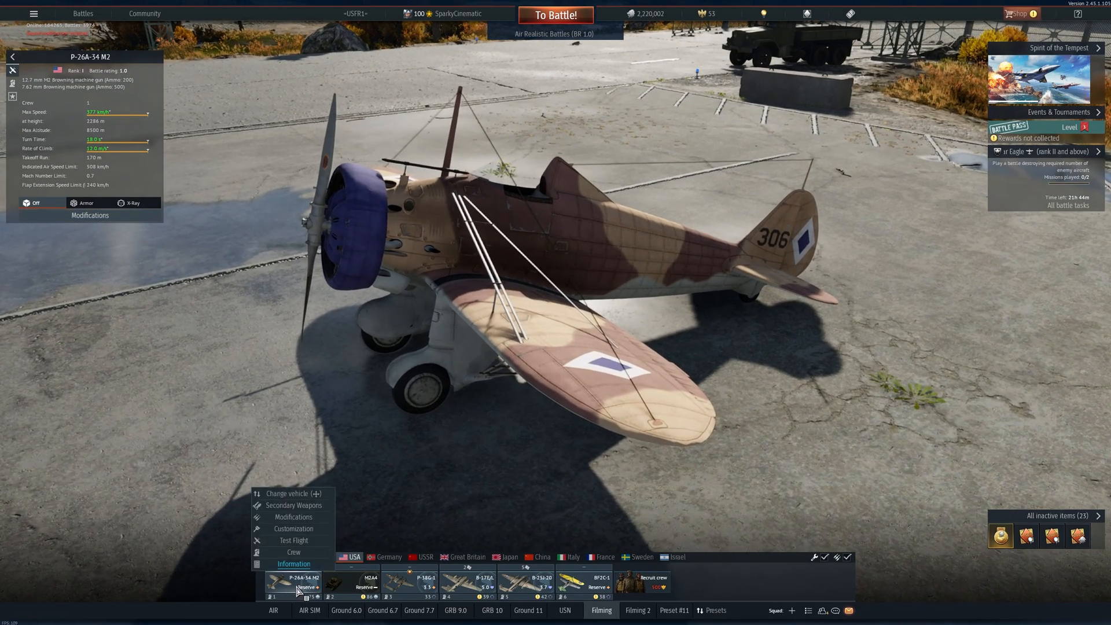
Step: Start a Test Flight with the P-26A-34 M2 from the vehicle bar
click(292, 540)
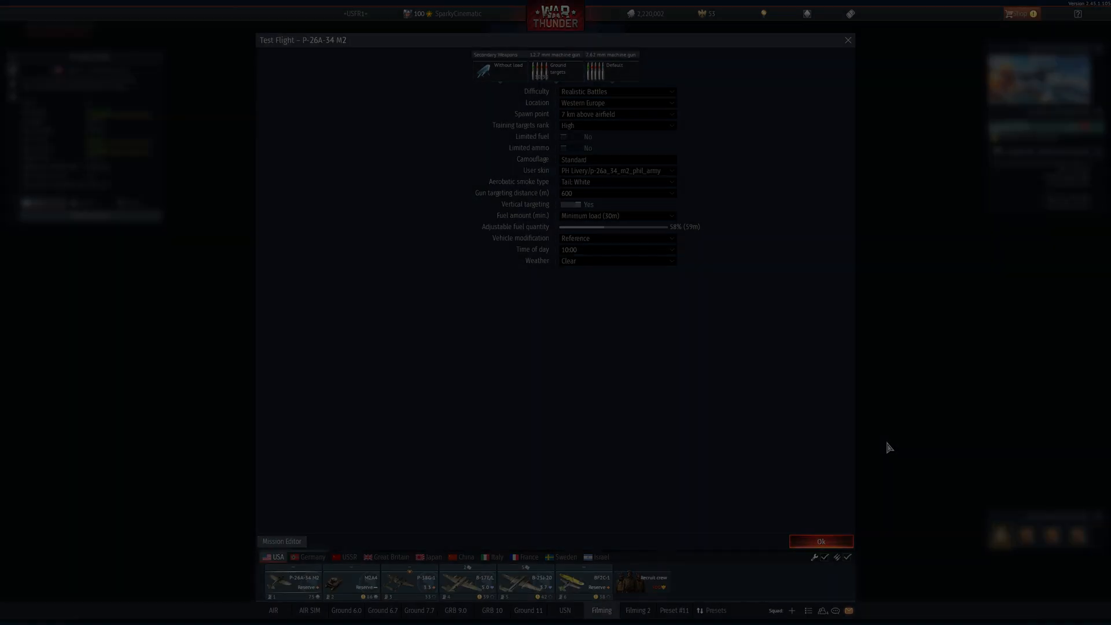
click(819, 541)
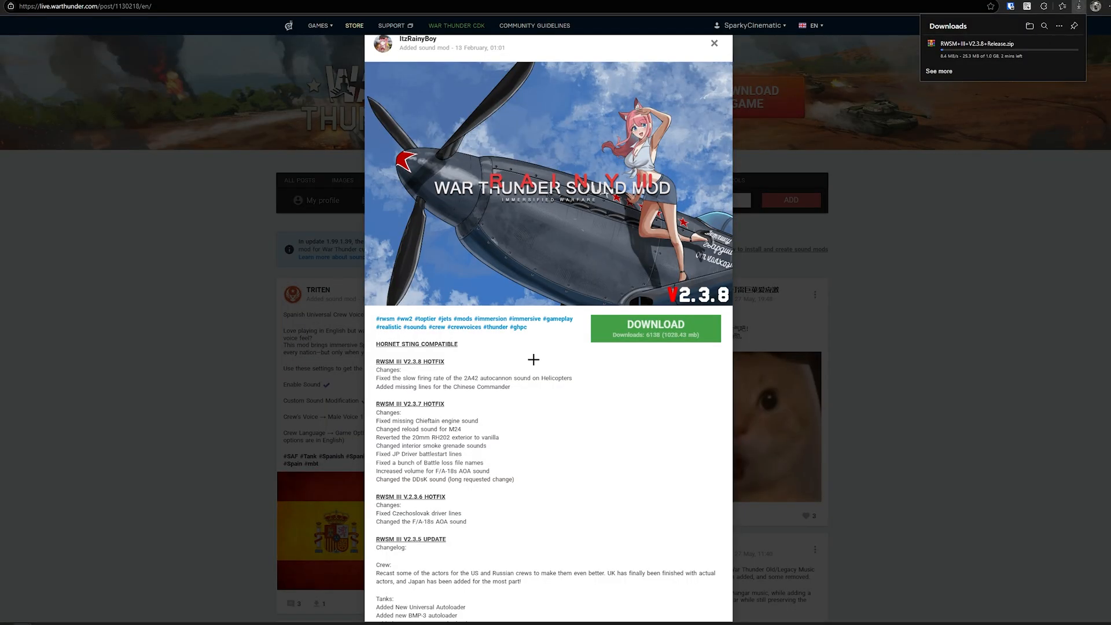
scroll(down, 3)
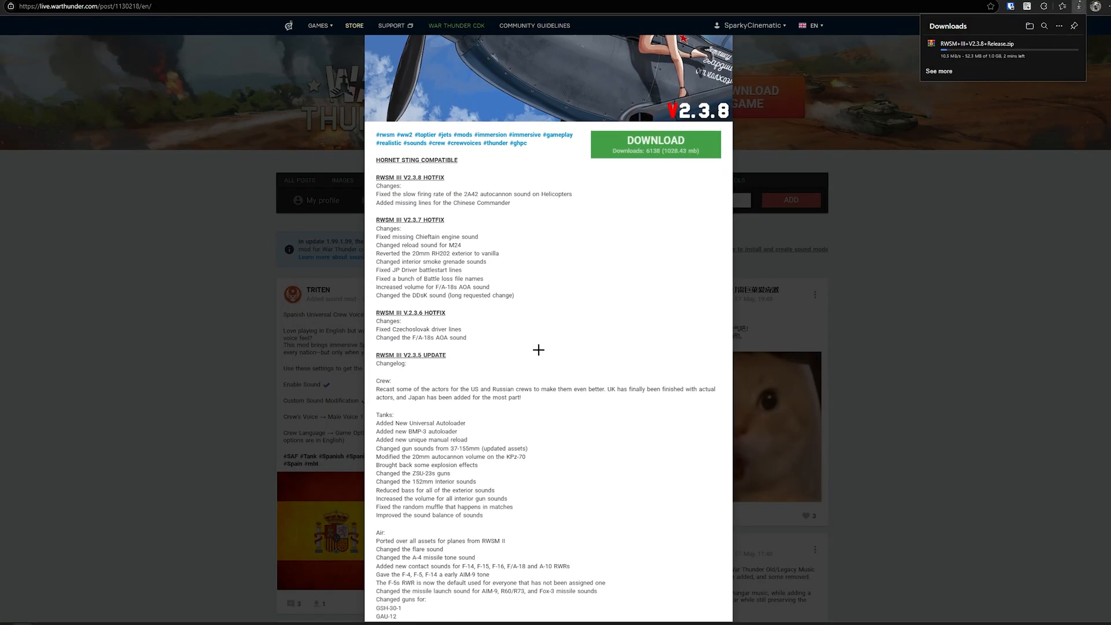
scroll(down, 3)
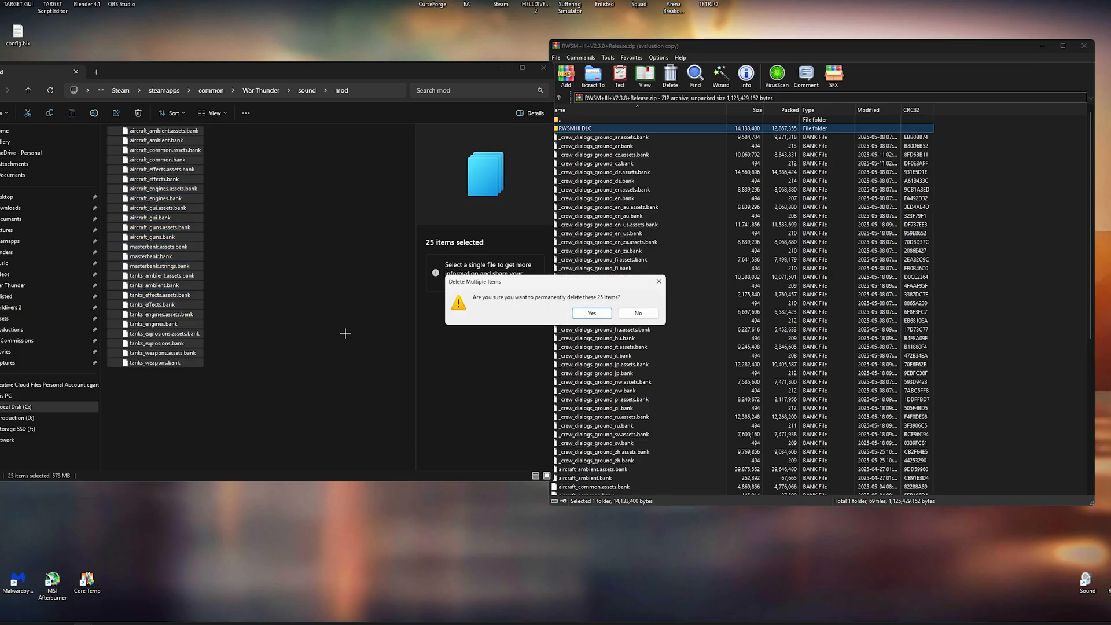
Step: Confirm permanent deletion of the 25 .bank files in sound\mod
click(591, 313)
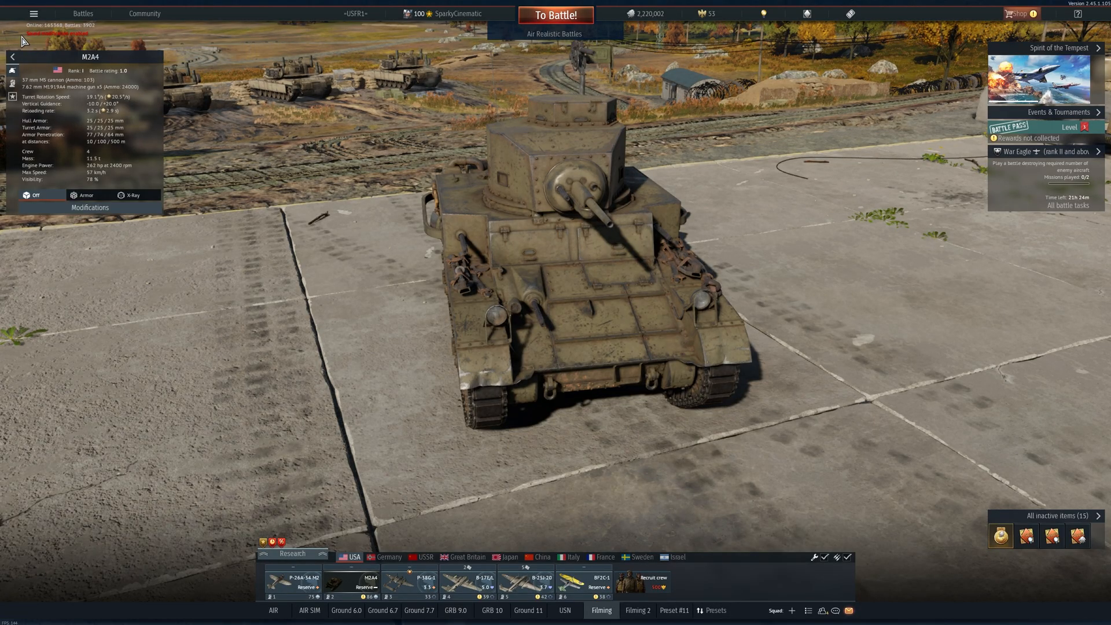
Step: Use the hangar's main menu to exit War Thunder
click(554, 14)
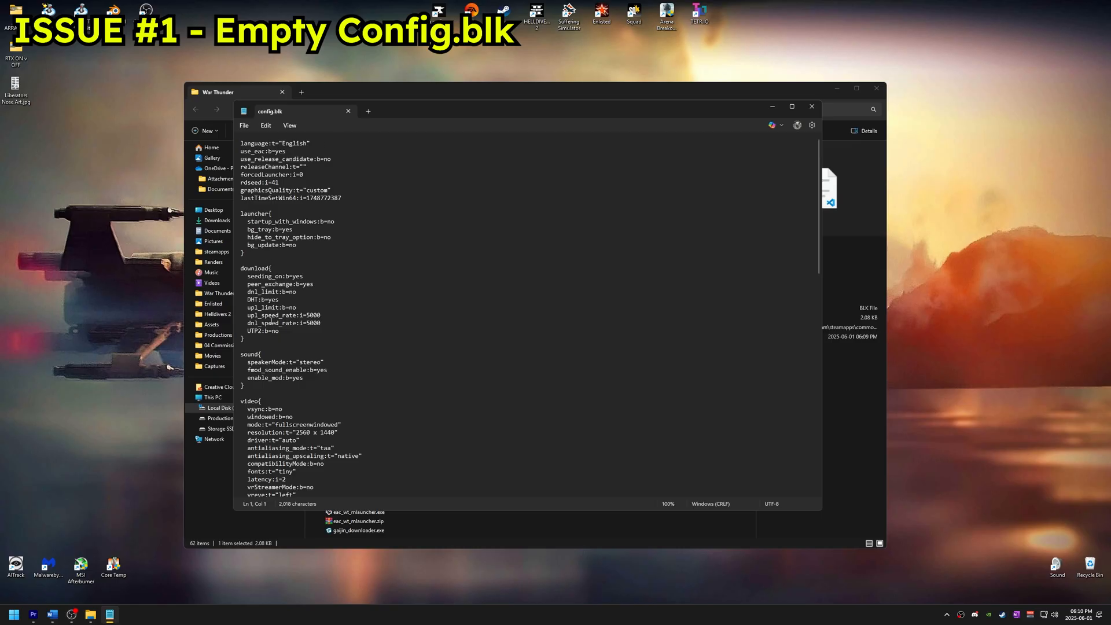
Step: Scroll config.blk down to its sound{} block for review
scroll(down, 3)
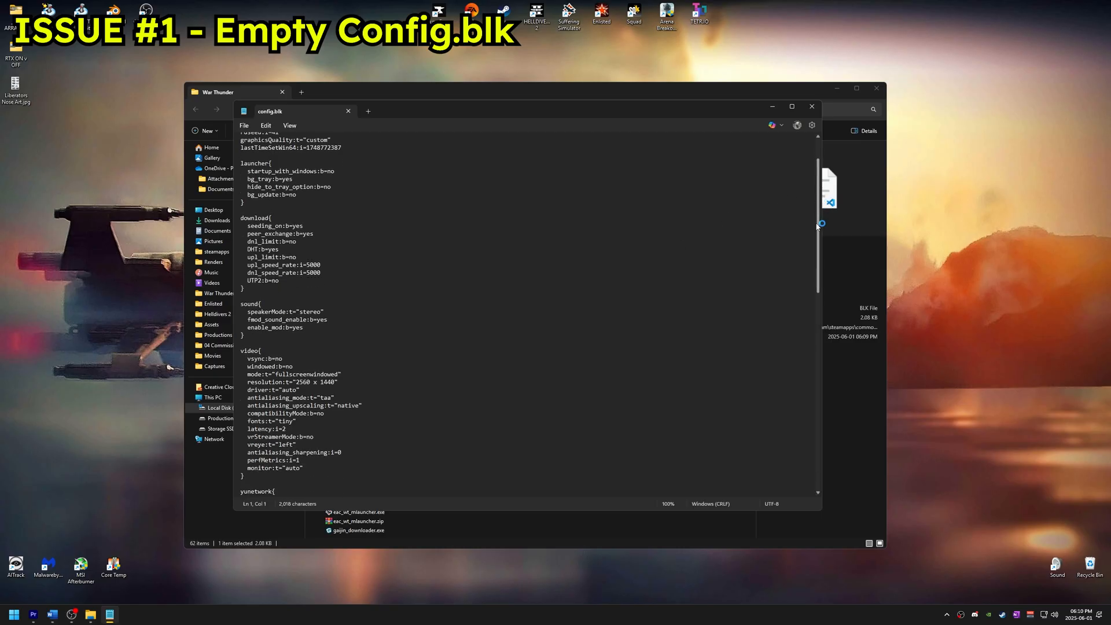
scroll(down, 3)
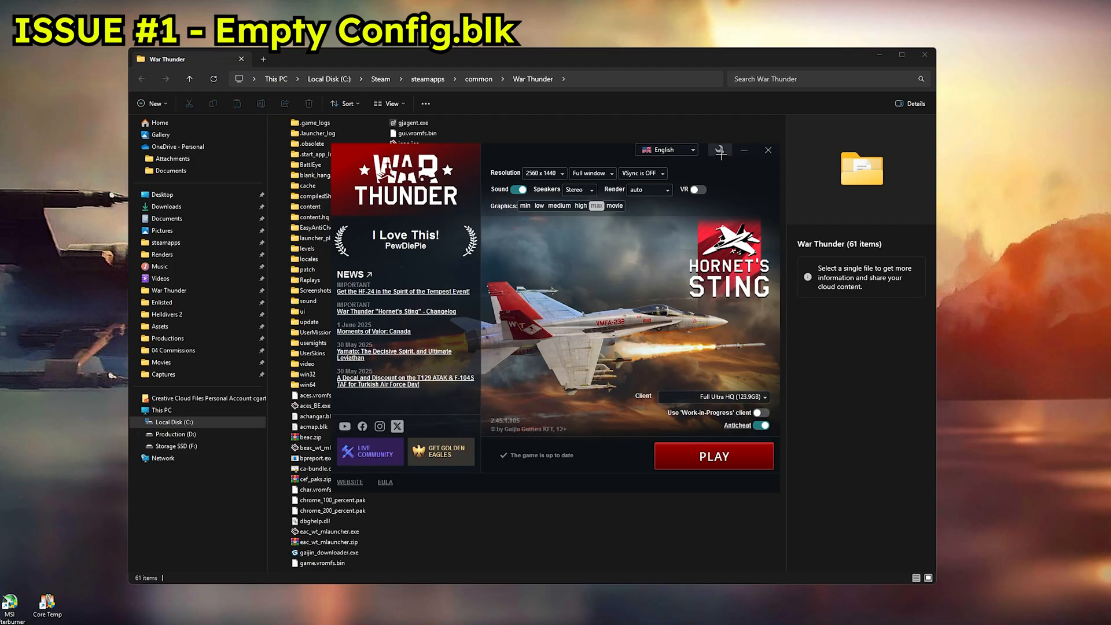
Step: Edit the War Thunder folder's config.blk in Notepad again
click(767, 149)
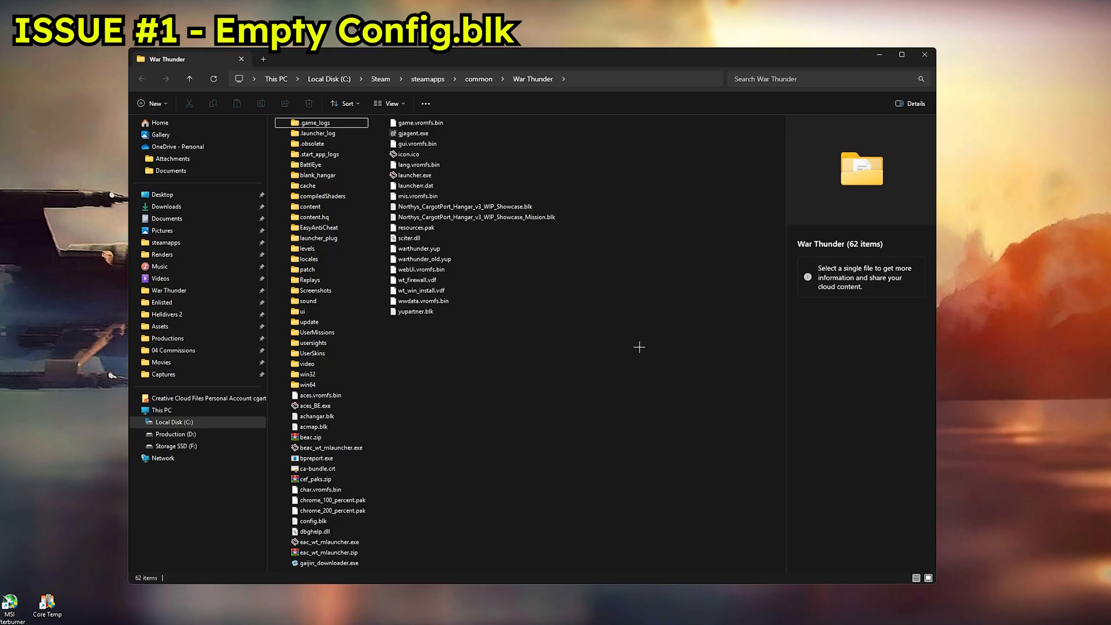
click(313, 521)
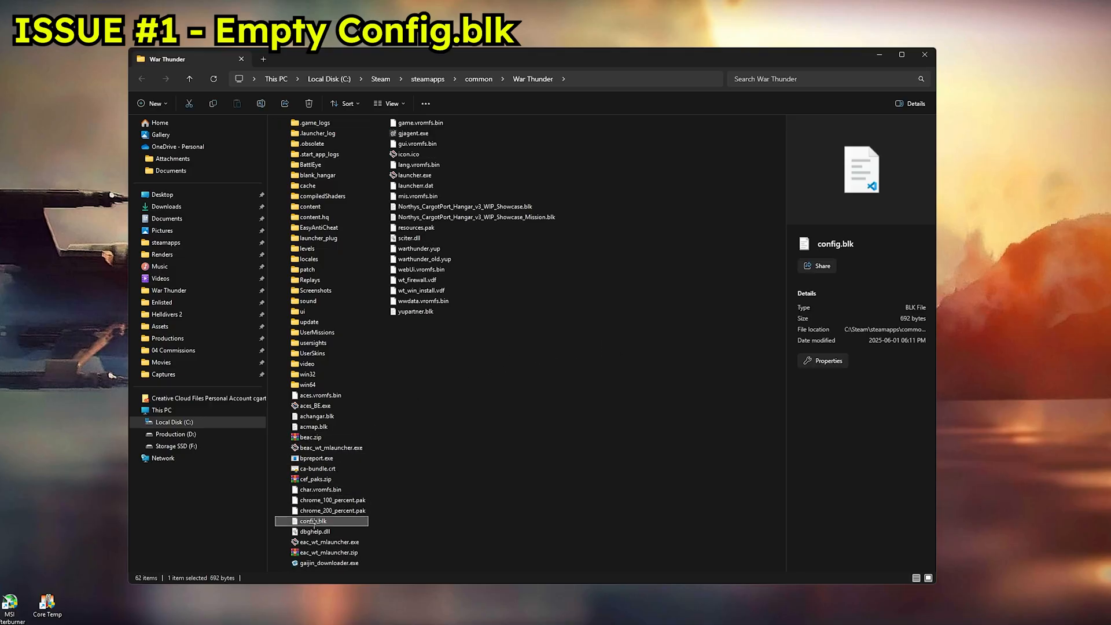
right_click(312, 521)
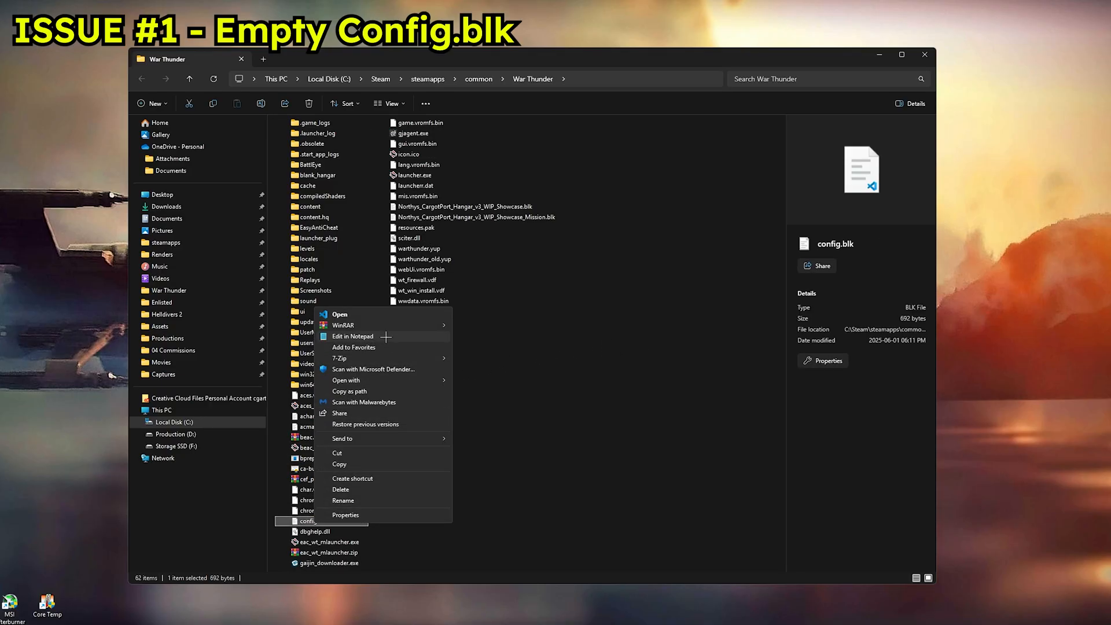
click(351, 335)
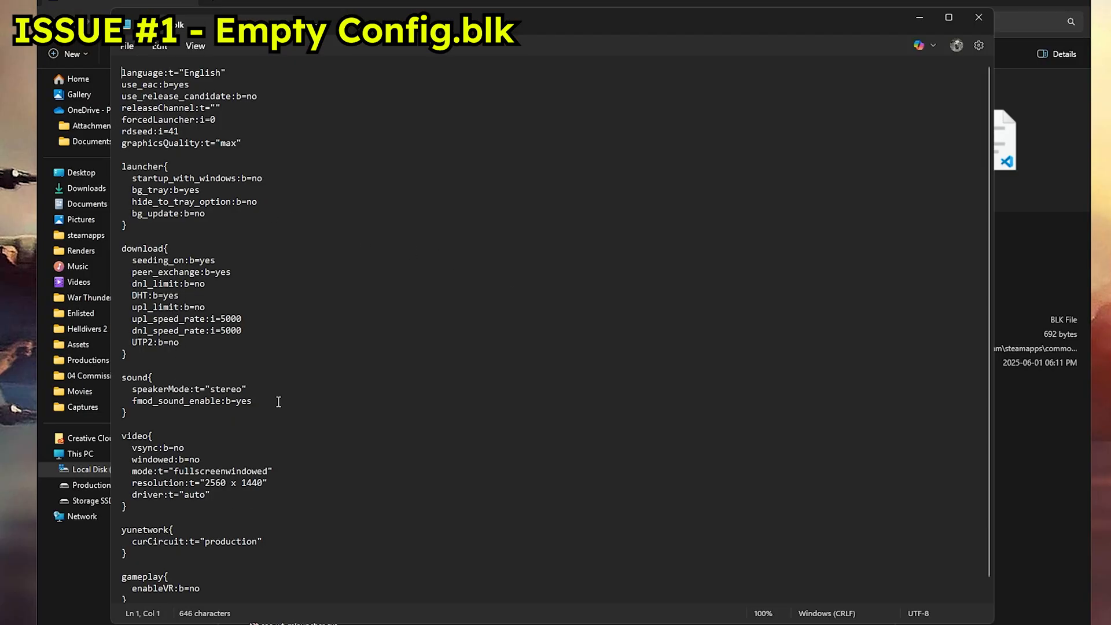
Step: Add enable_mod:b=yes after fmod_sound_enable:b=yes in the sound{} block
text(enable_mod)
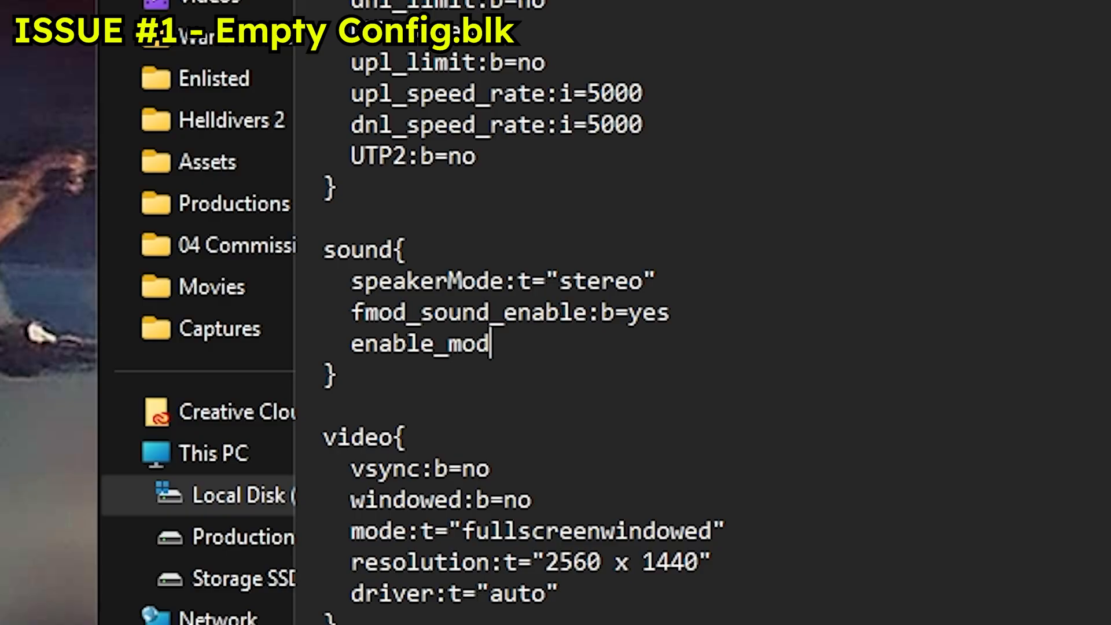
text(:b=yes)
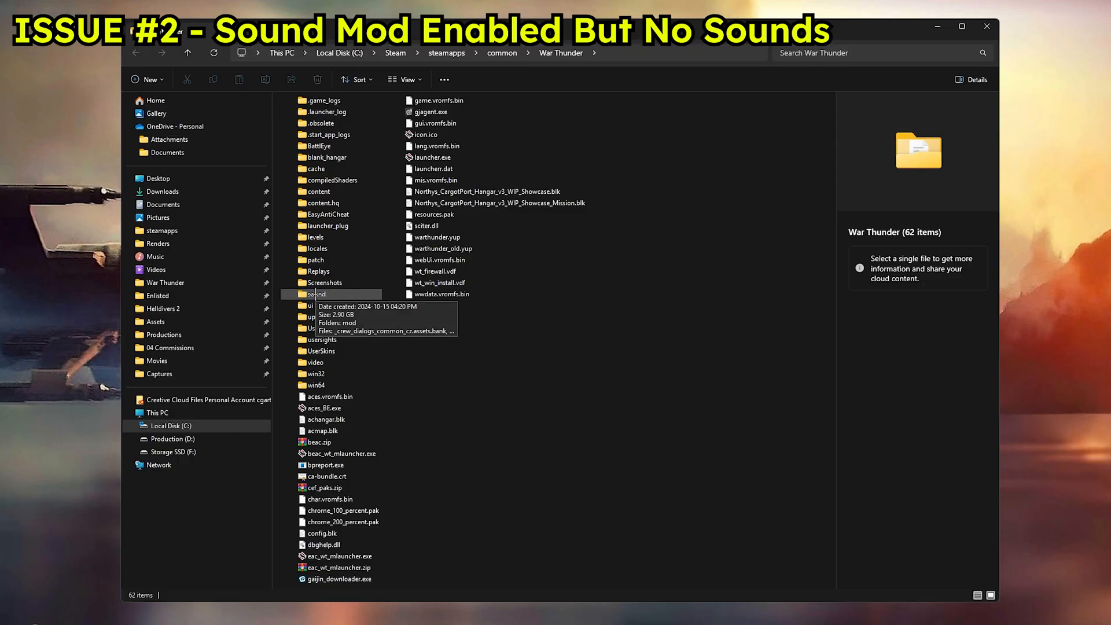
Step: Open War Thunder's sound folder and the mod subfolder inside it
double_click(330, 293)
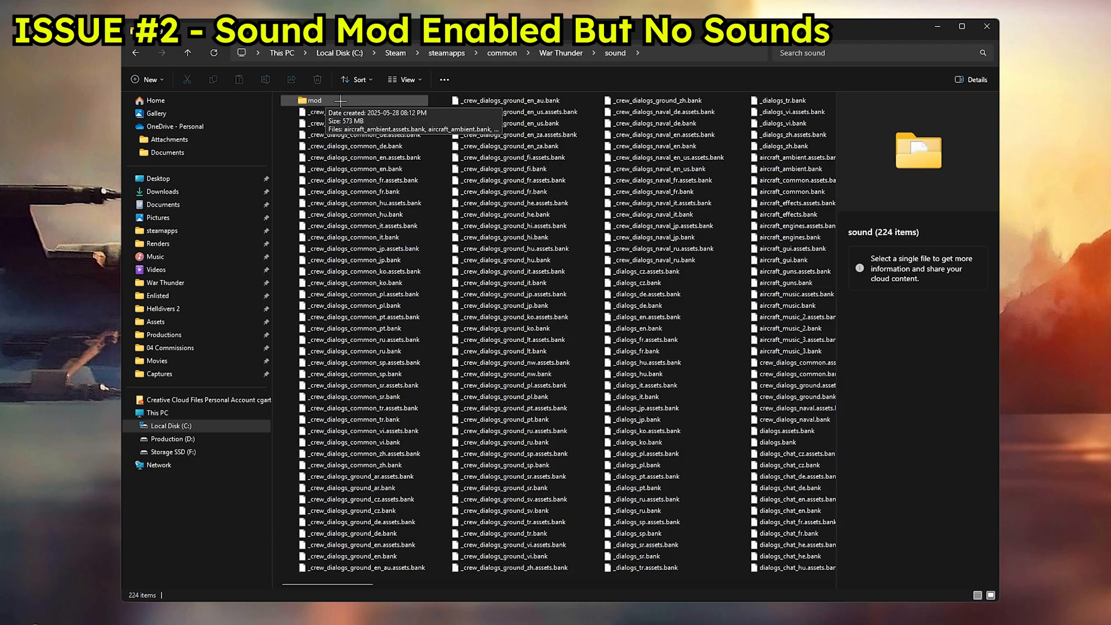
double_click(314, 99)
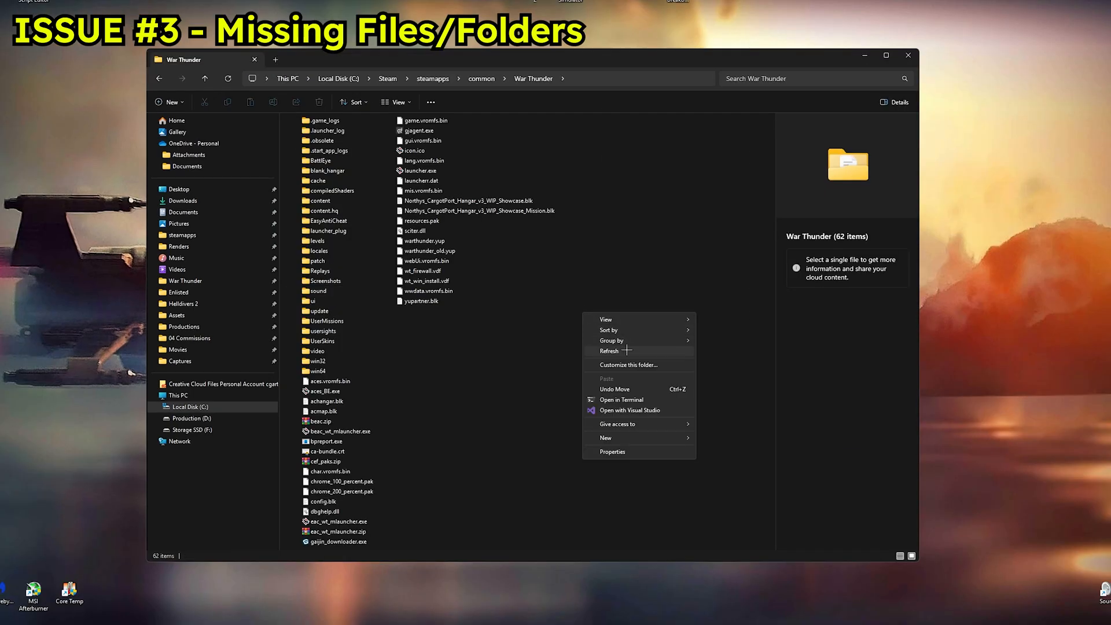
Step: Refresh the folder, then in Folder Options show hidden items and known file extensions and apply
click(602, 366)
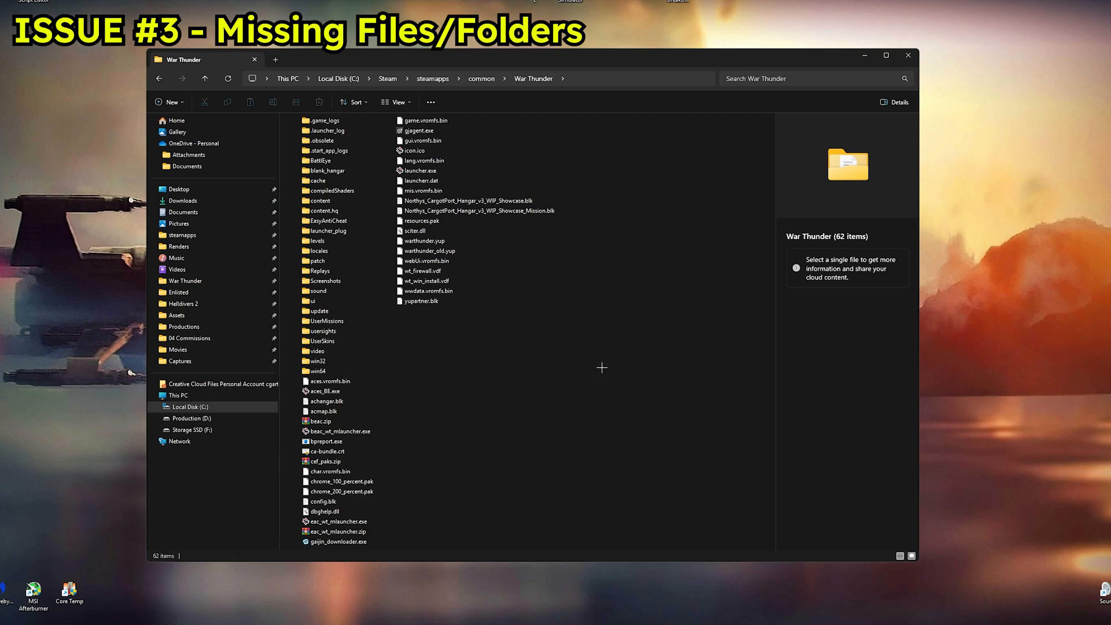
mouse_move(600, 353)
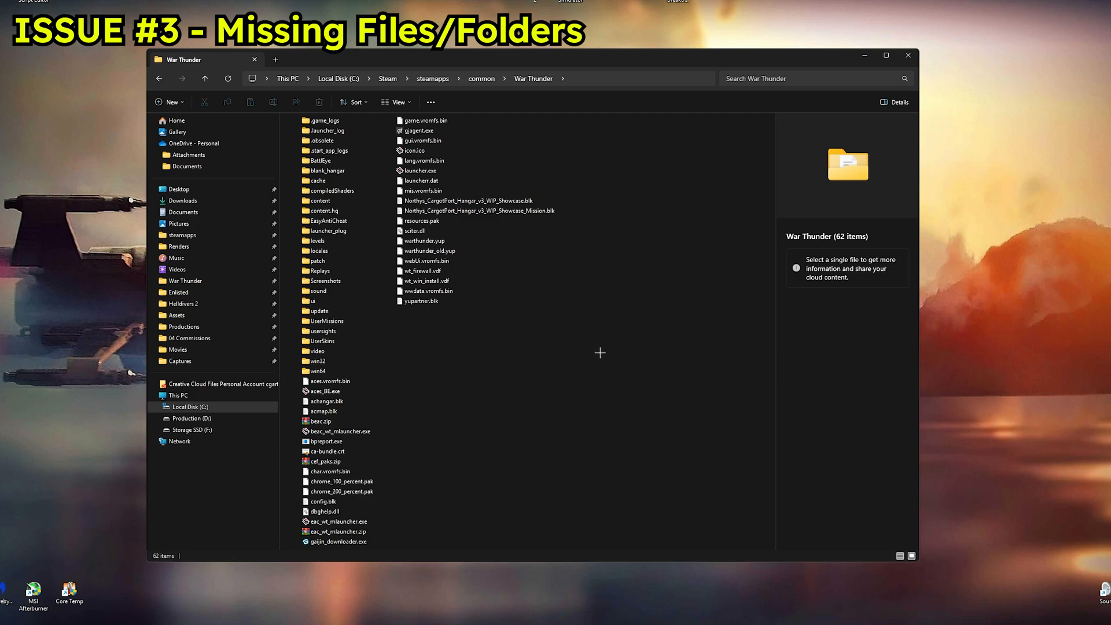
mouse_move(536, 318)
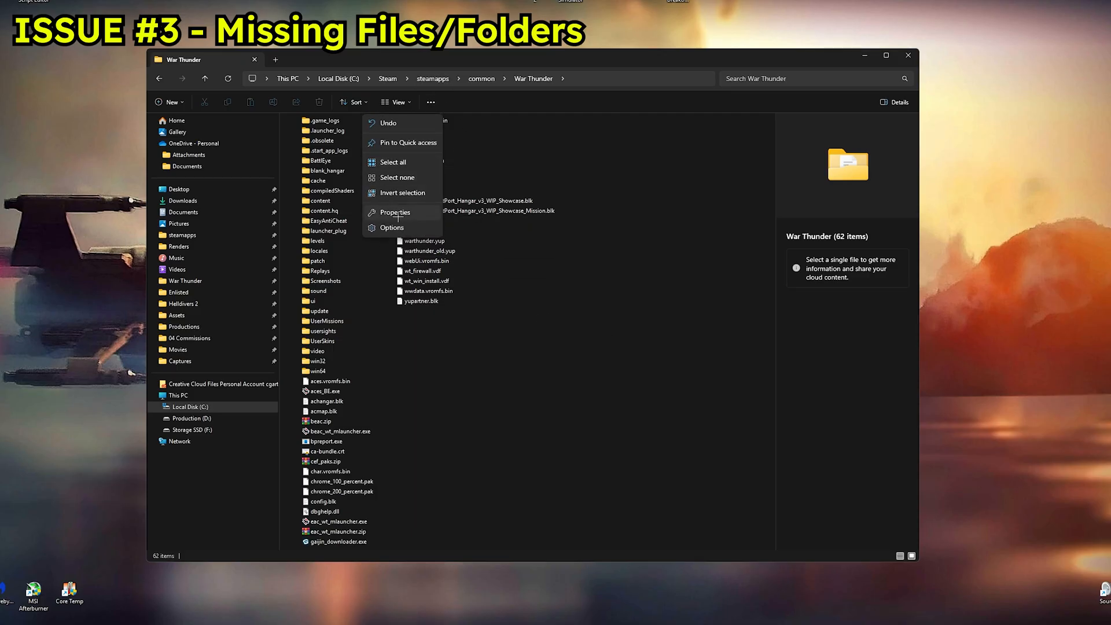
click(392, 228)
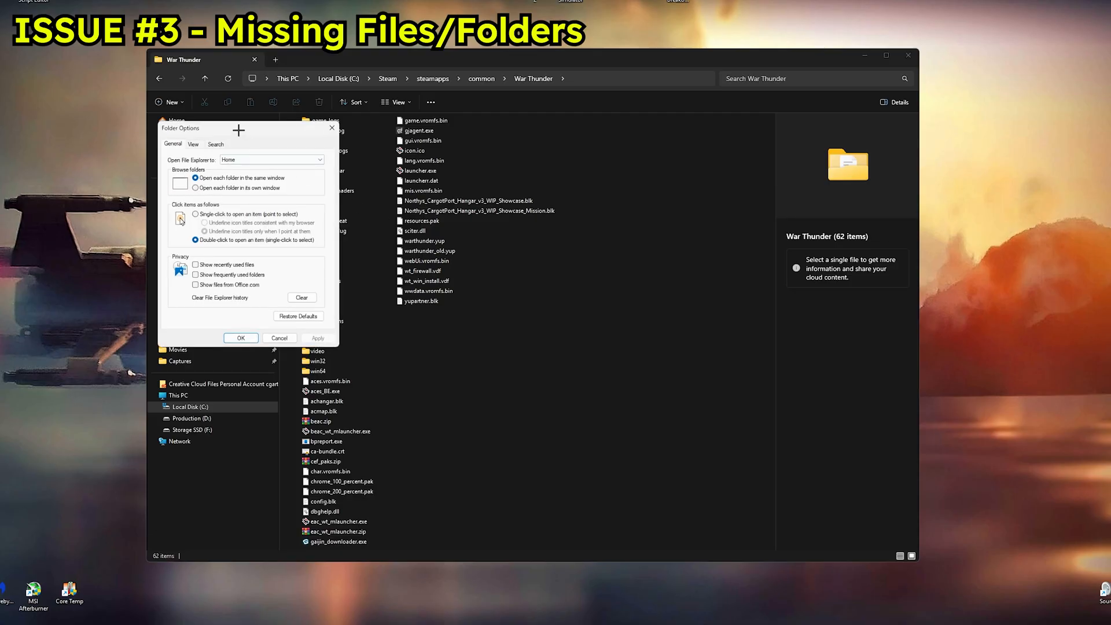
drag(181, 129, 459, 185)
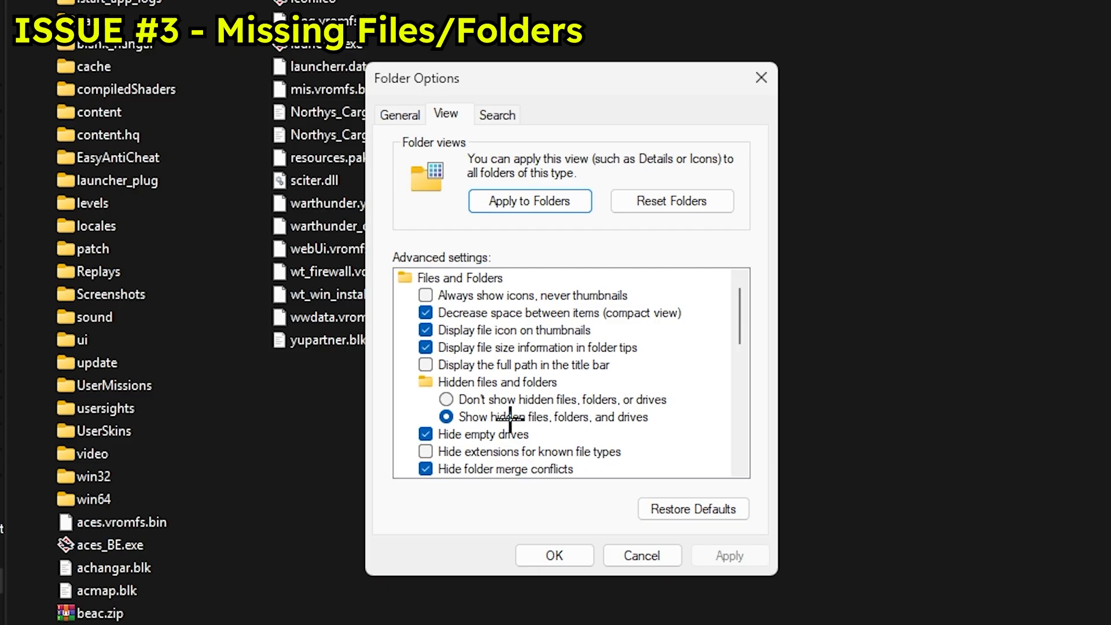
mouse_move(645, 423)
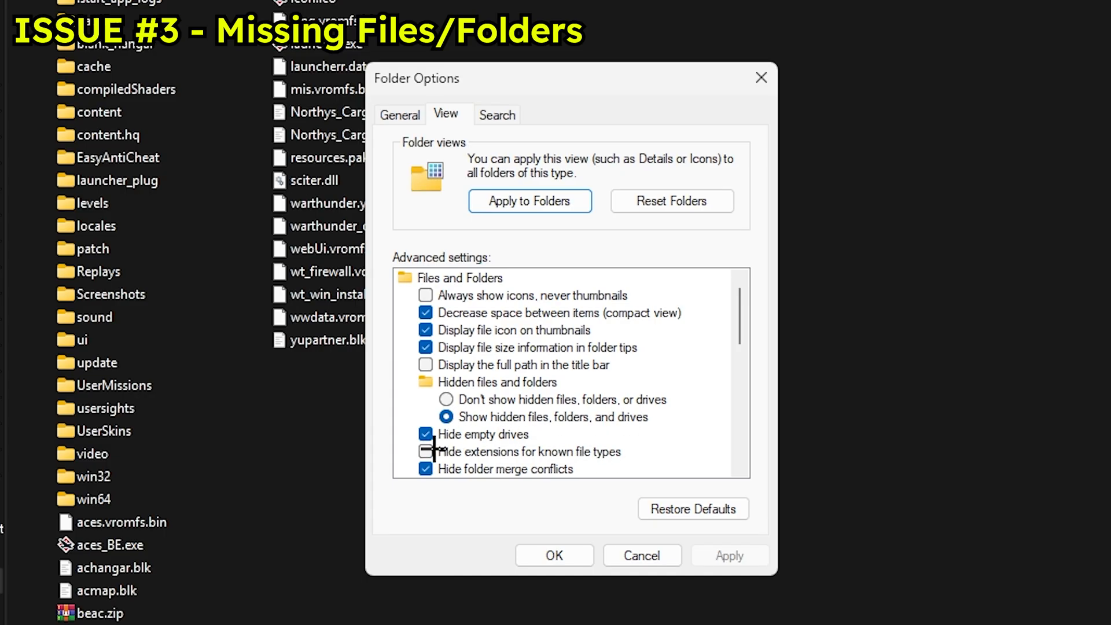
click(426, 451)
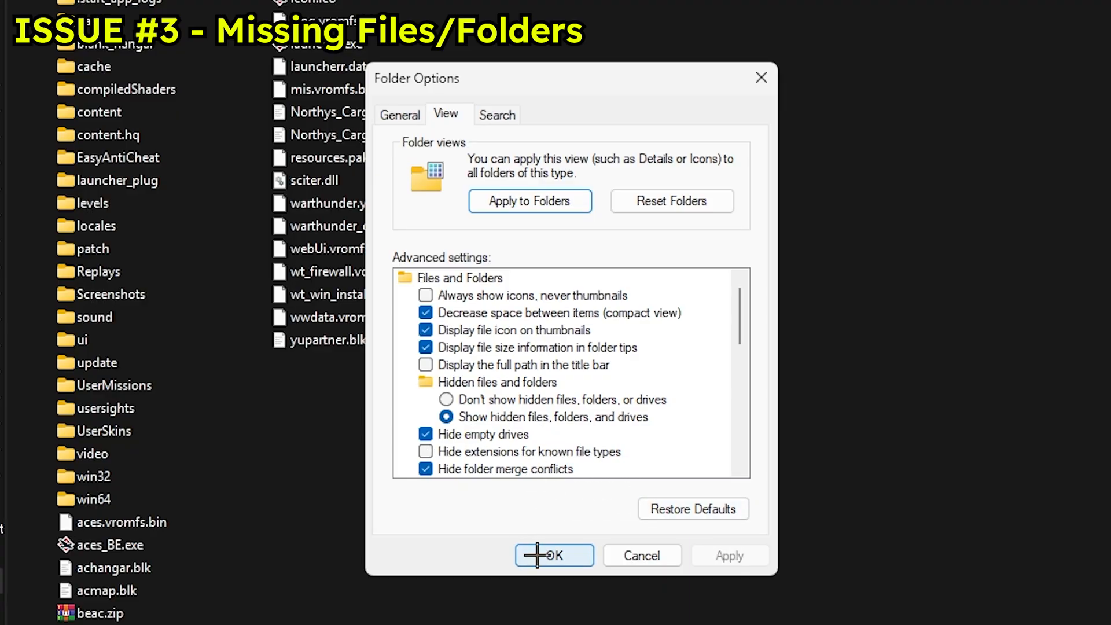
click(553, 554)
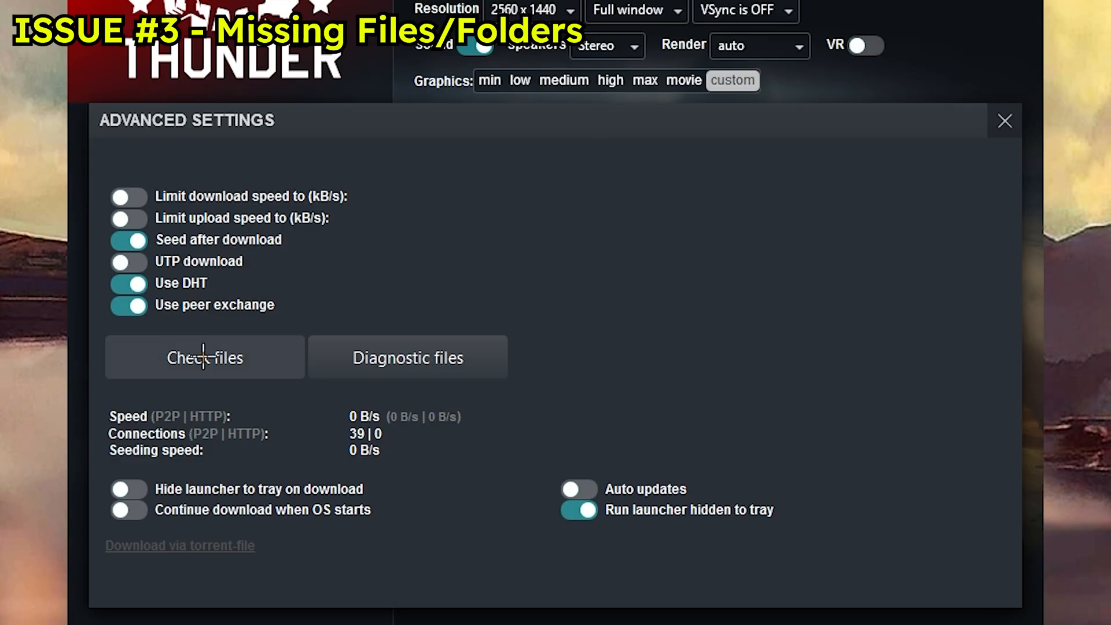
Step: Check files in the launcher, then open War Thunder's Steam Properties on the Installed Files page
click(1004, 121)
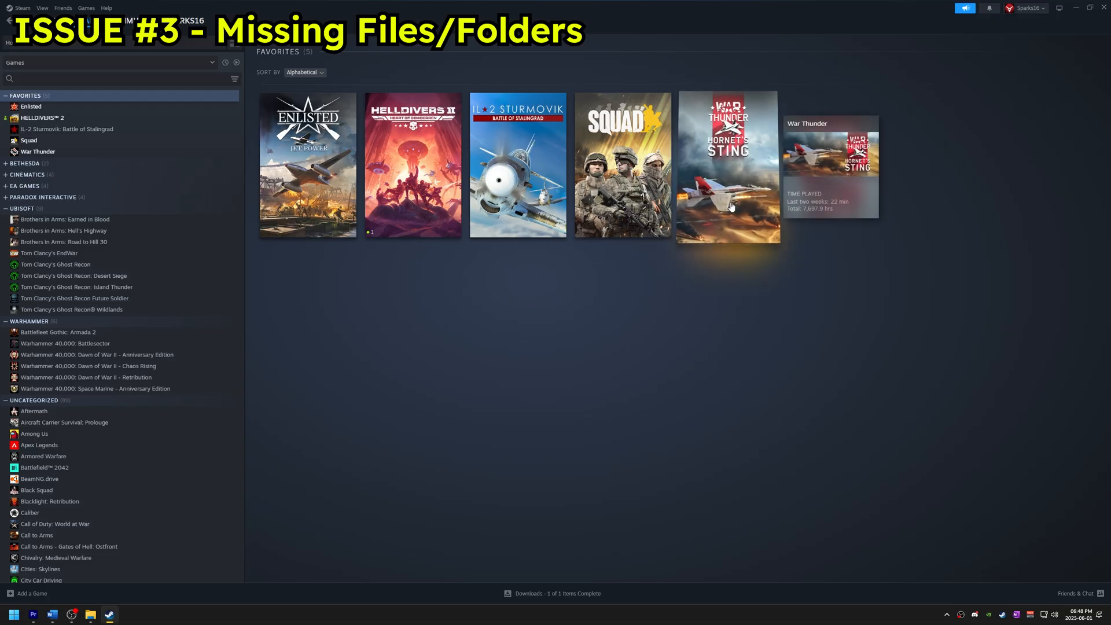
right_click(728, 164)
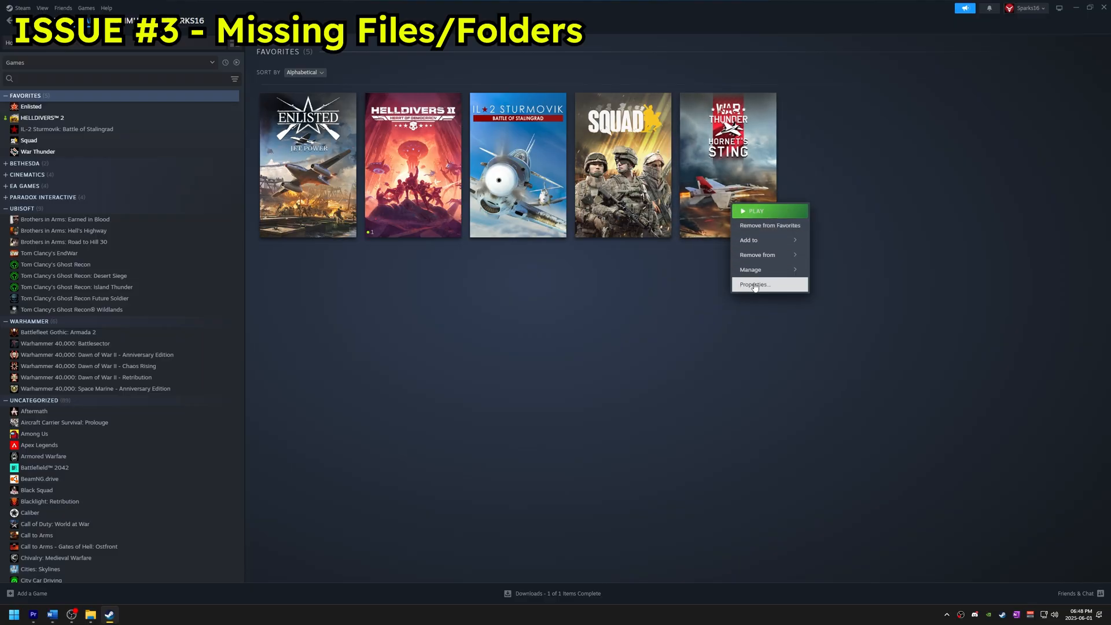
click(754, 285)
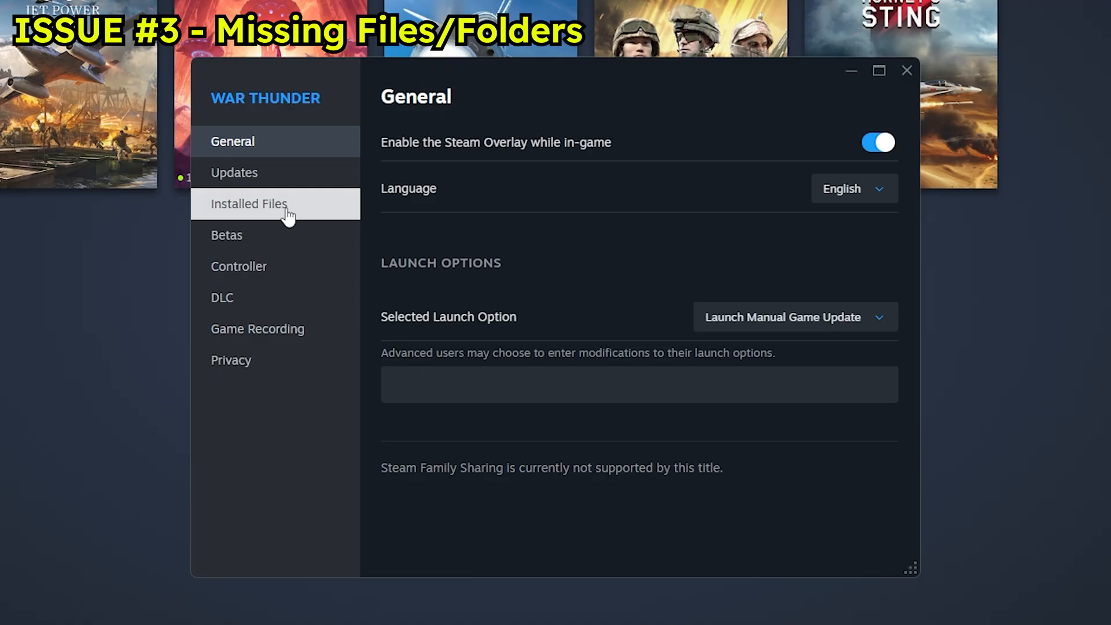
click(249, 204)
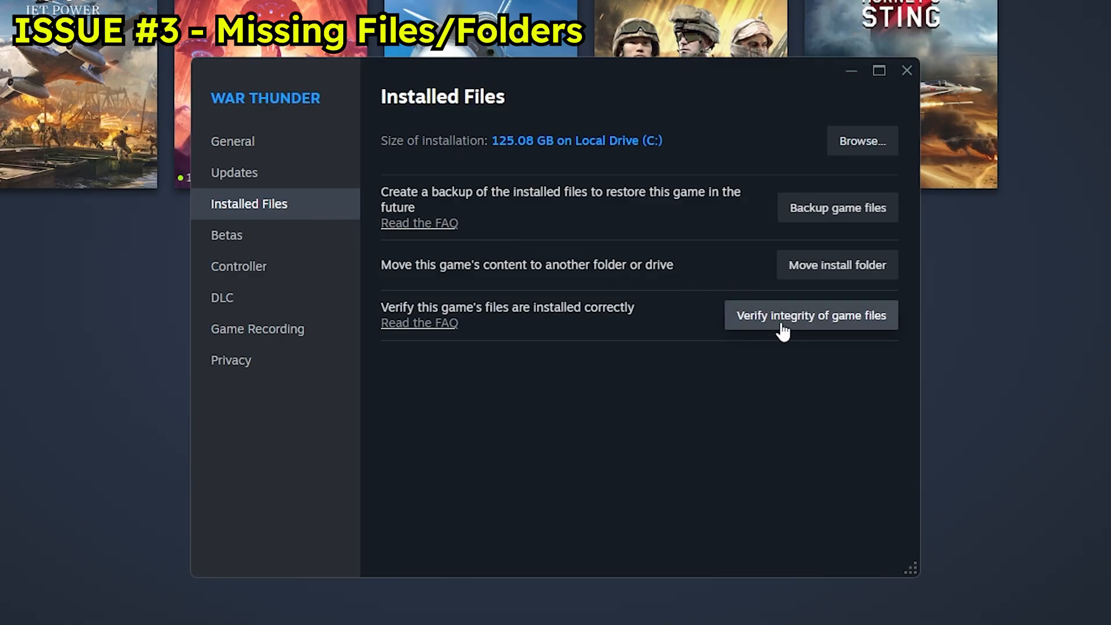
mouse_move(778, 332)
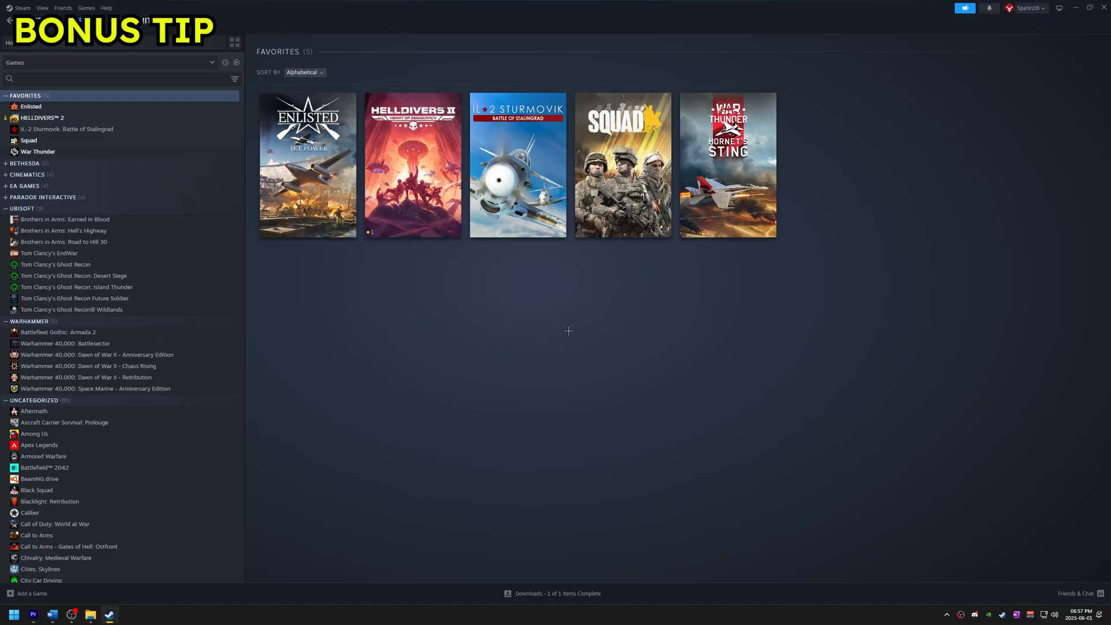
mouse_move(727, 216)
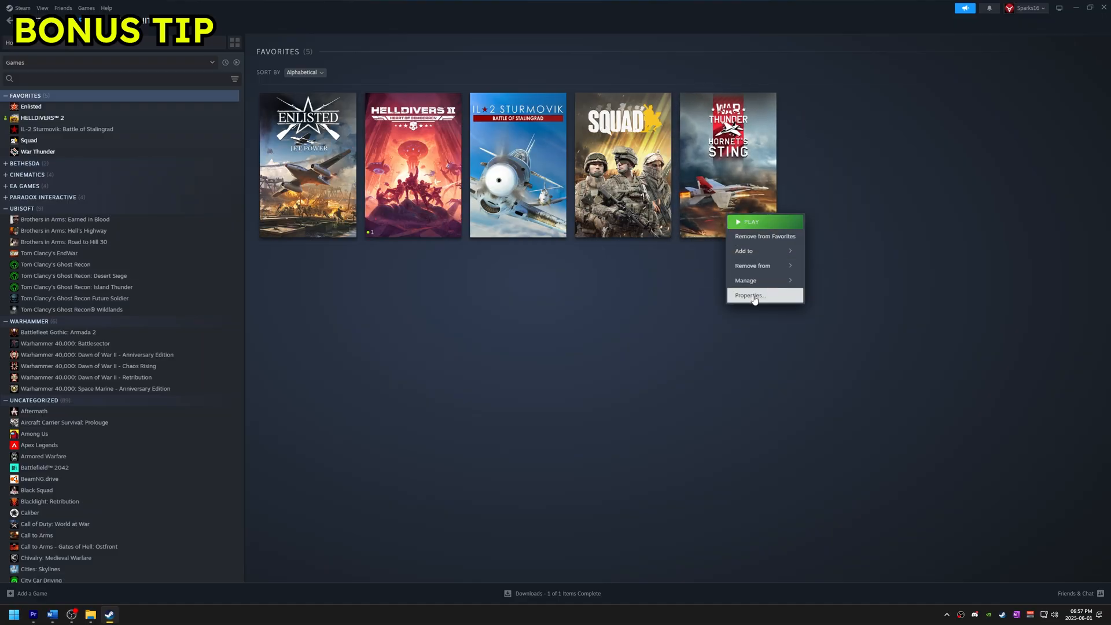
Step: Review War Thunder's launch option in Properties, then start the game from Steam and its launcher
click(748, 295)
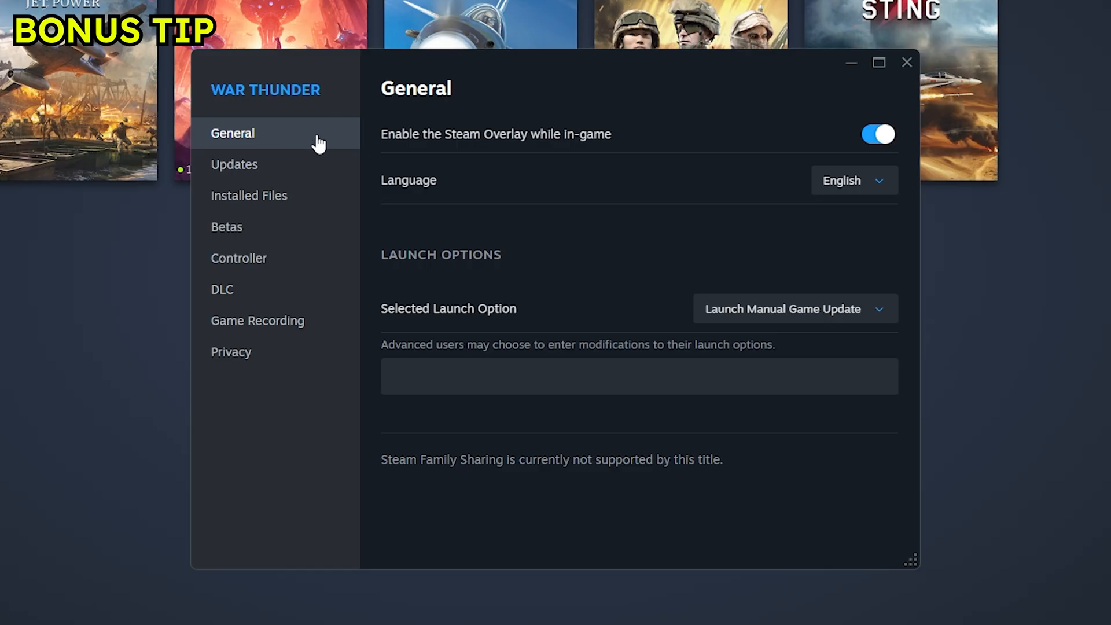
mouse_move(796, 308)
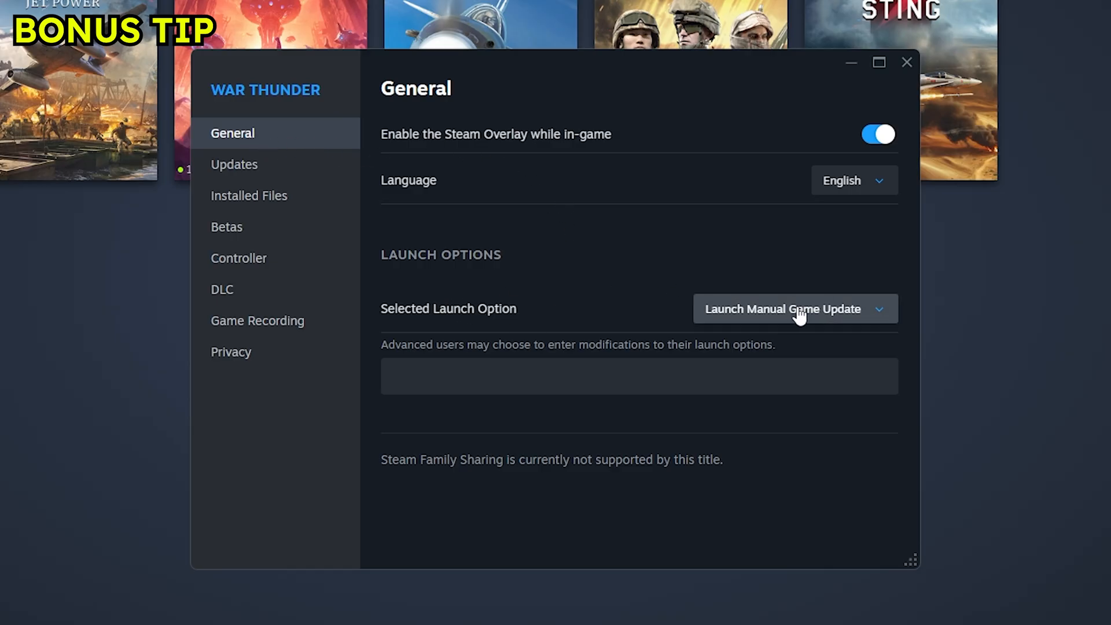
click(794, 307)
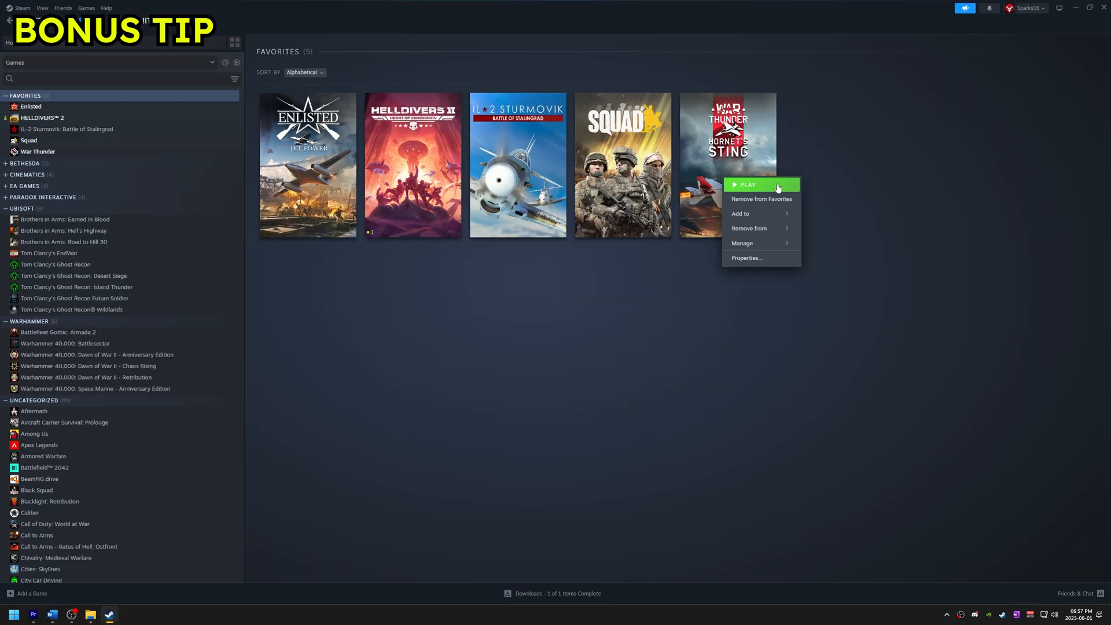
click(747, 185)
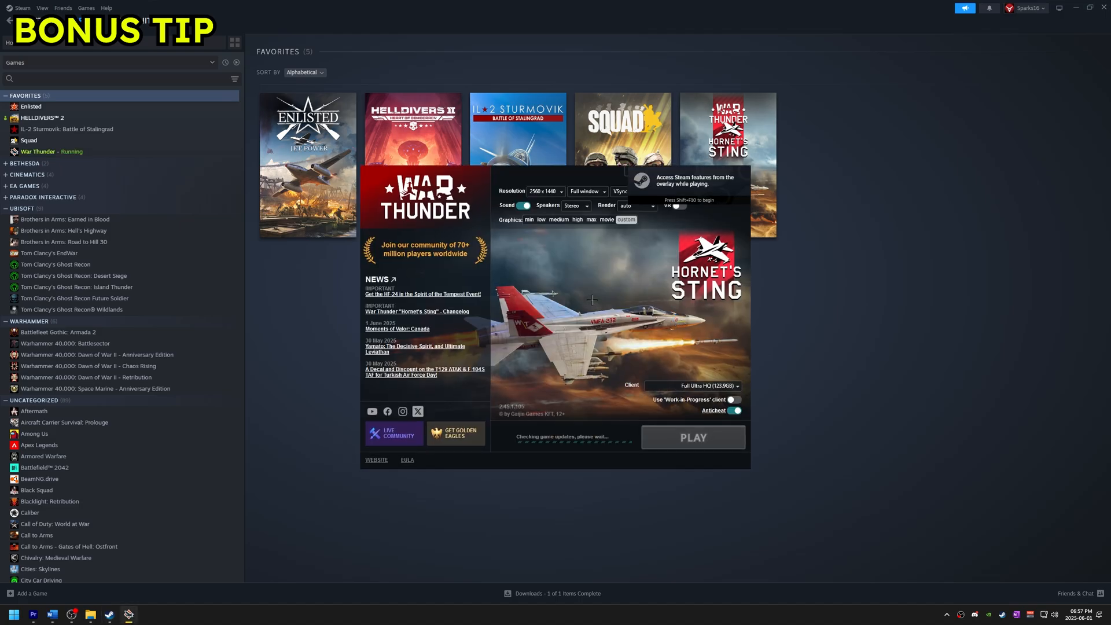
click(692, 436)
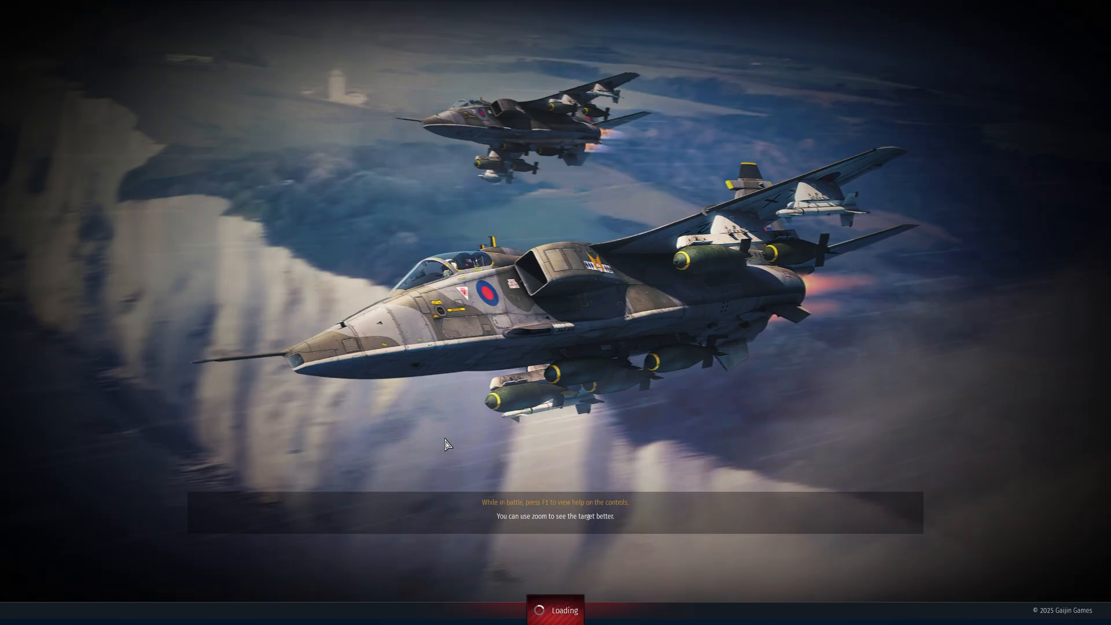